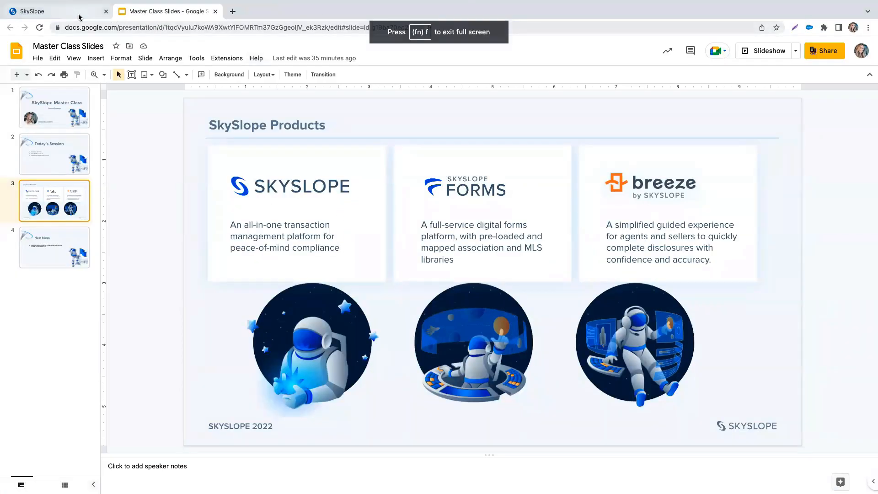
Step: Switch from the Slides presentation to the SkySlope agent home dashboard
{"action": "left_click", "coordinate": [56, 11]}
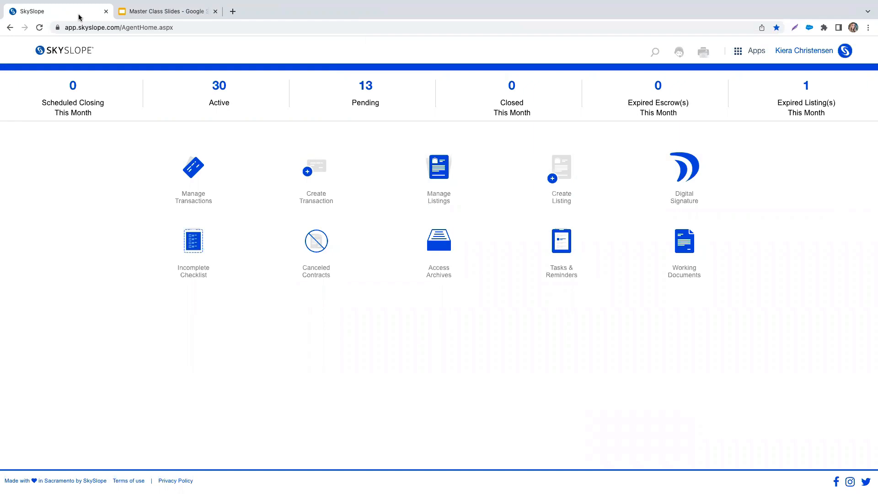
{"action": "mouse_move", "coordinate": [830, 146]}
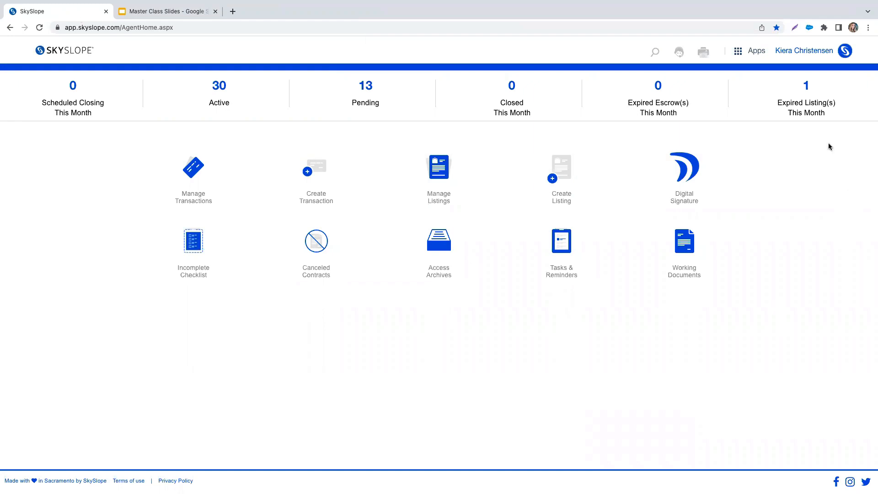
Step: Enter Digital Signature from the dashboard and dismiss the experience rating survey
{"action": "left_click", "coordinate": [684, 168]}
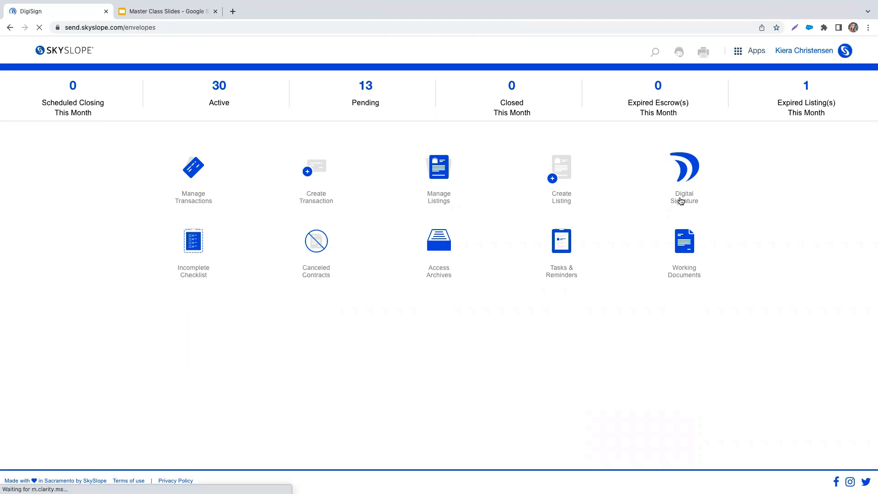
{"action": "left_click", "coordinate": [683, 166]}
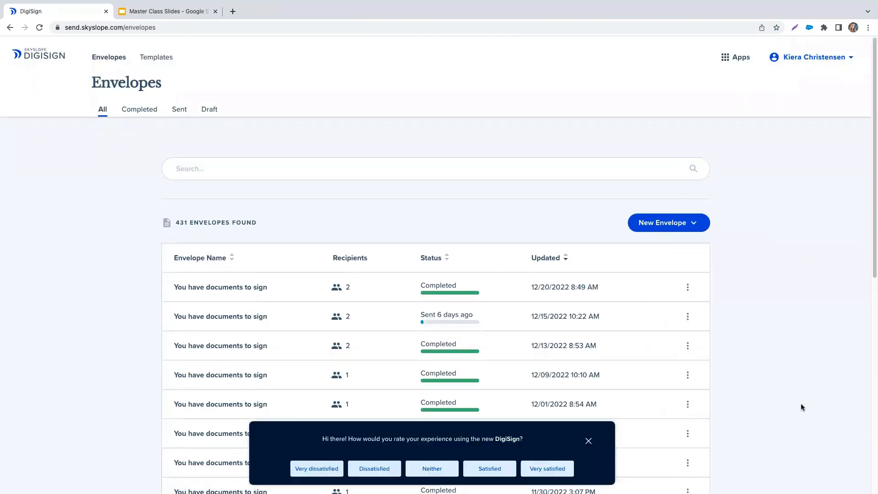
{"action": "left_click", "coordinate": [588, 440]}
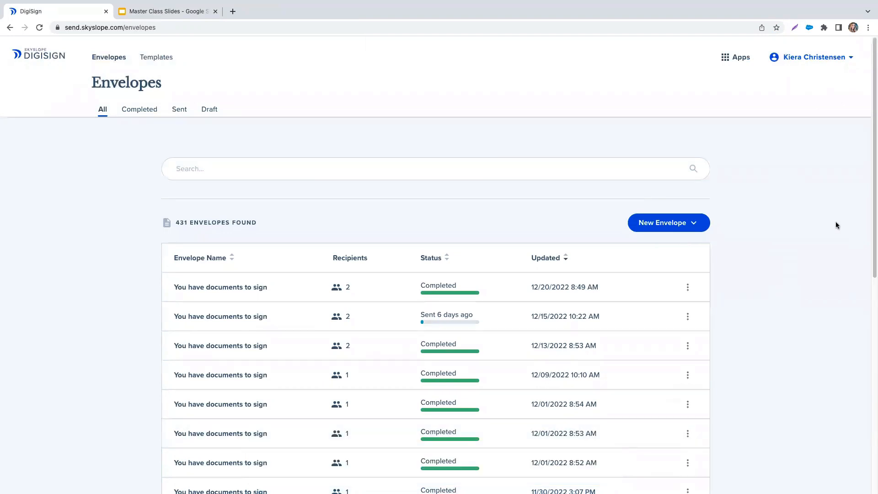
{"action": "mouse_move", "coordinate": [809, 402]}
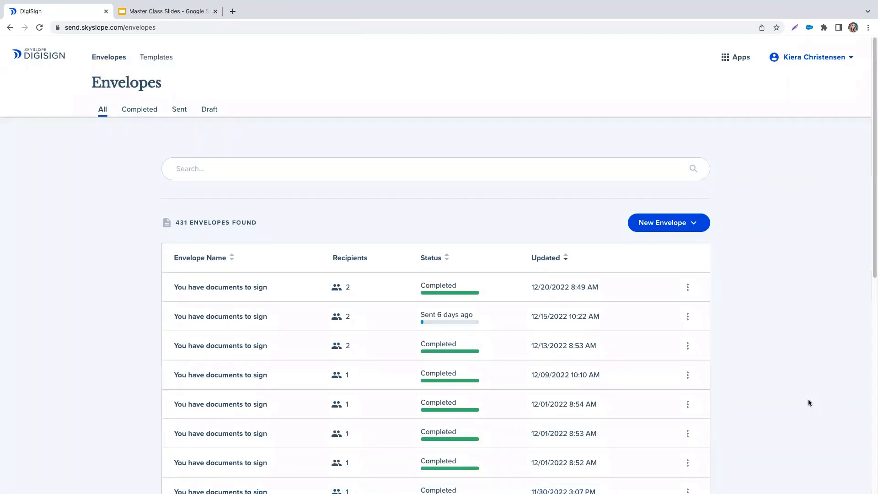
{"action": "mouse_move", "coordinate": [808, 395]}
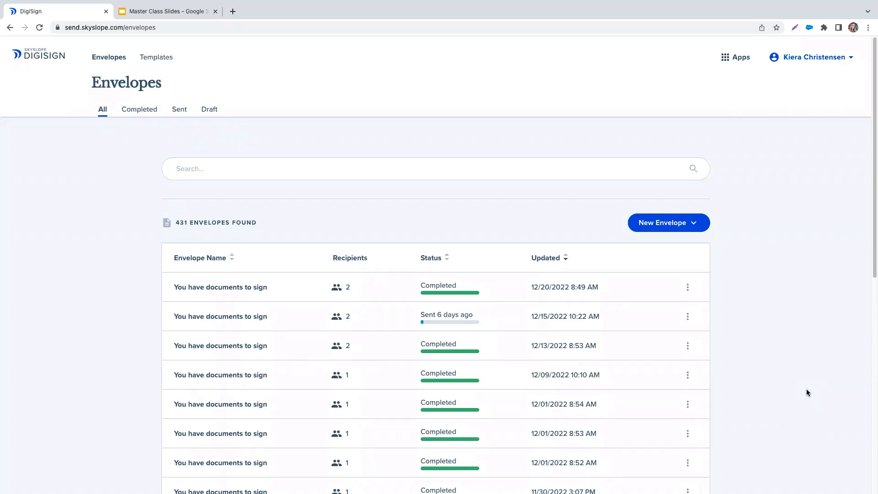
{"action": "mouse_move", "coordinate": [668, 223]}
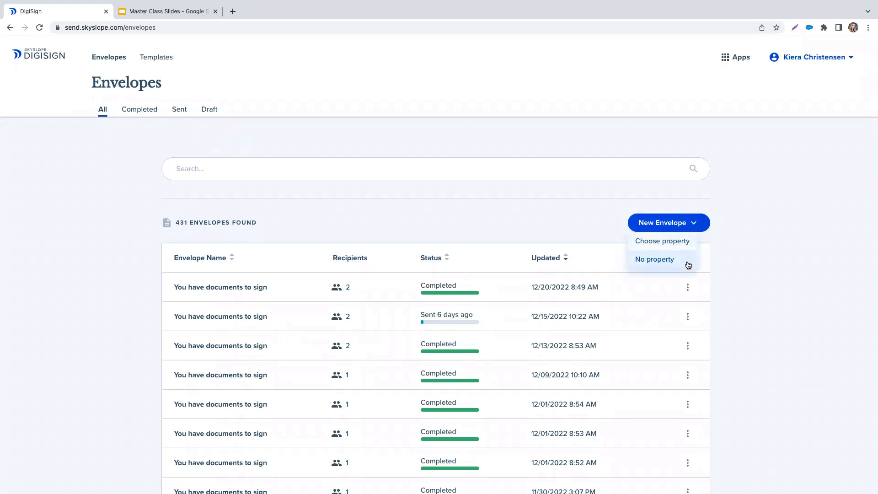
{"action": "mouse_move", "coordinate": [669, 265]}
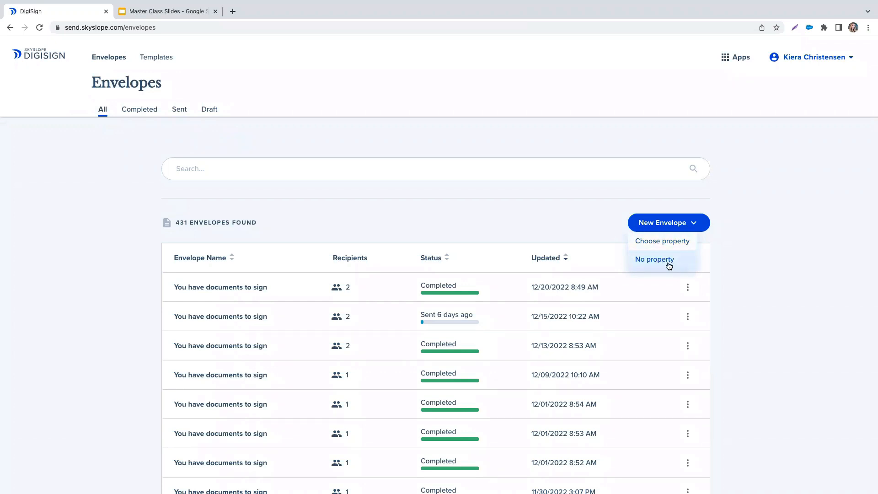
Step: Start a No-property envelope and choose SAMPLE_FORM-DEMO.pdf to upload as its document
{"action": "left_click", "coordinate": [652, 259]}
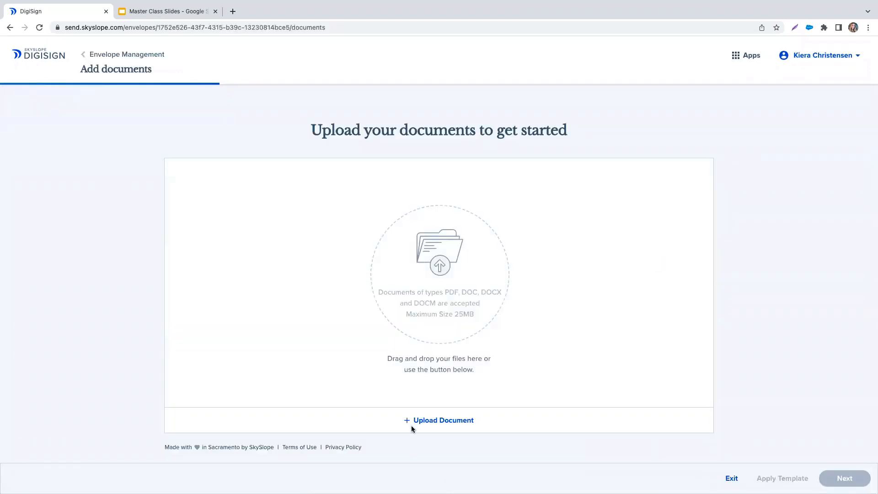
{"action": "left_click", "coordinate": [439, 419]}
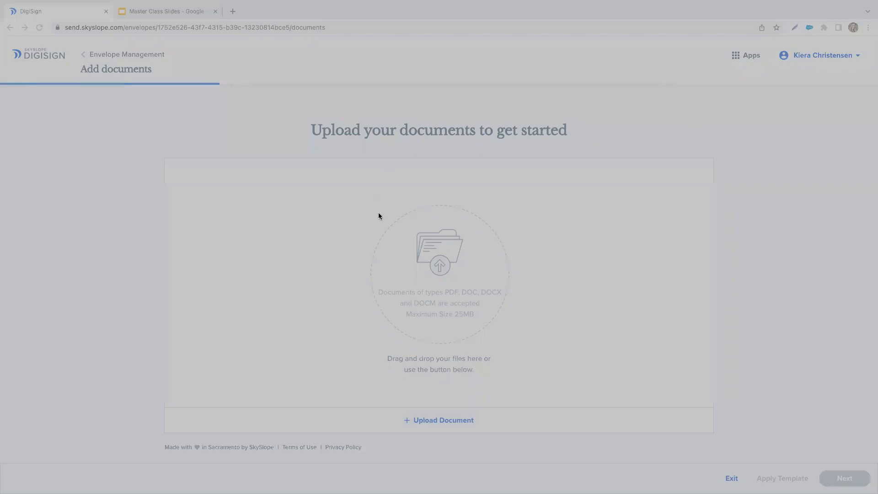
{"action": "mouse_move", "coordinate": [605, 341]}
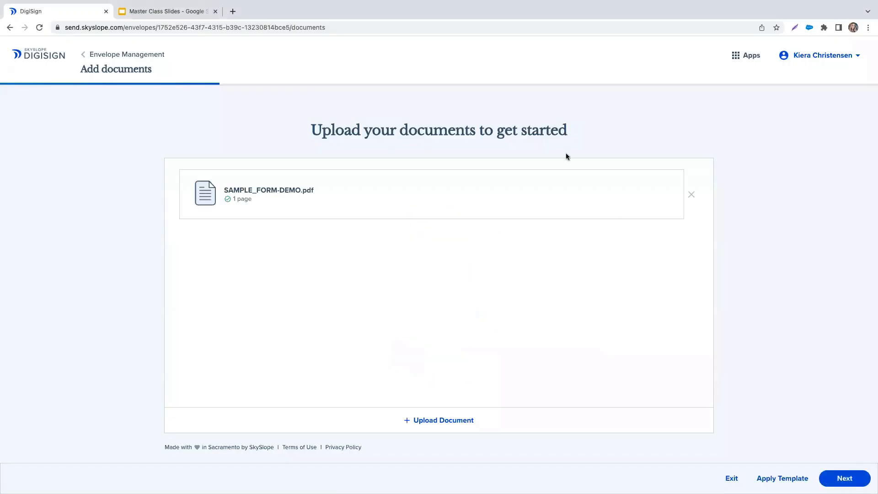
{"action": "mouse_move", "coordinate": [624, 354]}
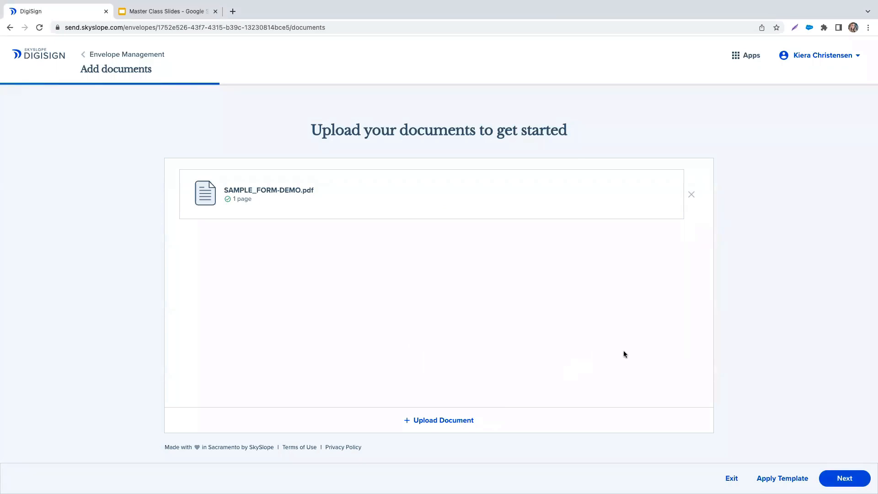
{"action": "mouse_move", "coordinate": [781, 478]}
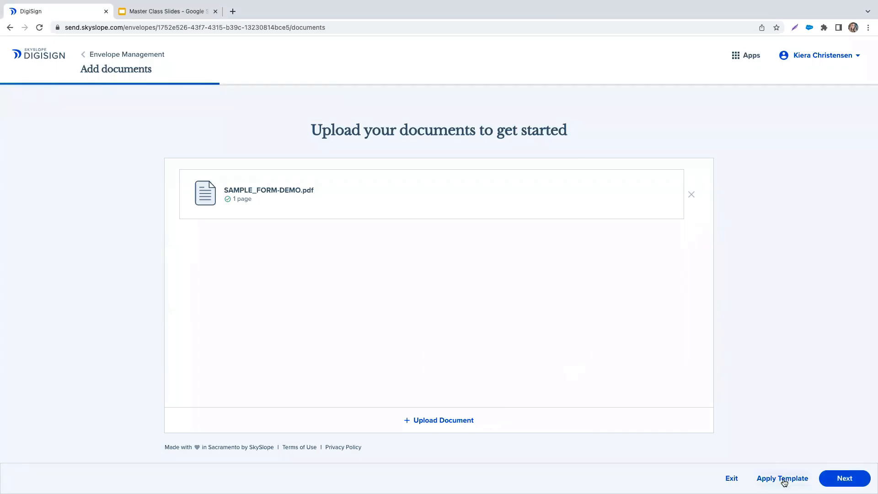
{"action": "mouse_move", "coordinate": [817, 399]}
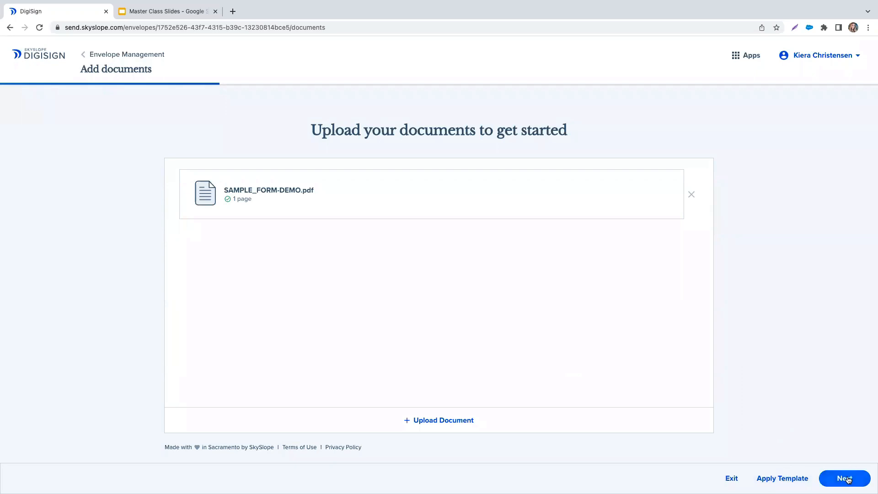
Step: Advance to the Recipients step and search contacts for the demo email address
{"action": "left_click", "coordinate": [844, 478]}
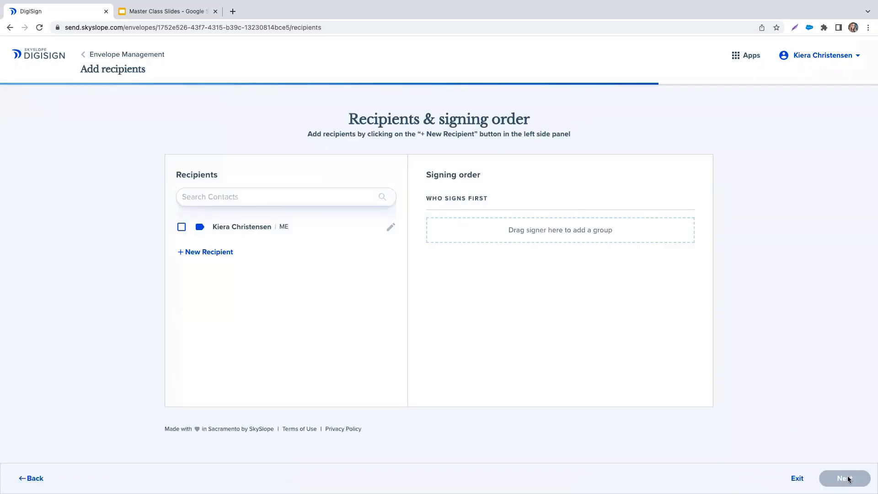
{"action": "mouse_move", "coordinate": [720, 376]}
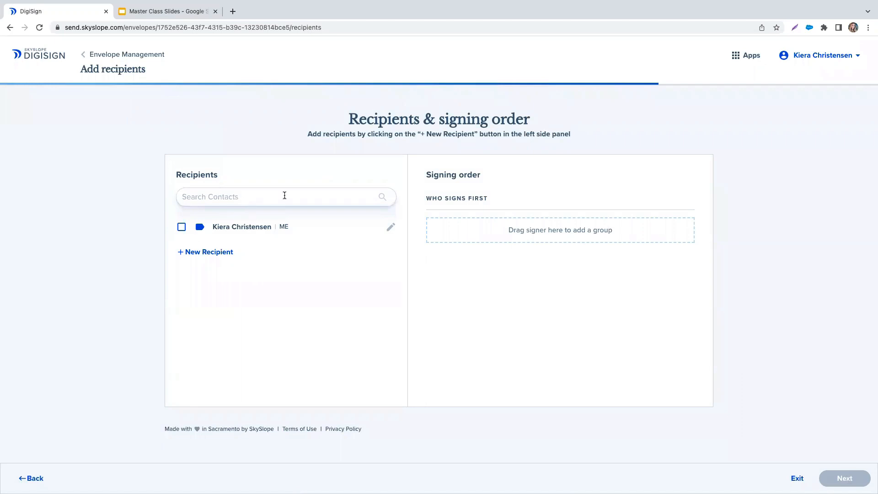
{"action": "mouse_move", "coordinate": [216, 196]}
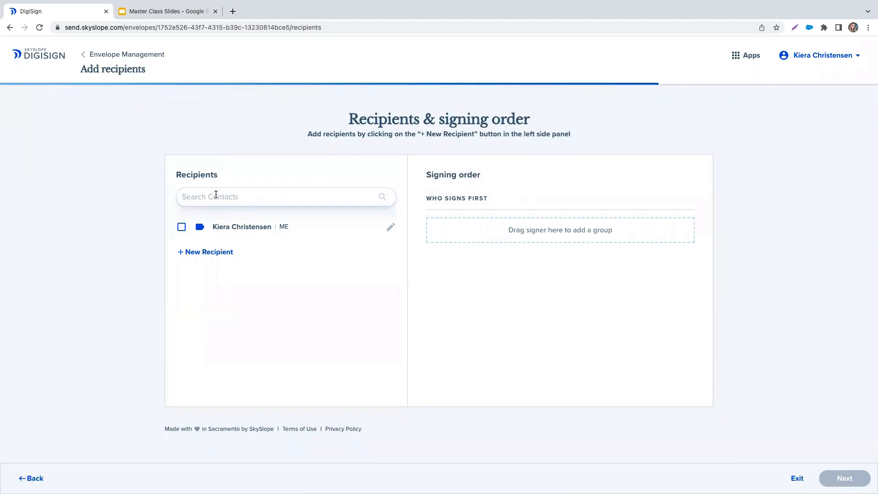
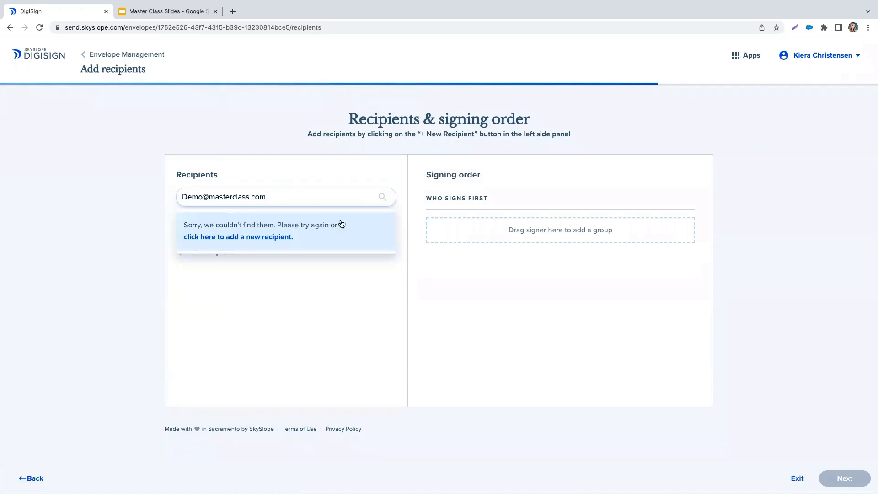
{"action": "mouse_move", "coordinate": [254, 251]}
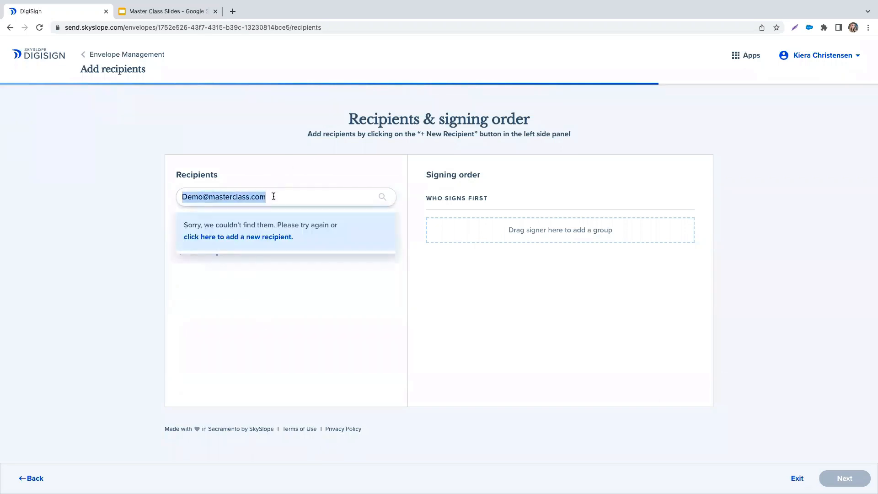
{"action": "left_click", "coordinate": [238, 236]}
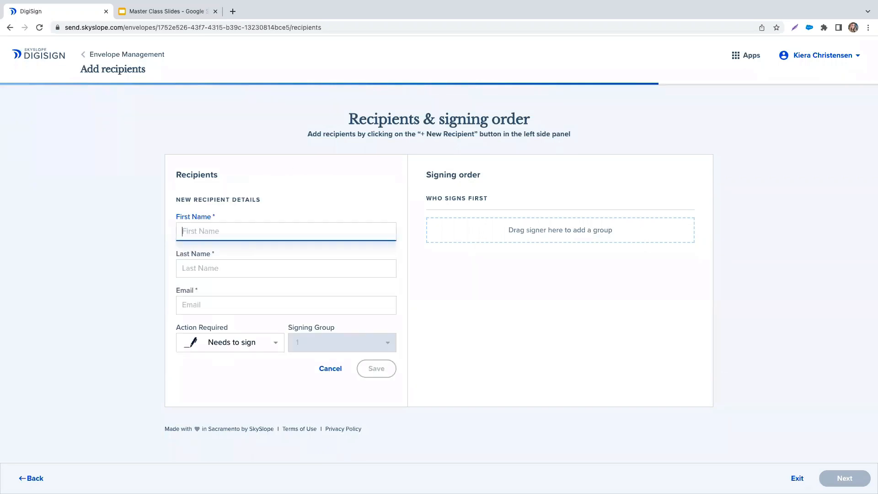
{"action": "mouse_move", "coordinate": [273, 202]}
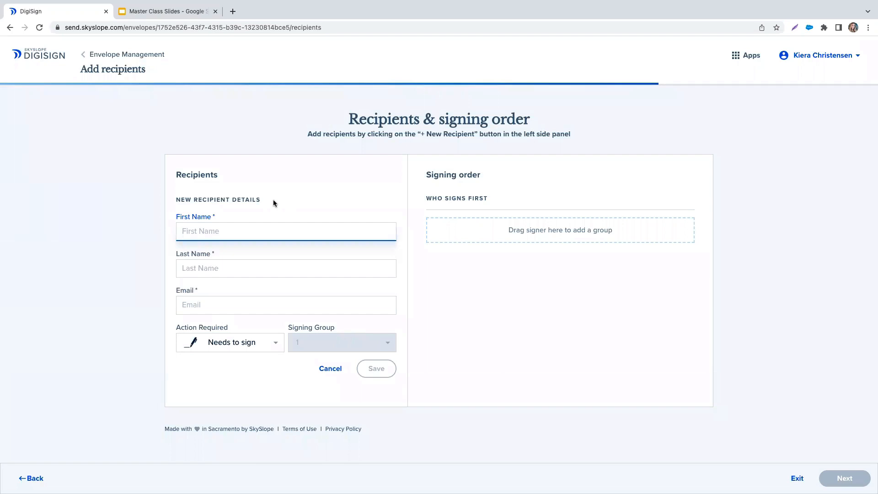
{"action": "type", "text": "S"}
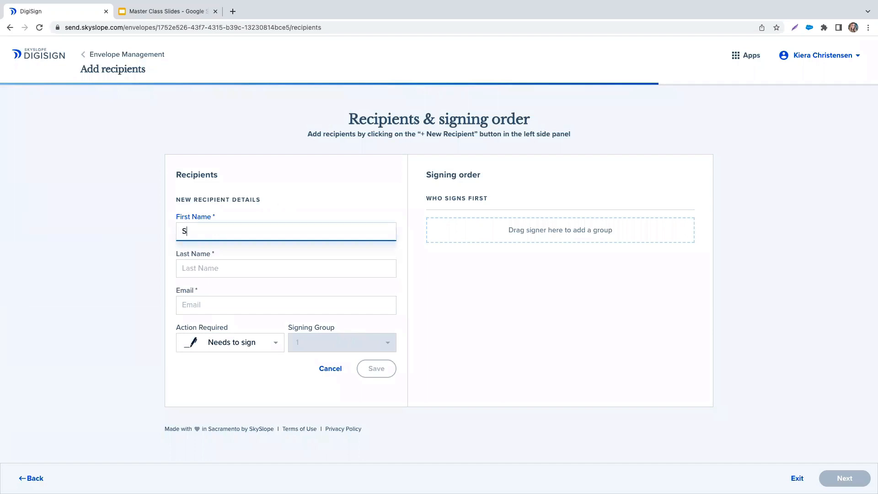
{"action": "type", "text": "ally"}
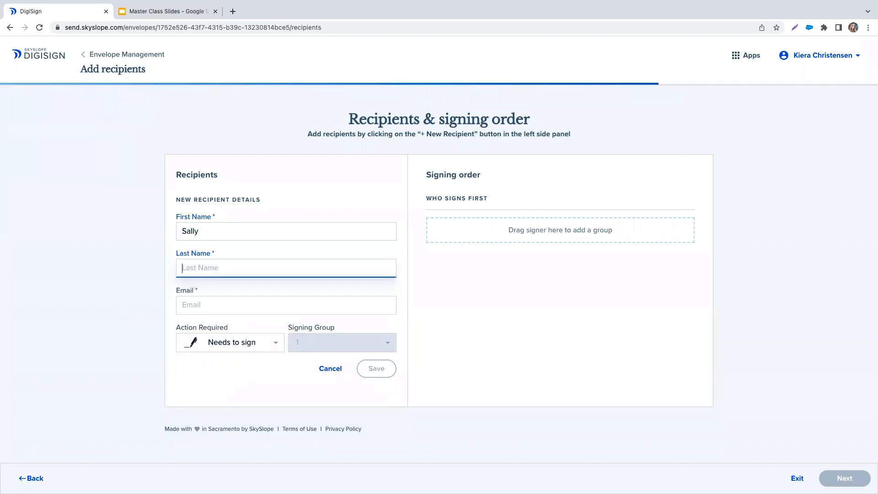
{"action": "type", "text": "Seller"}
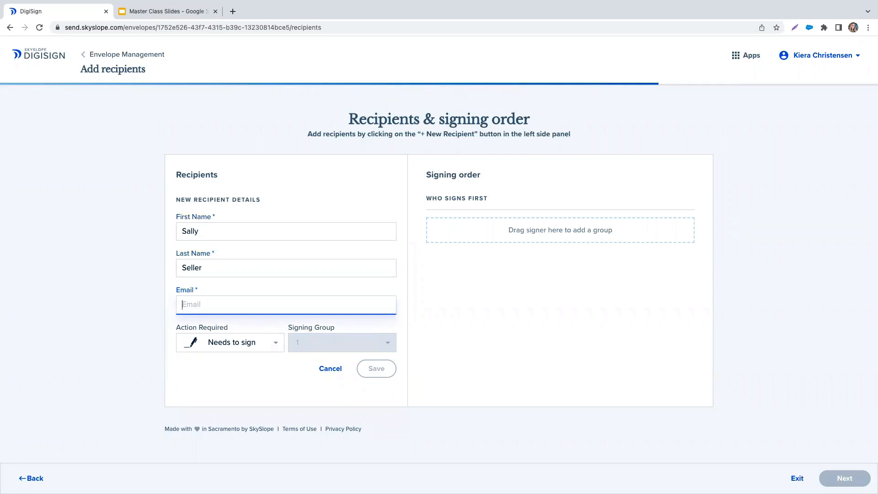
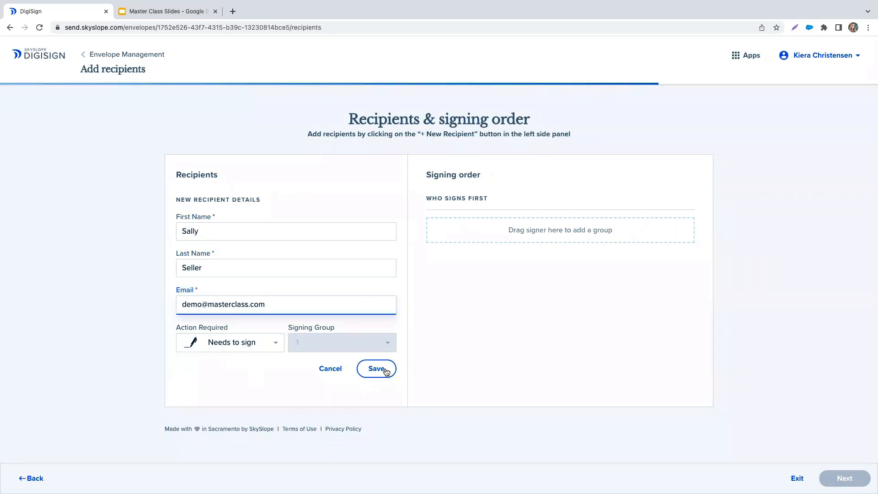
{"action": "left_click", "coordinate": [376, 369]}
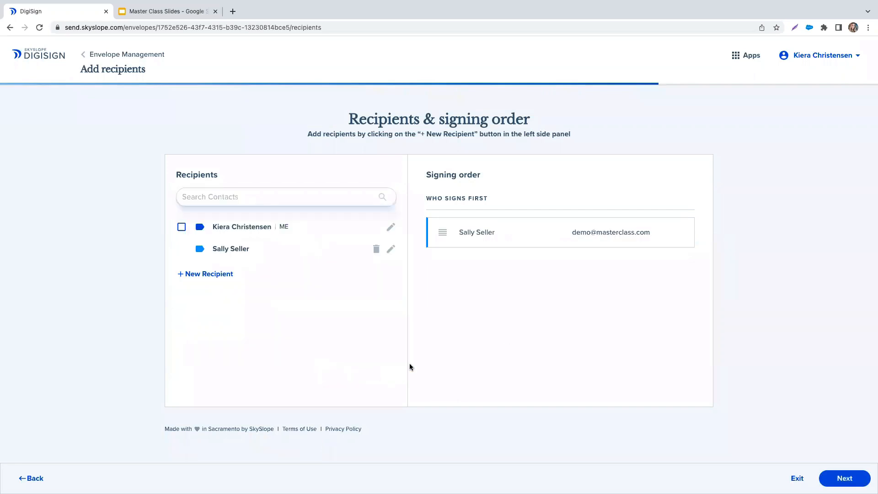
{"action": "mouse_move", "coordinate": [558, 323]}
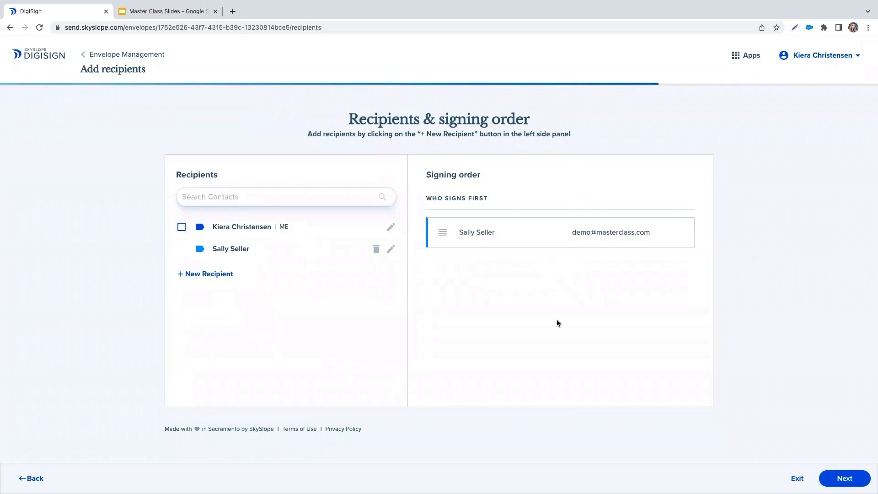
{"action": "mouse_move", "coordinate": [153, 223]}
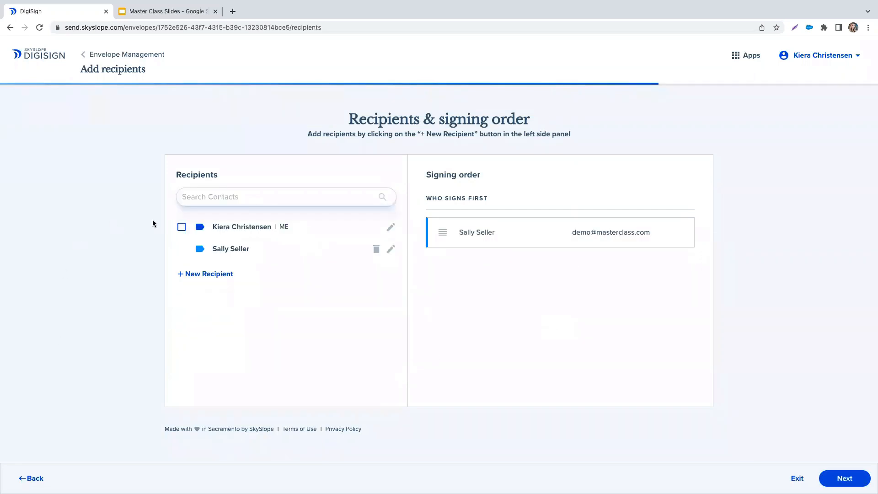
{"action": "left_click", "coordinate": [181, 227]}
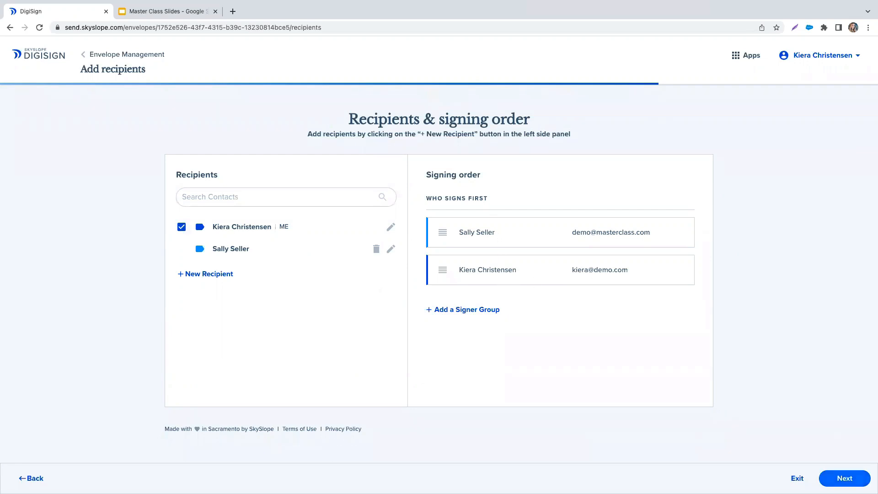
Step: Advance to the field placement editor and review both recipients in the Signer list
{"action": "left_click", "coordinate": [844, 478]}
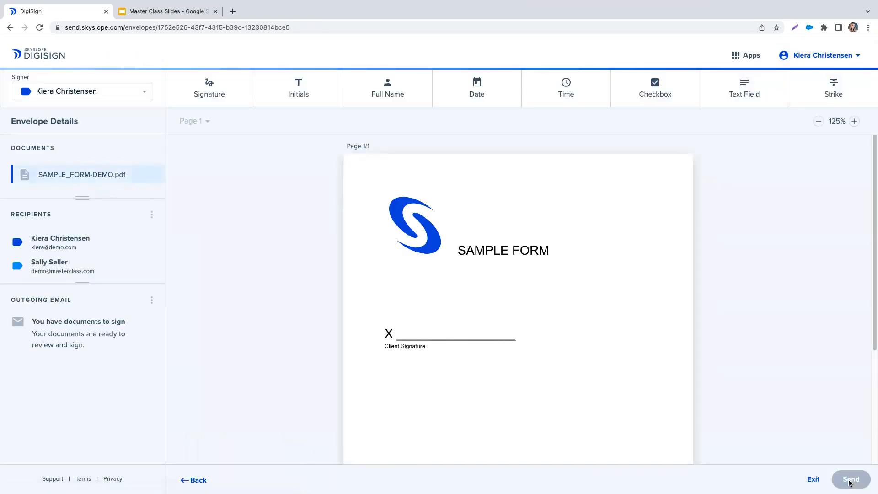
{"action": "mouse_move", "coordinate": [800, 453]}
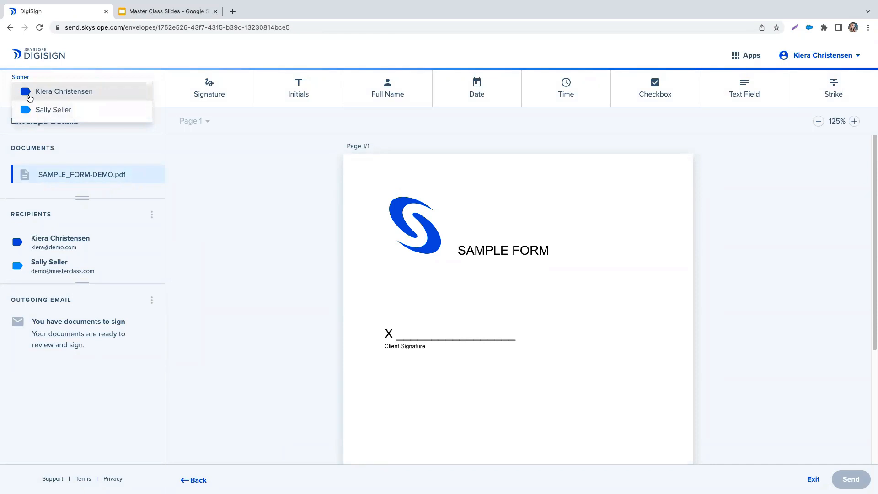
{"action": "mouse_move", "coordinate": [53, 109]}
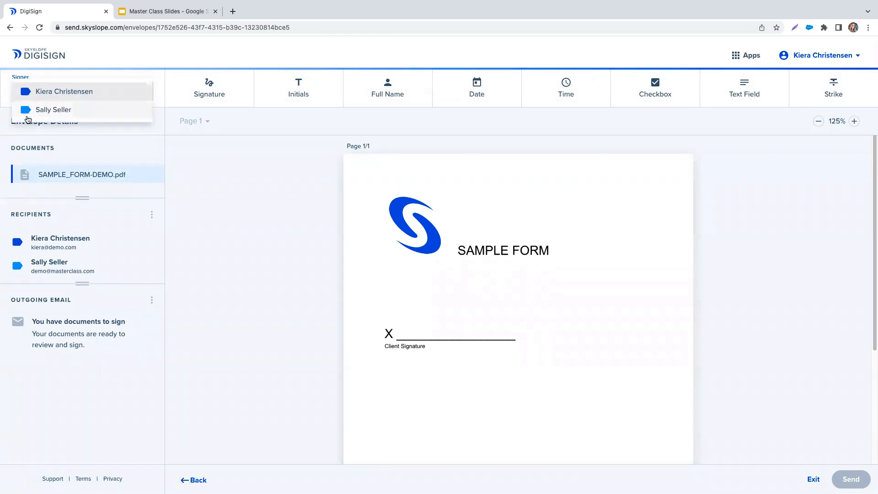
{"action": "mouse_move", "coordinate": [26, 163]}
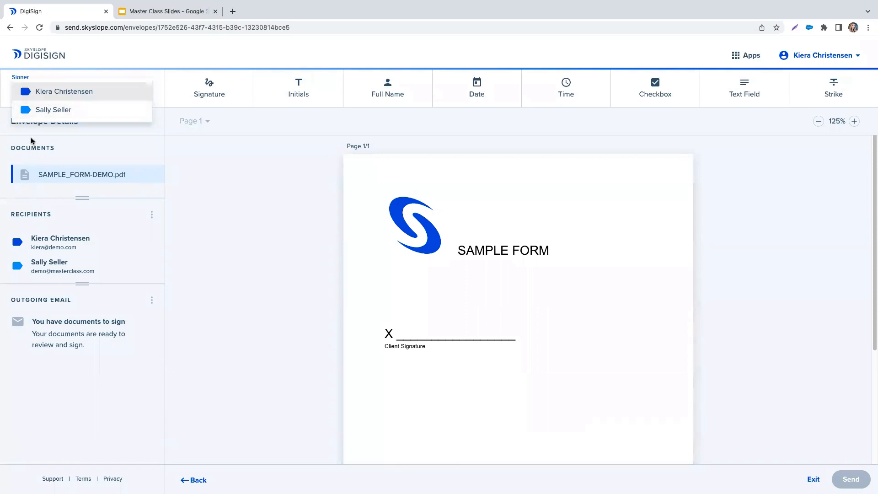
{"action": "mouse_move", "coordinate": [215, 205]}
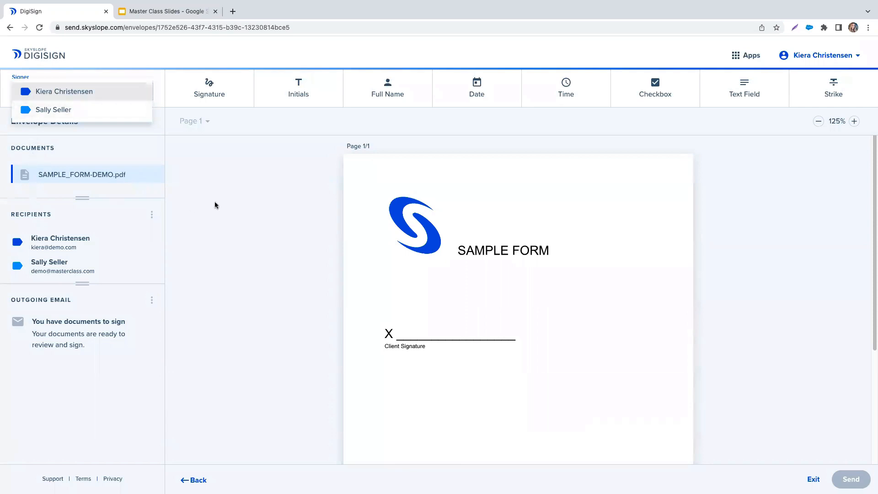
{"action": "left_click", "coordinate": [64, 90]}
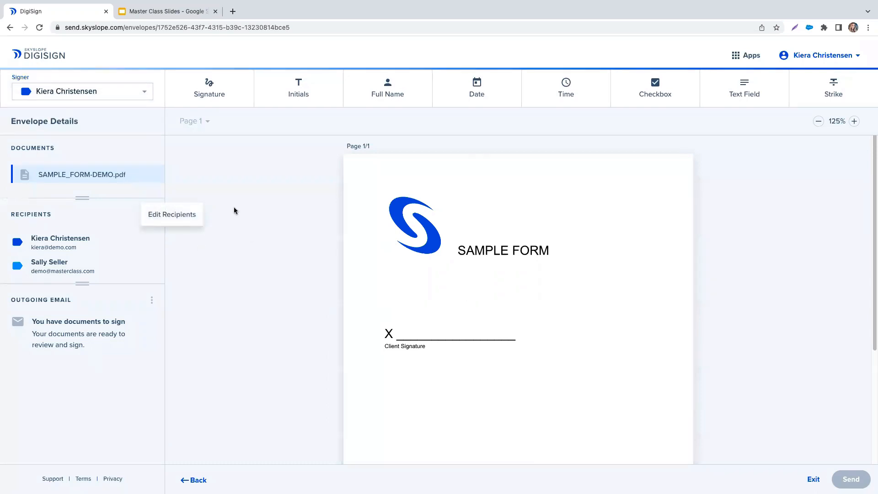
{"action": "mouse_move", "coordinate": [178, 220]}
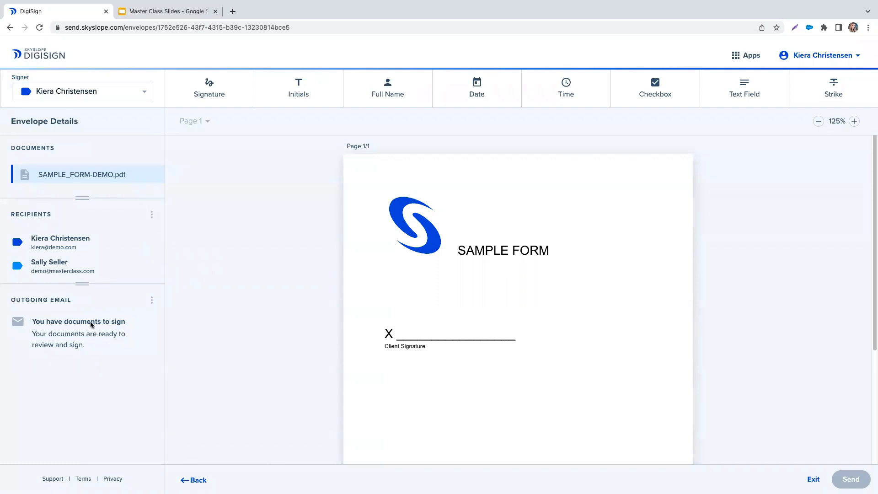
{"action": "mouse_move", "coordinate": [92, 403]}
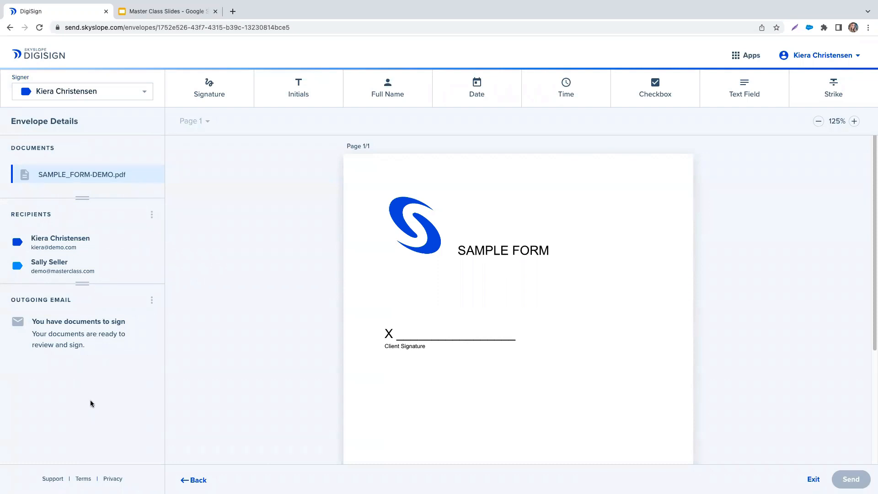
{"action": "mouse_move", "coordinate": [98, 401]}
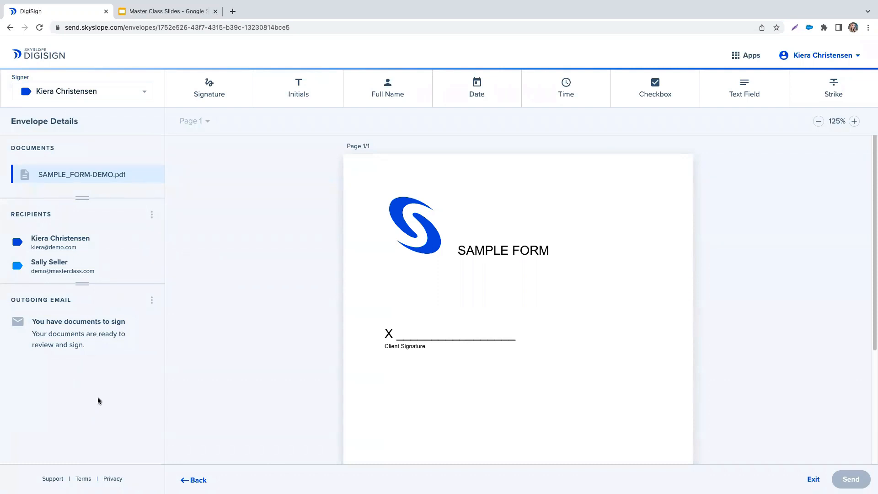
Step: Choose the Signature field with Sally Seller as signer for the Client Signature line
{"action": "scroll", "scroll_direction": "up", "scroll_amount": 3}
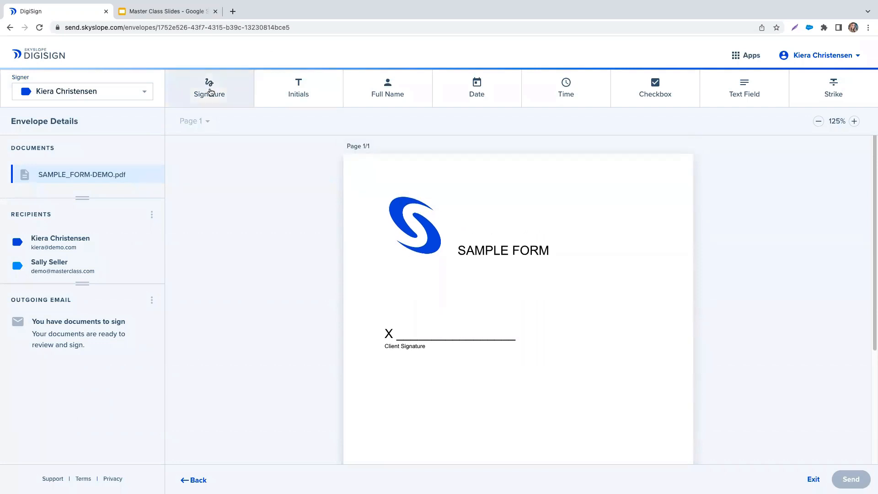
{"action": "left_click", "coordinate": [209, 88]}
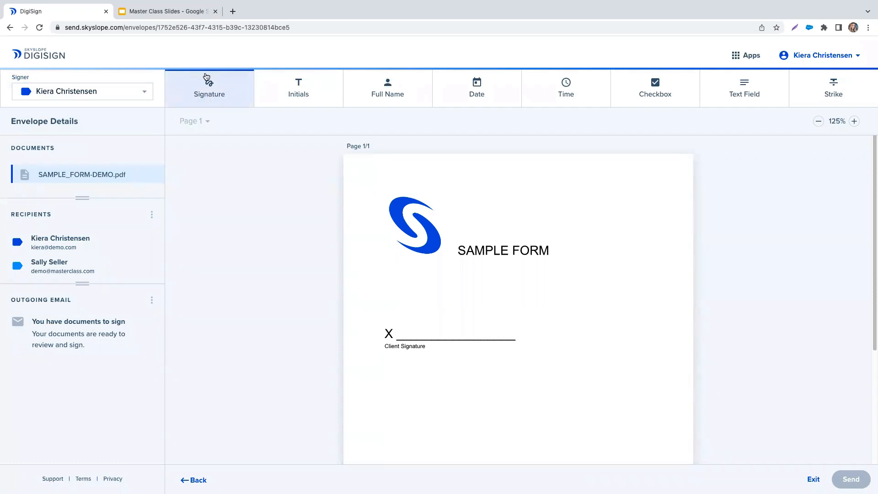
{"action": "mouse_move", "coordinate": [200, 100]}
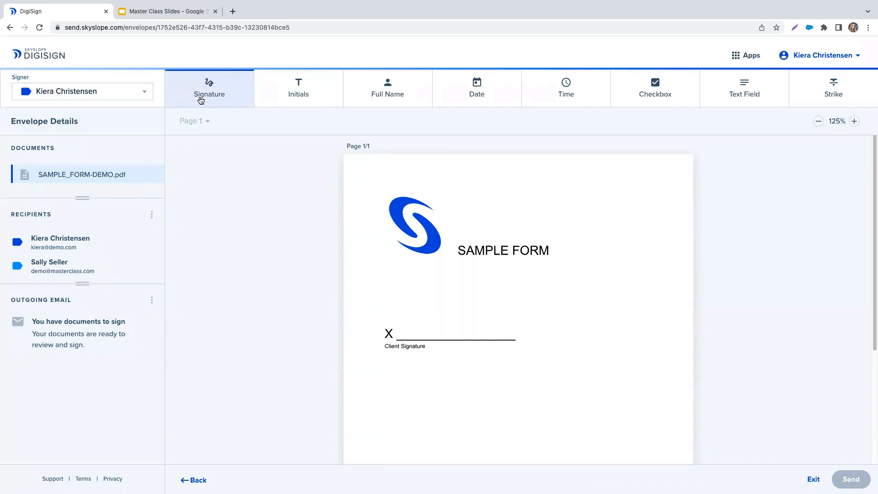
{"action": "mouse_move", "coordinate": [219, 113]}
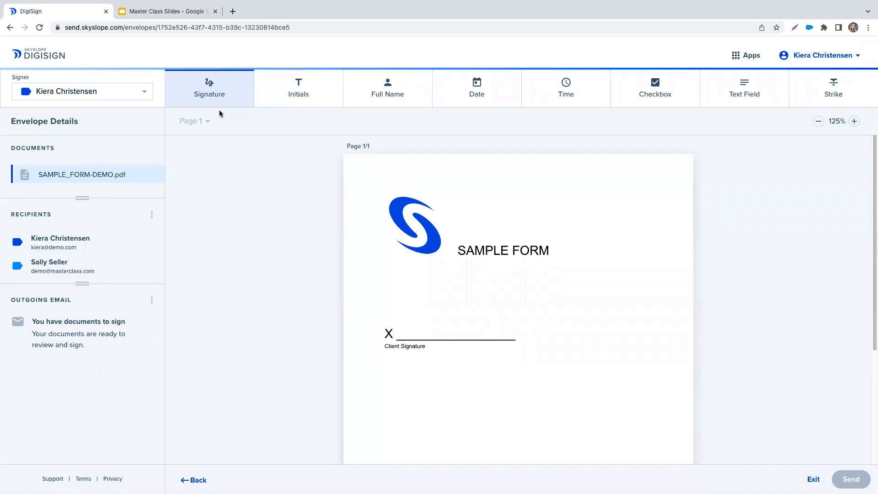
{"action": "mouse_move", "coordinate": [64, 246]}
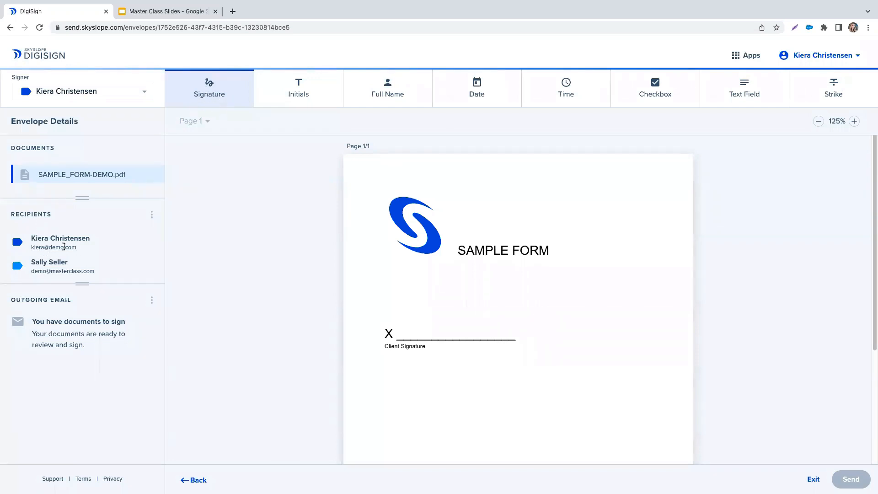
{"action": "mouse_move", "coordinate": [14, 250]}
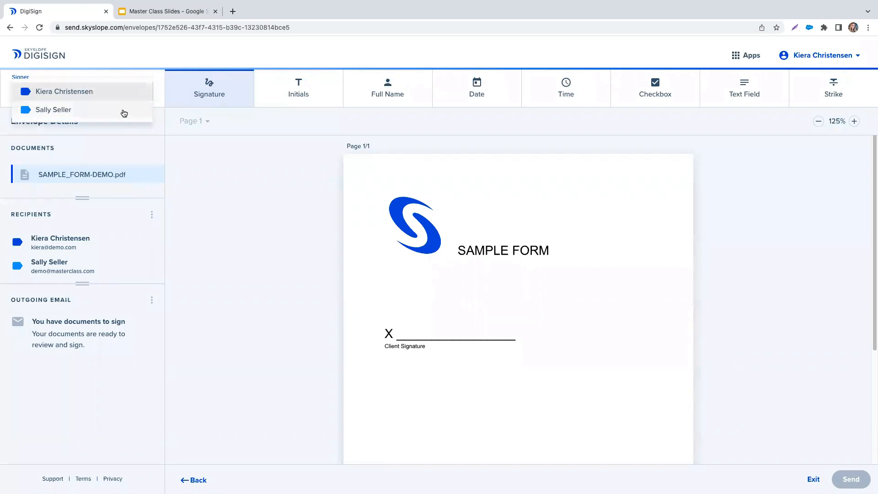
{"action": "left_click", "coordinate": [53, 108]}
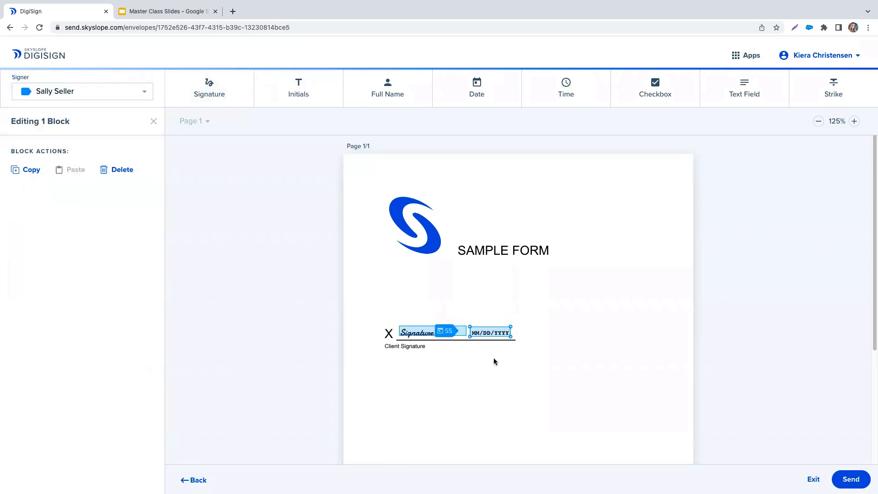
{"action": "mouse_move", "coordinate": [423, 348]}
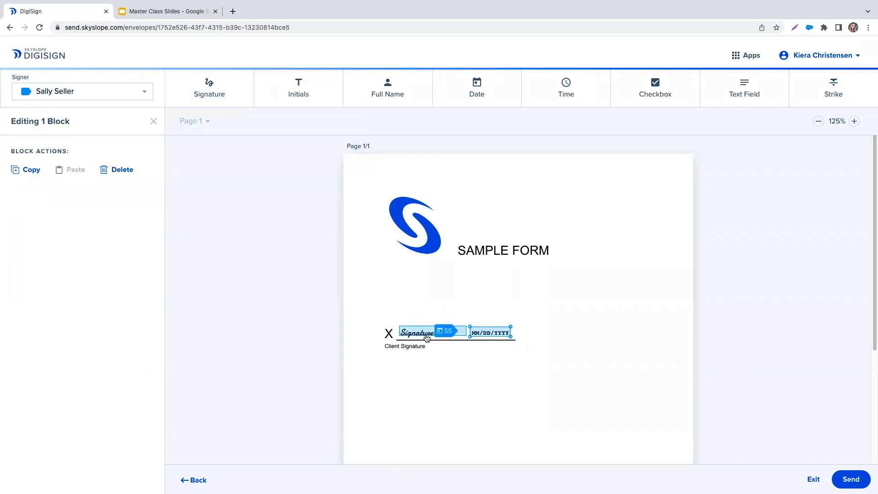
{"action": "mouse_move", "coordinate": [475, 381]}
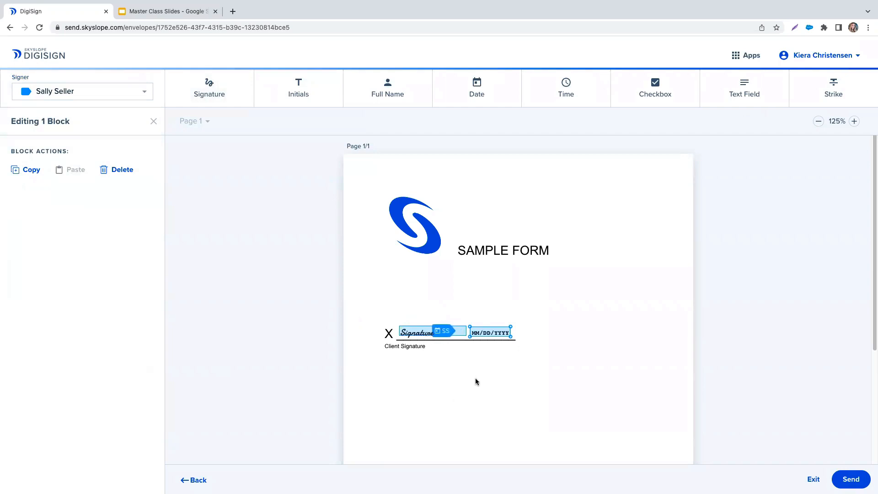
{"action": "mouse_move", "coordinate": [338, 93]}
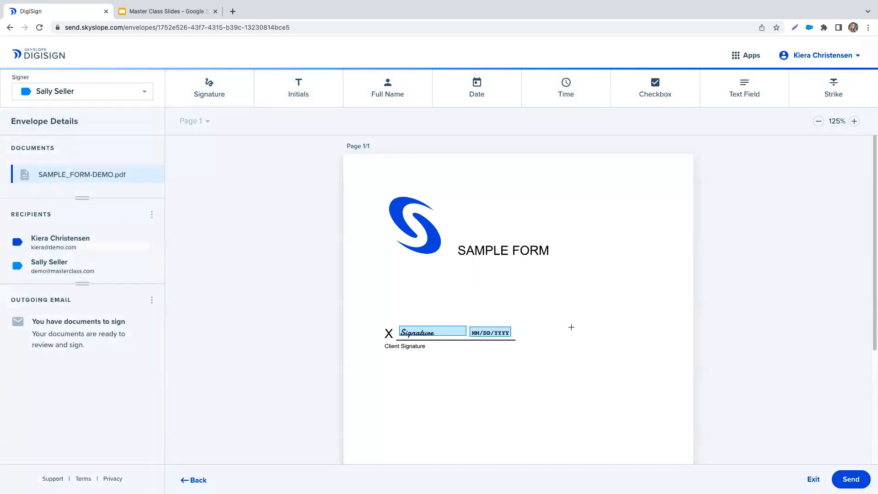
Step: Place Sally Seller's initials field just below the Client Signature line
{"action": "left_click", "coordinate": [432, 331]}
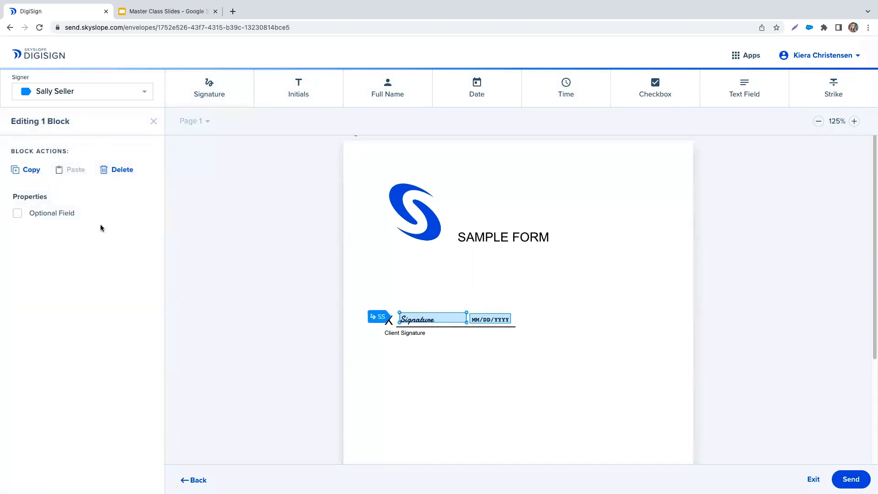
{"action": "mouse_move", "coordinate": [298, 87]}
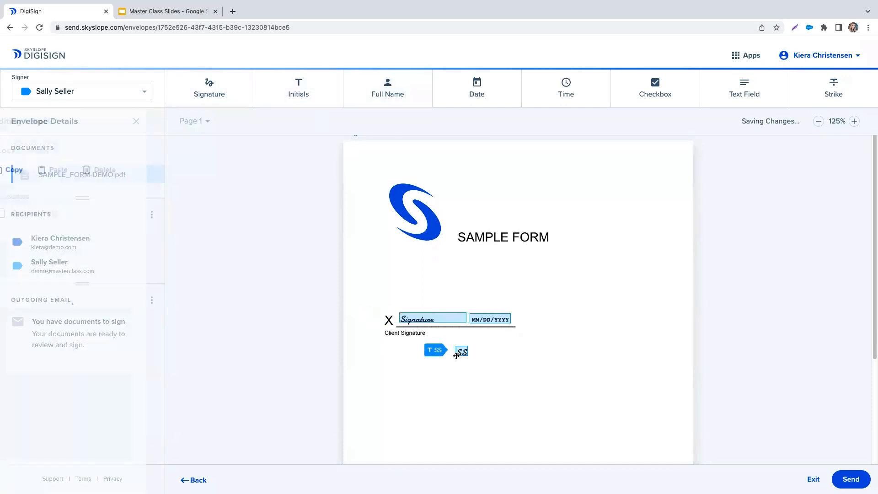
{"action": "left_click", "coordinate": [461, 350]}
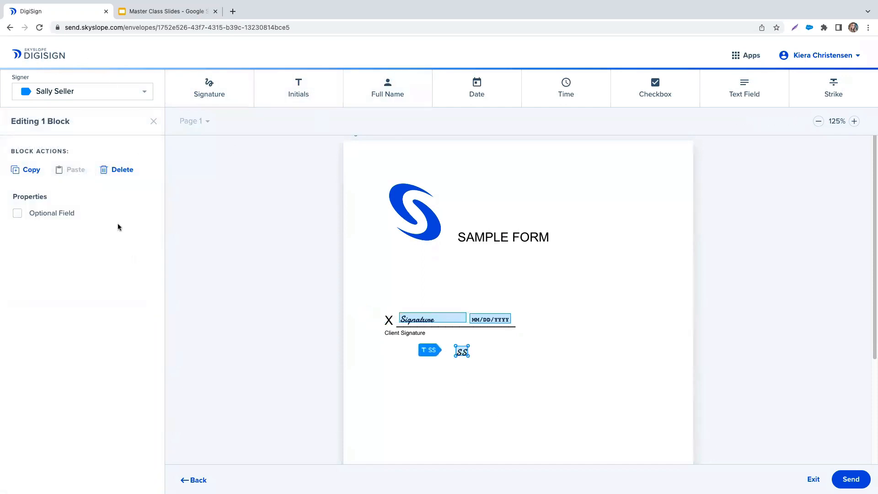
{"action": "mouse_move", "coordinate": [655, 88]}
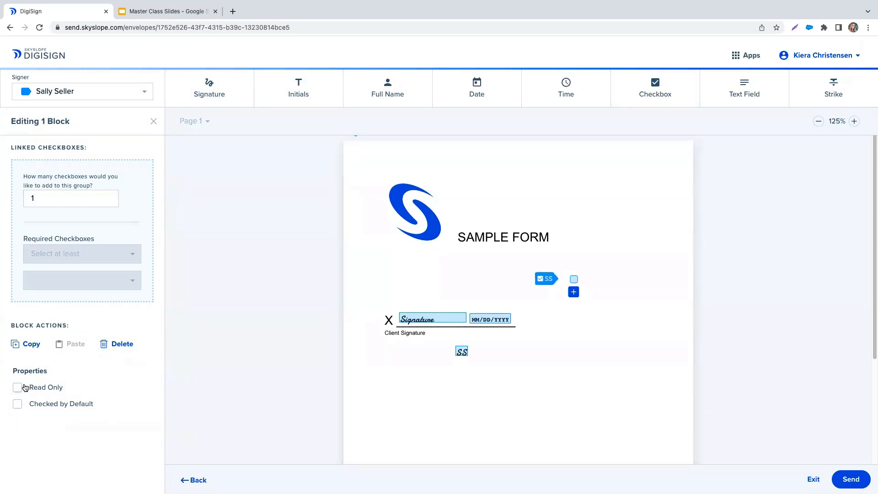
{"action": "mouse_move", "coordinate": [63, 189]}
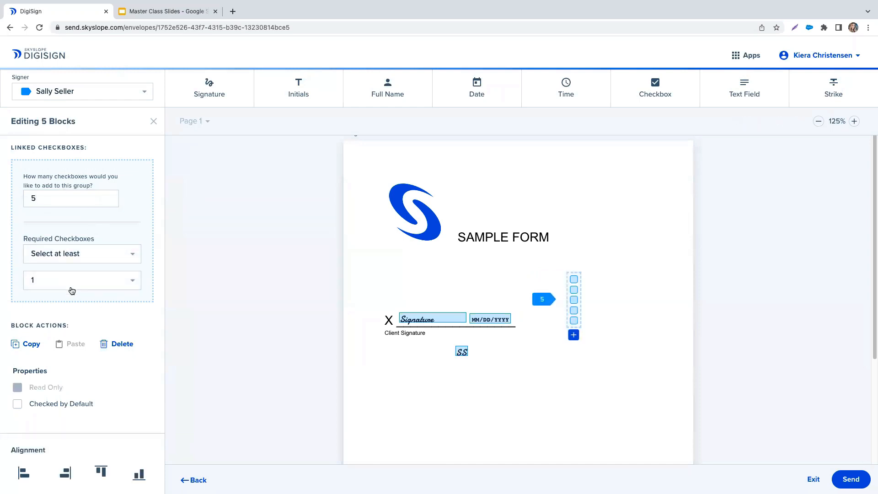
Step: Set the linked checkbox group's rule to 'Select at least' 1 checkbox
{"action": "left_click", "coordinate": [81, 253]}
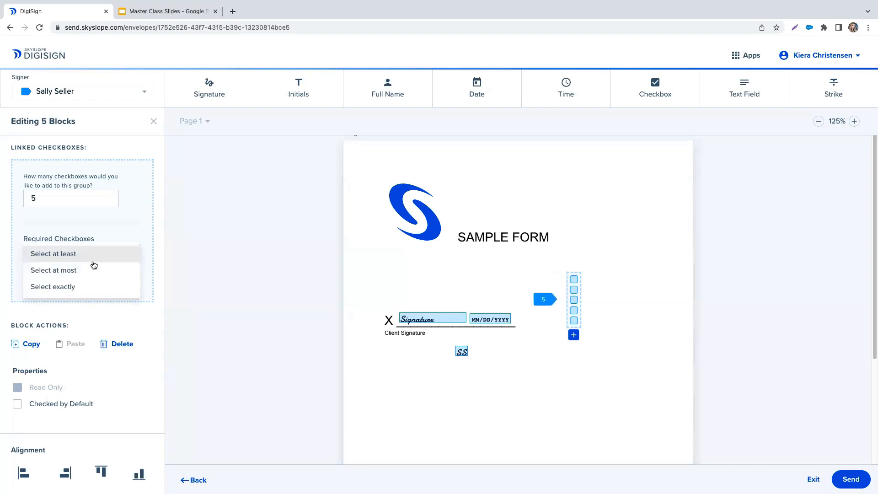
{"action": "mouse_move", "coordinate": [93, 292]}
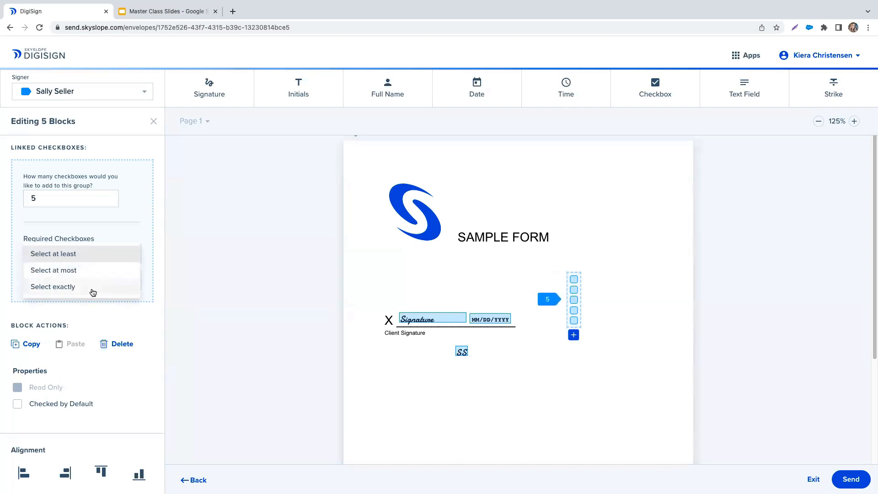
{"action": "left_click", "coordinate": [53, 253]}
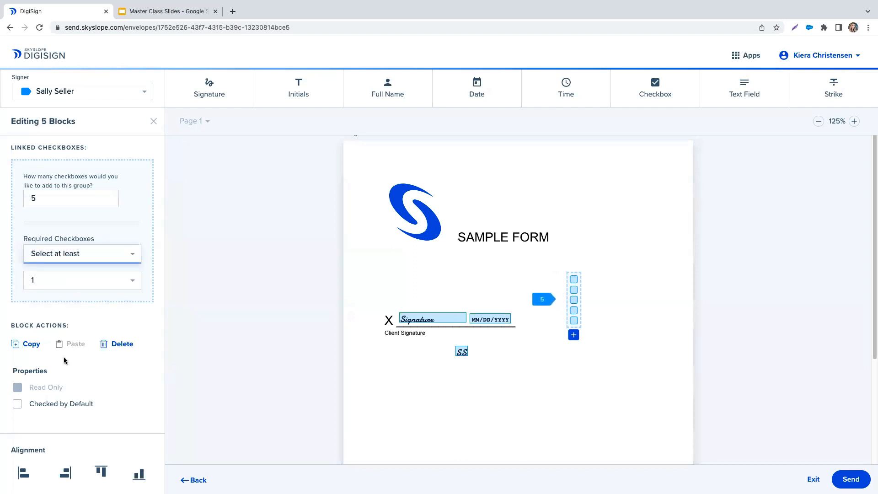
{"action": "mouse_move", "coordinate": [91, 368]}
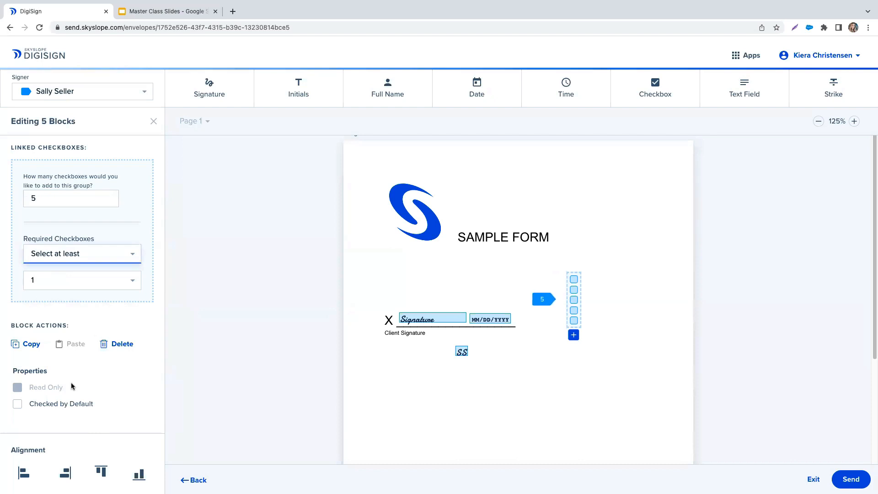
{"action": "mouse_move", "coordinate": [515, 409]}
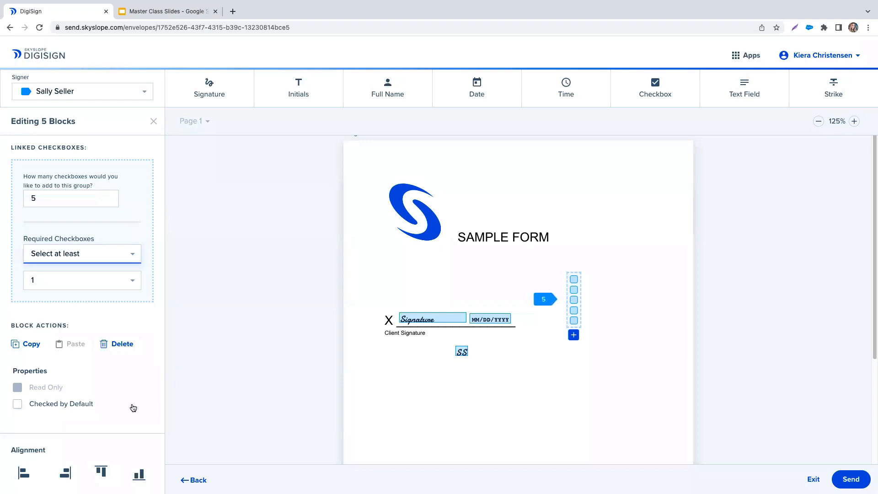
{"action": "mouse_move", "coordinate": [446, 314]}
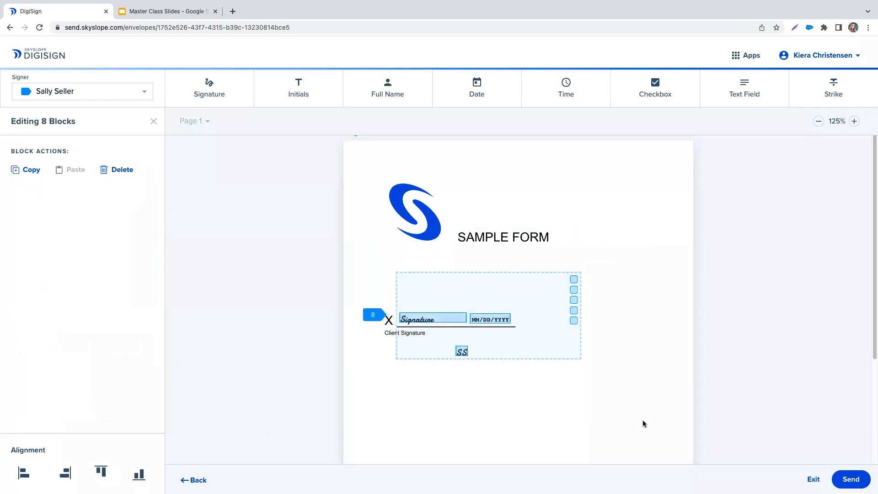
{"action": "mouse_move", "coordinate": [367, 238]}
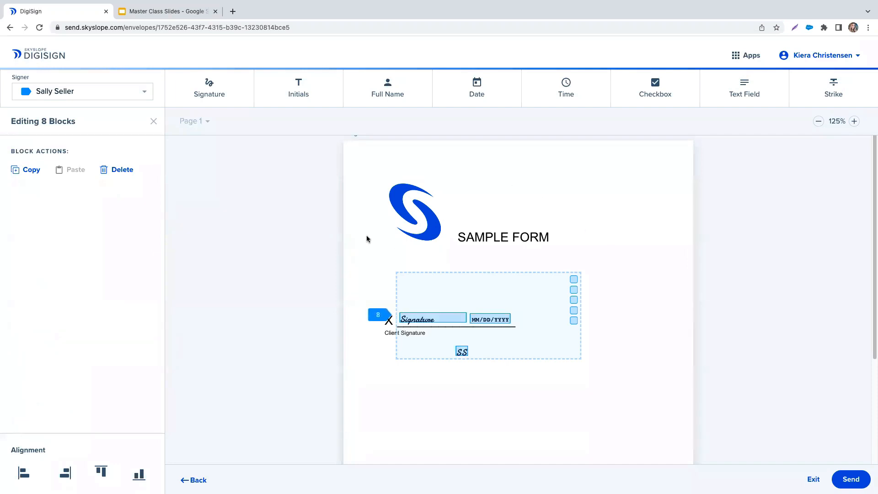
{"action": "mouse_move", "coordinate": [605, 413]}
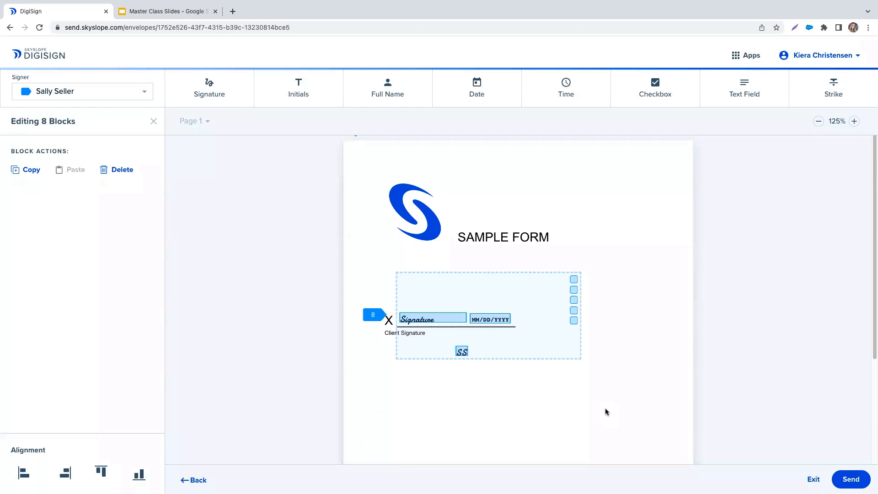
{"action": "mouse_move", "coordinate": [26, 176]}
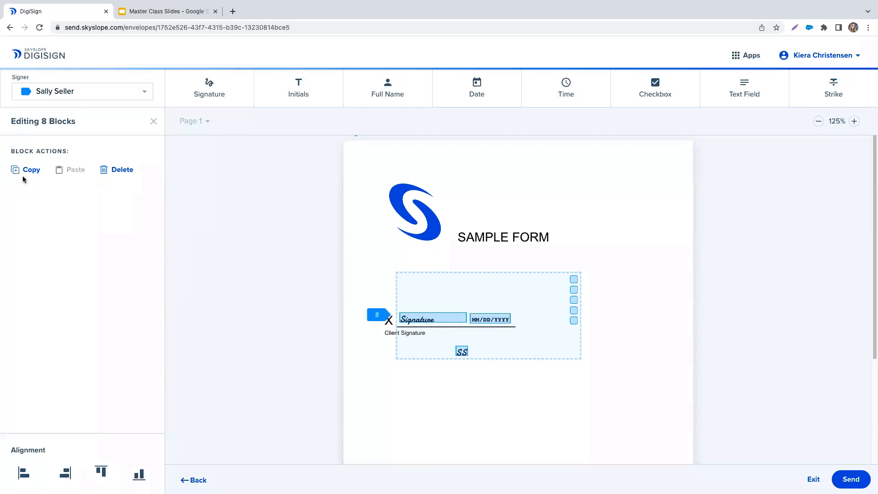
{"action": "mouse_move", "coordinate": [118, 219]}
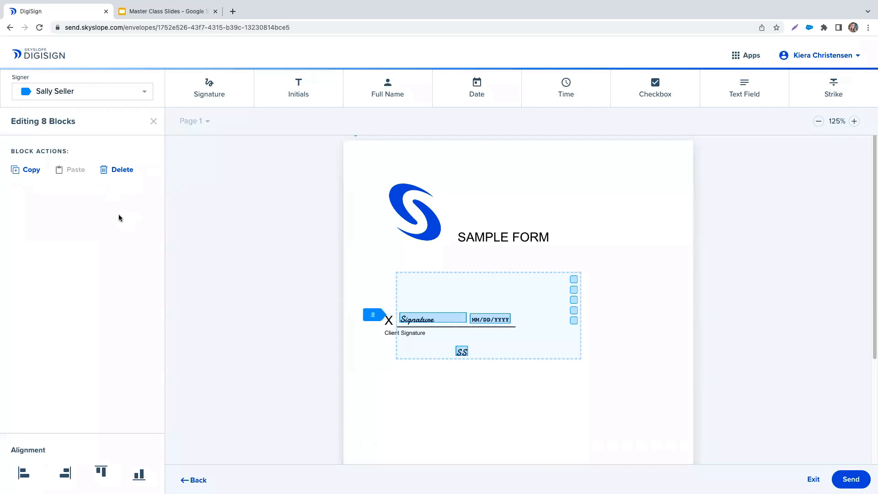
{"action": "mouse_move", "coordinate": [150, 240]}
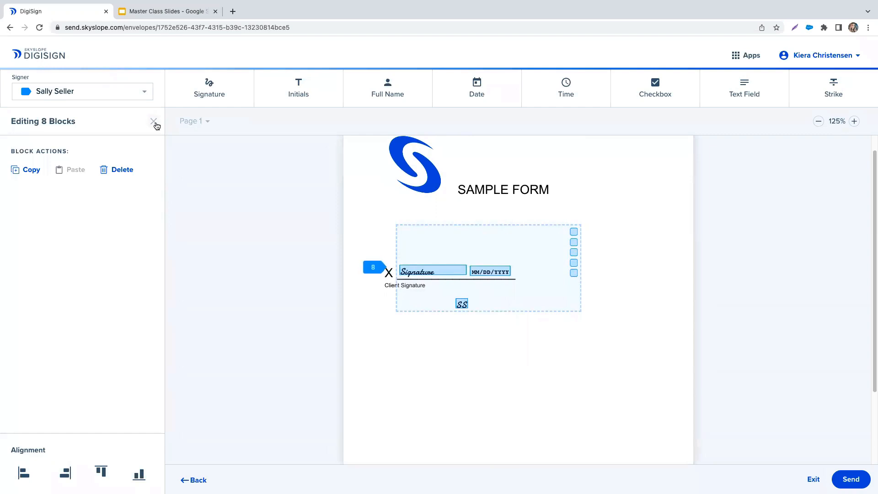
{"action": "mouse_move", "coordinate": [167, 137]}
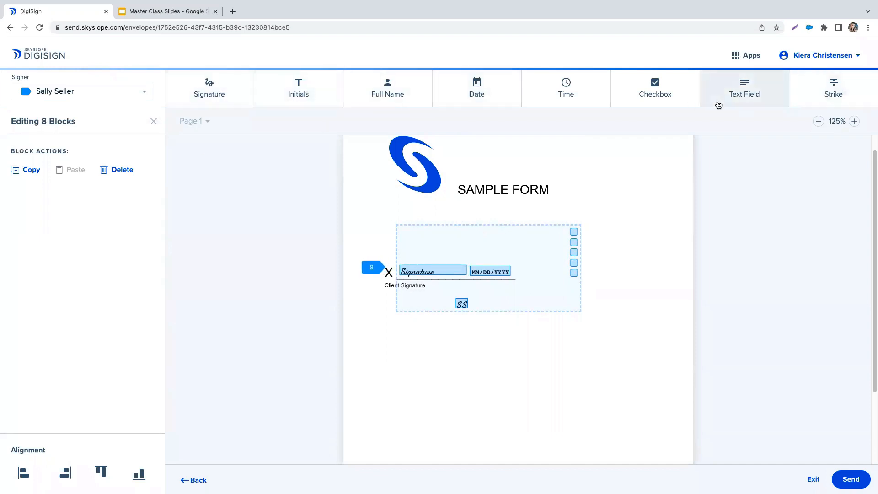
{"action": "mouse_move", "coordinate": [834, 88]}
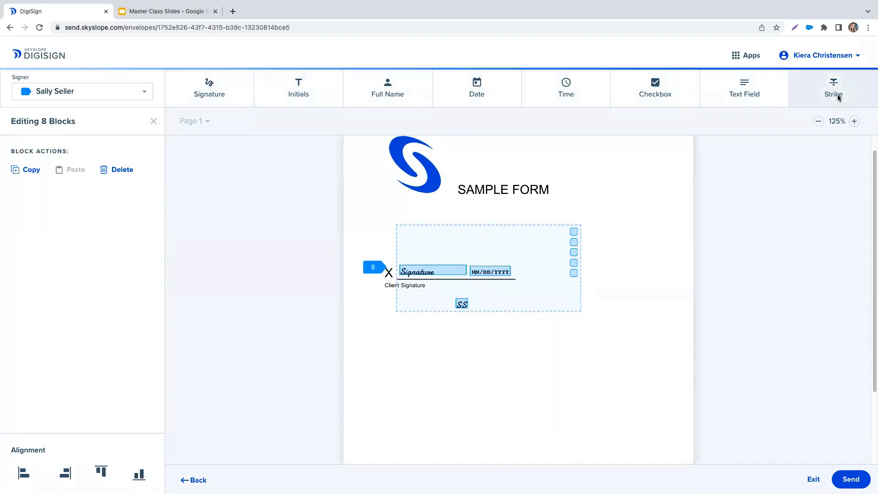
{"action": "mouse_move", "coordinate": [372, 239]}
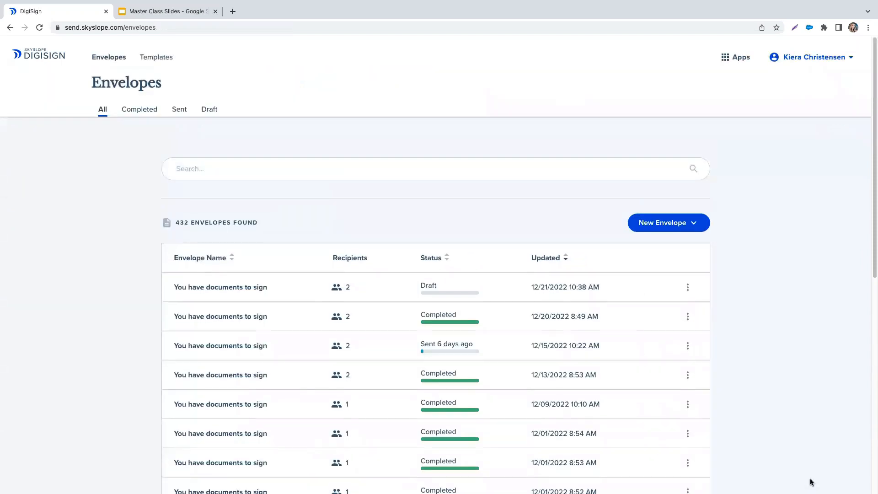
{"action": "mouse_move", "coordinate": [422, 286]}
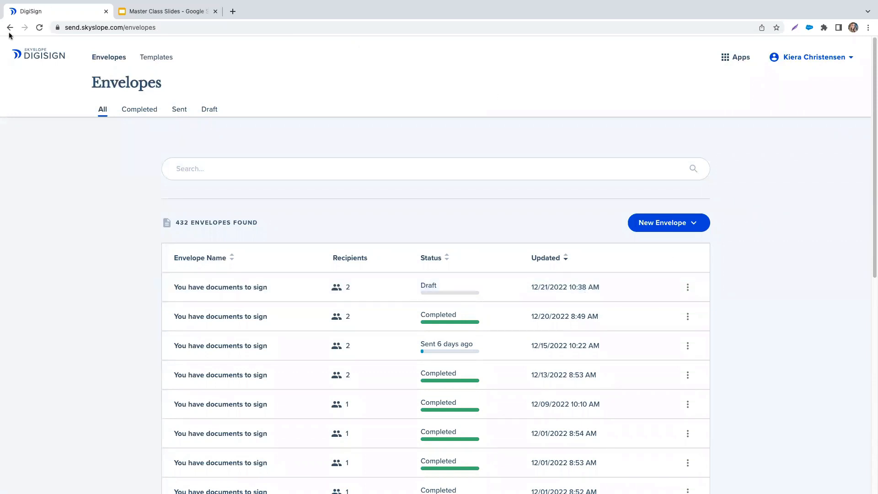
Step: Switch from DigiSign back to the main SkySlope app via the Apps menu
{"action": "left_click", "coordinate": [734, 57]}
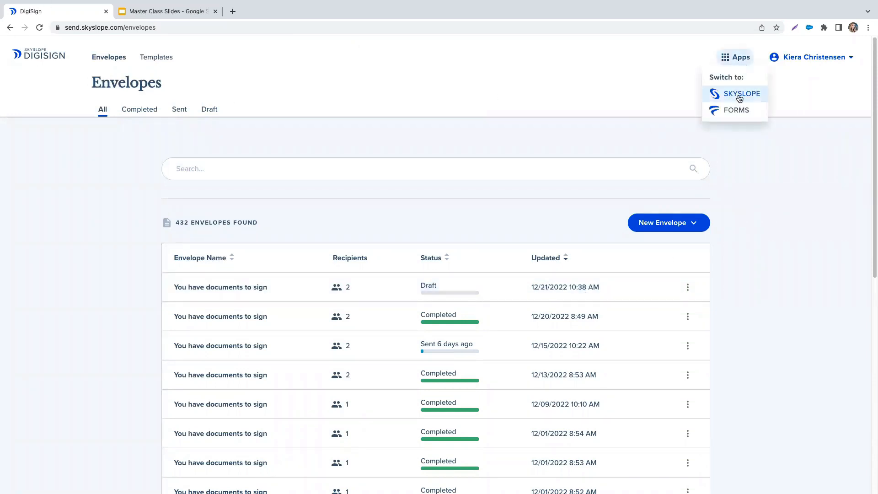
{"action": "left_click", "coordinate": [741, 93]}
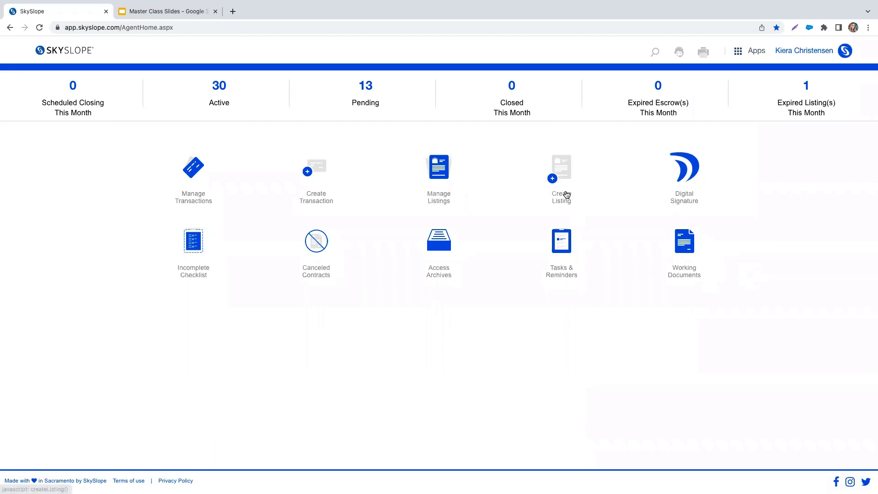
Step: Start a new listing from the dashboard and choose to enter the listing in the assistant
{"action": "left_click", "coordinate": [560, 170]}
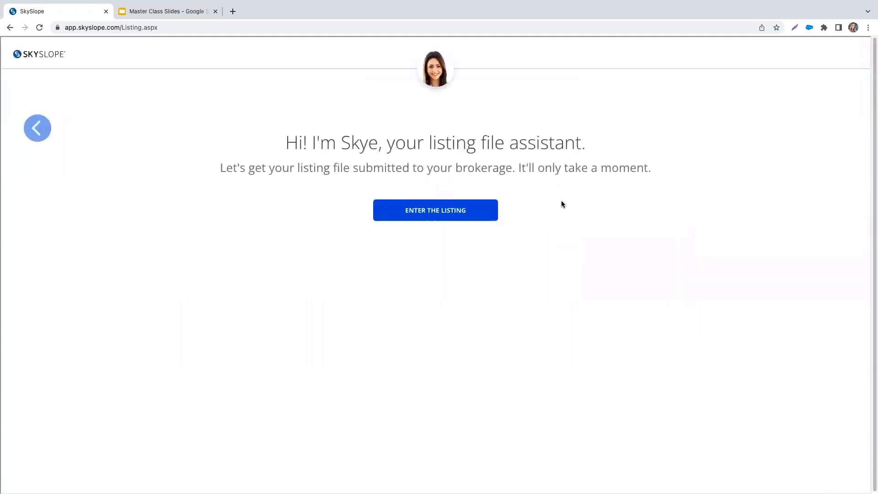
{"action": "mouse_move", "coordinate": [485, 213]}
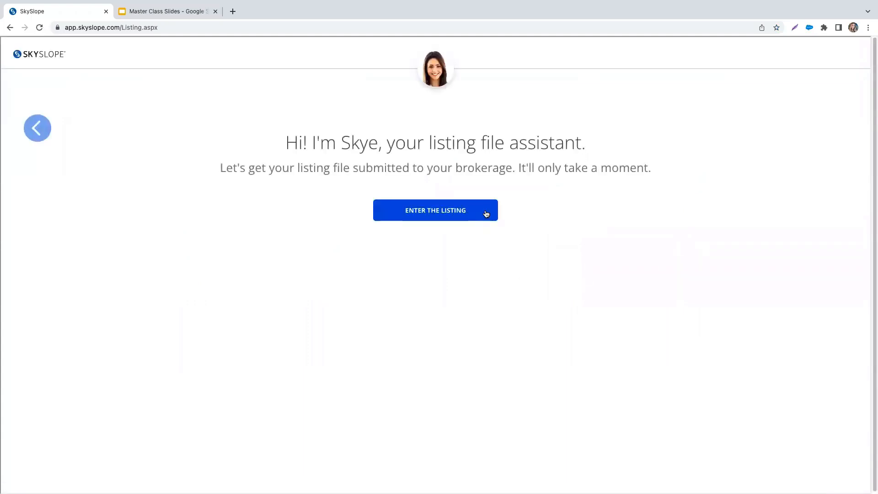
{"action": "left_click", "coordinate": [435, 210]}
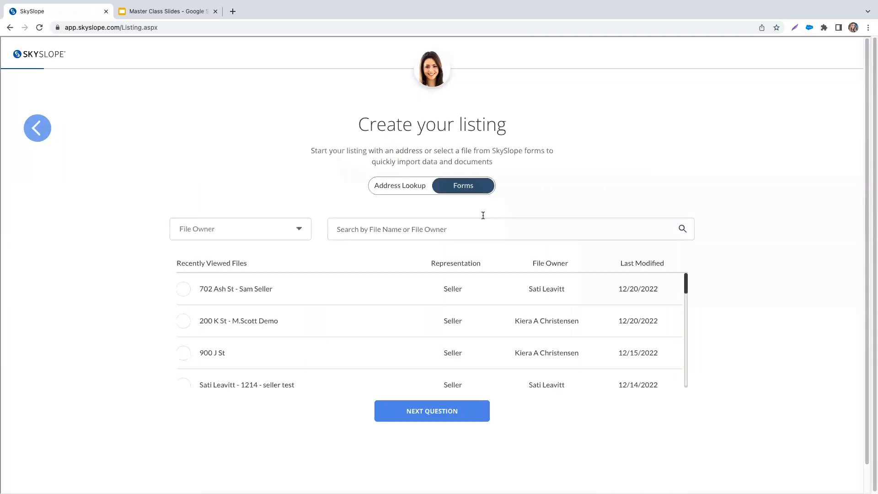
{"action": "mouse_move", "coordinate": [443, 354]}
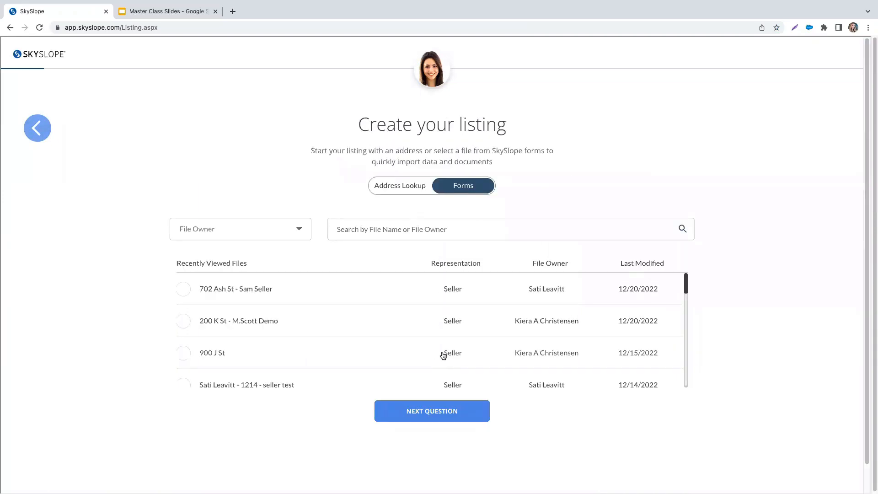
{"action": "left_click", "coordinate": [400, 185]}
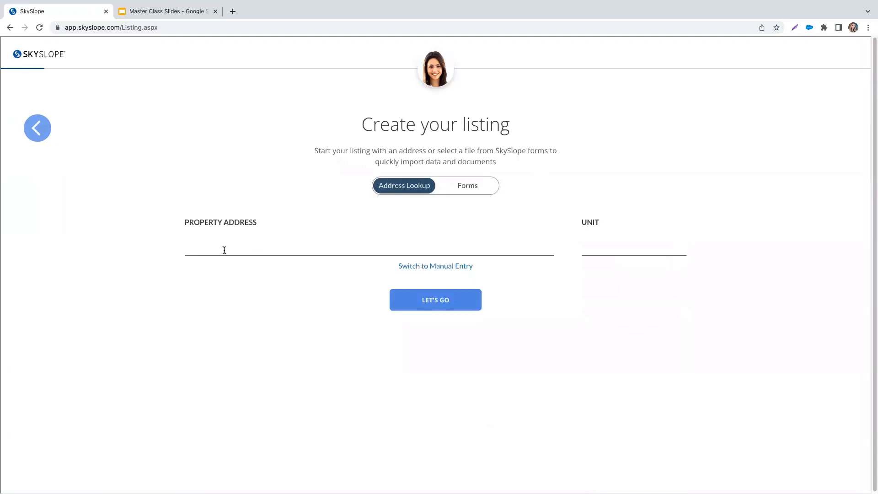
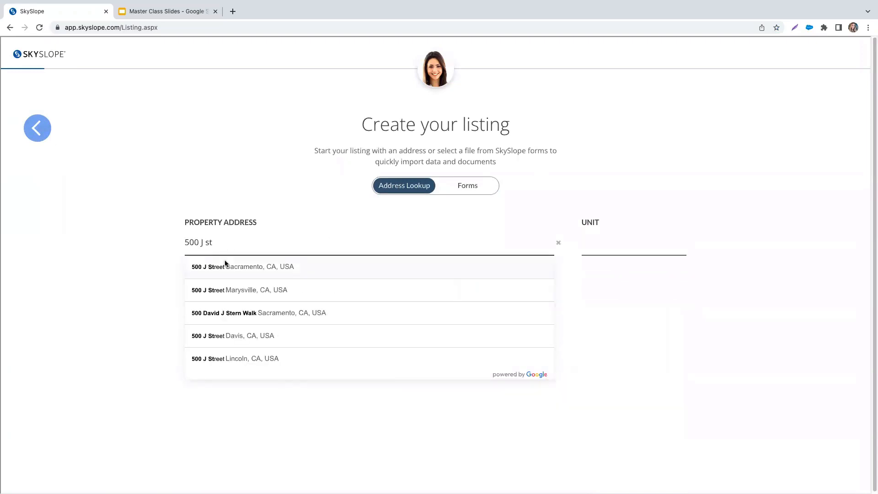
{"action": "mouse_move", "coordinate": [226, 336]}
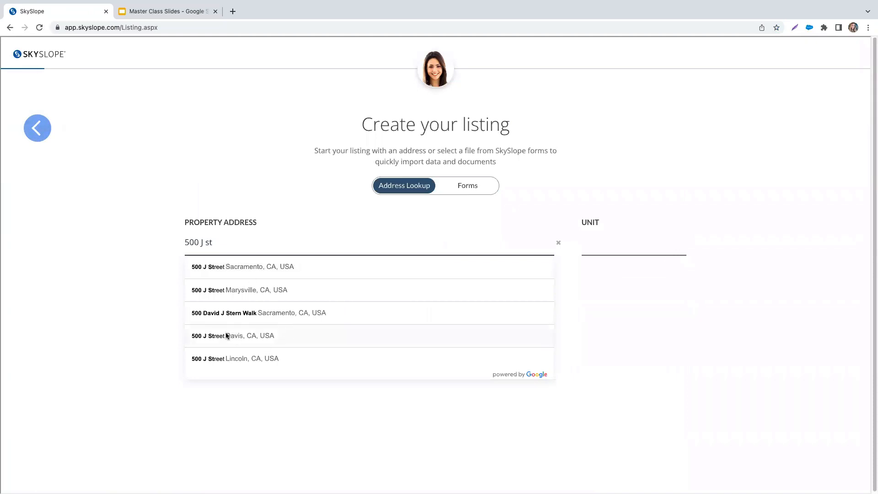
{"action": "left_click", "coordinate": [233, 336]}
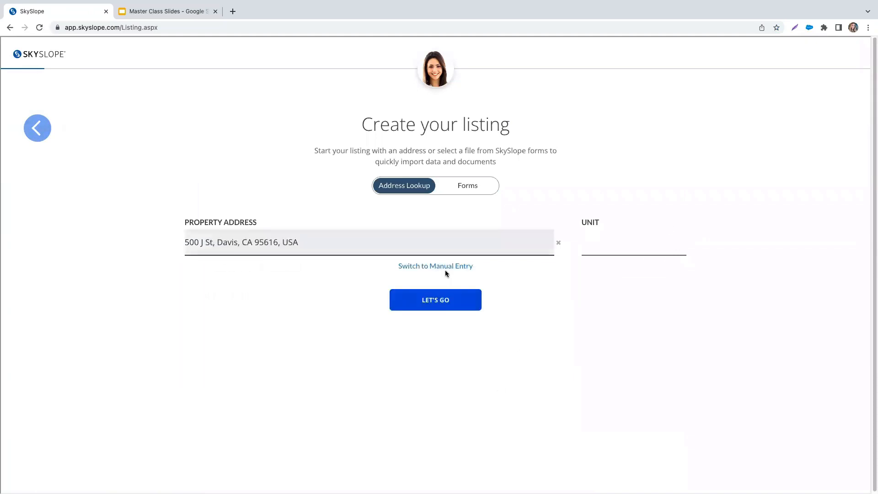
{"action": "left_click", "coordinate": [435, 300]}
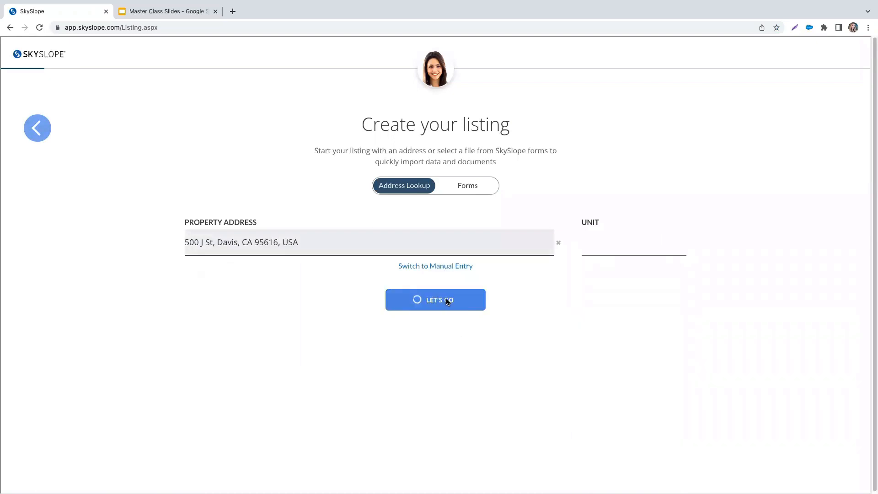
{"action": "left_click", "coordinate": [435, 300]}
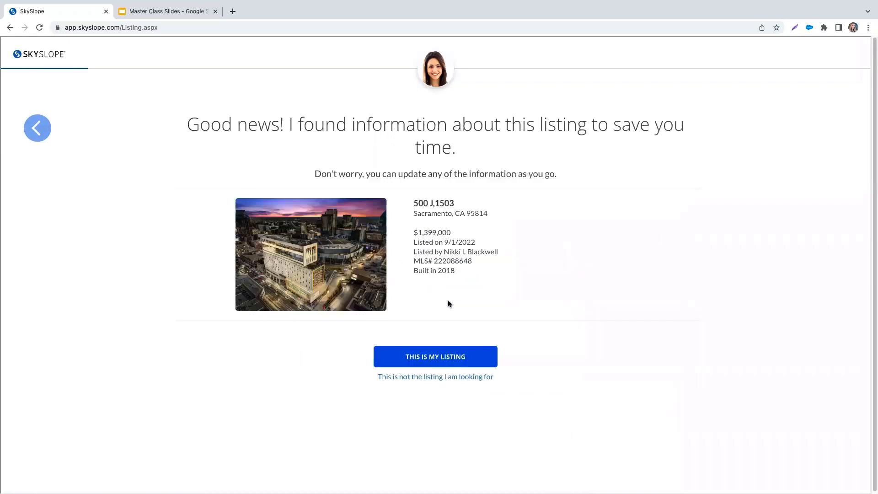
{"action": "mouse_move", "coordinate": [37, 128]}
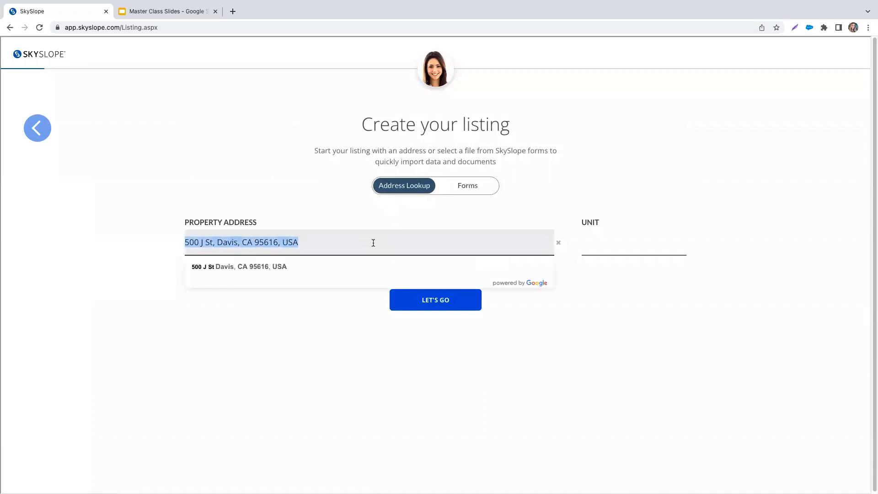
{"action": "type", "text": "2"}
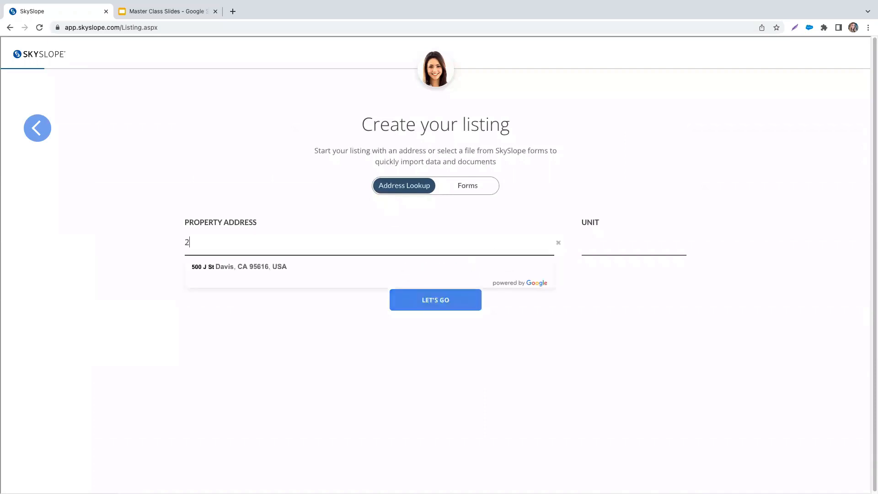
{"action": "type", "text": "03"}
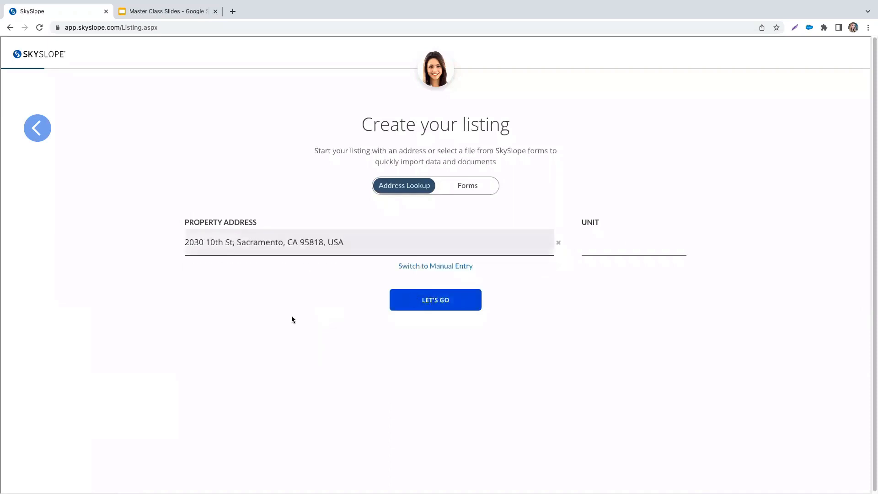
{"action": "left_click", "coordinate": [435, 300]}
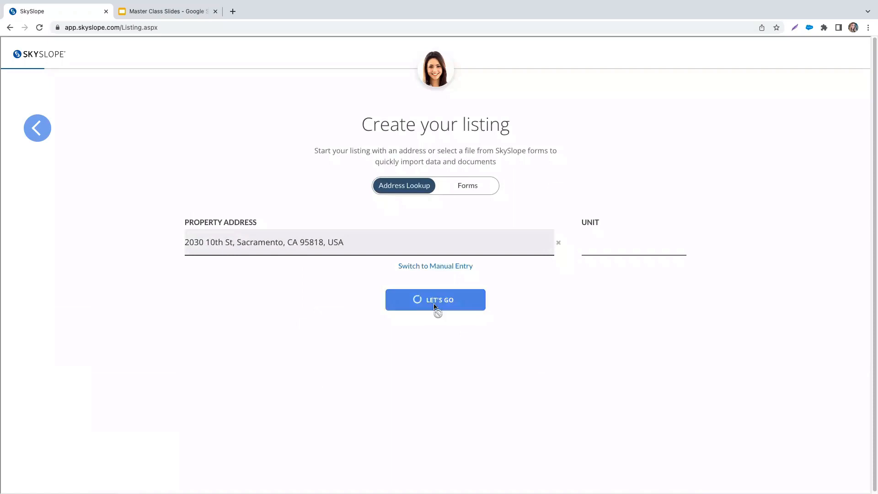
Step: File the listing under the Learning office as a resale priced at $2,000,000
{"action": "left_click", "coordinate": [435, 300]}
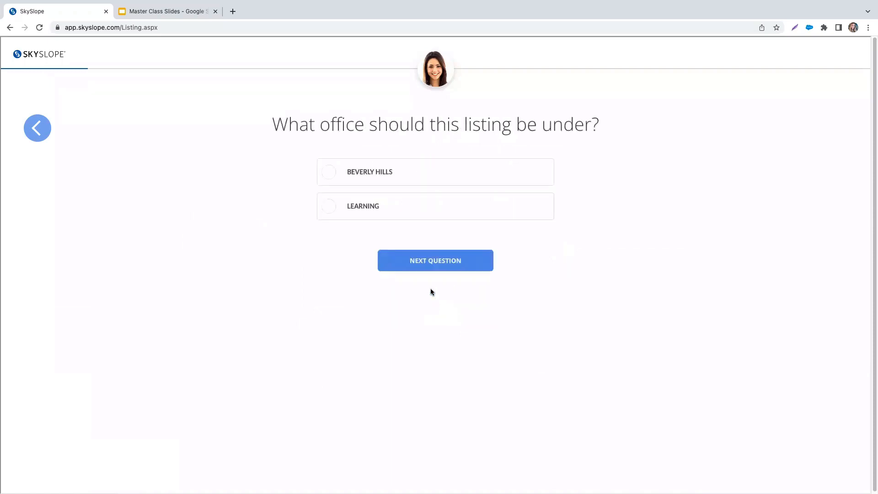
{"action": "mouse_move", "coordinate": [444, 216]}
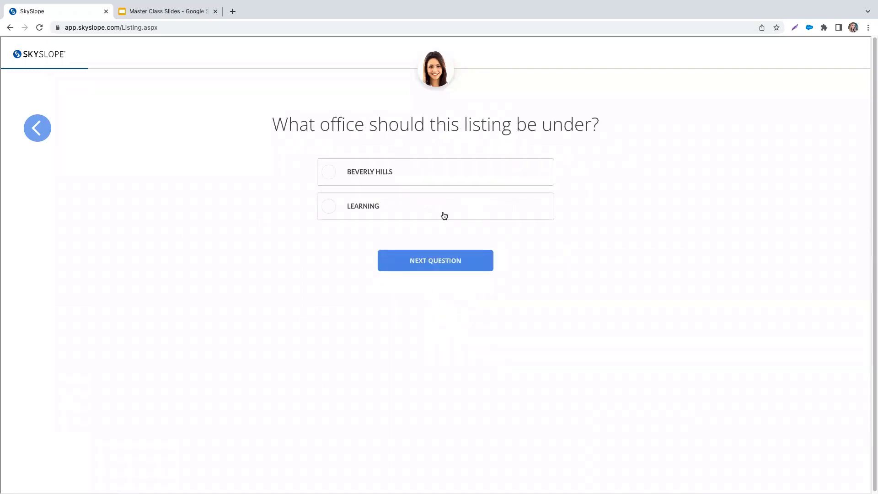
{"action": "left_click", "coordinate": [435, 260]}
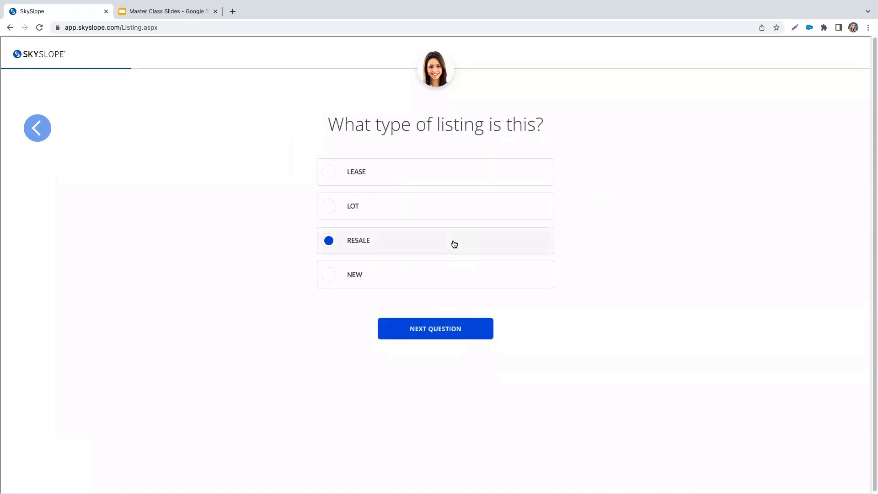
{"action": "mouse_move", "coordinate": [435, 333]}
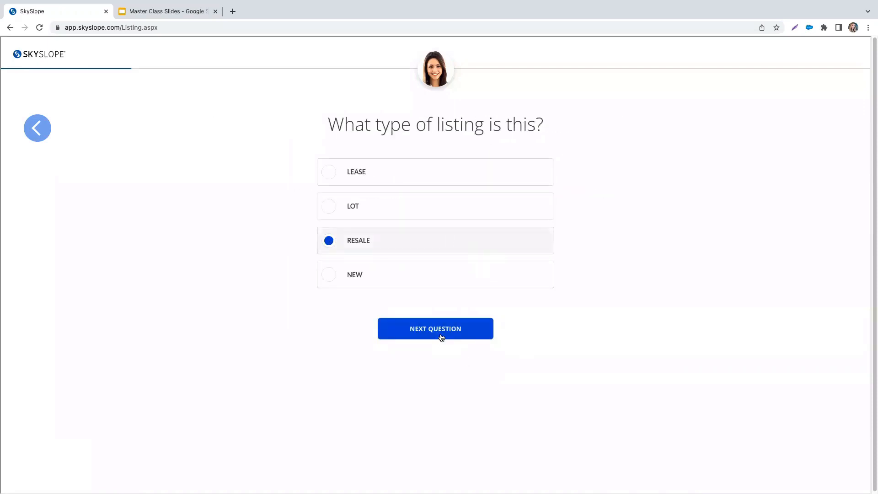
{"action": "left_click", "coordinate": [435, 328]}
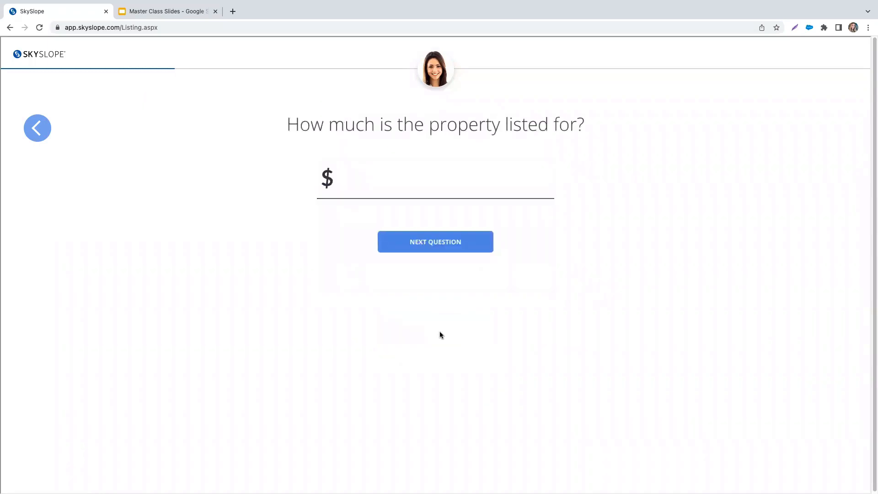
{"action": "type", "text": "2000"}
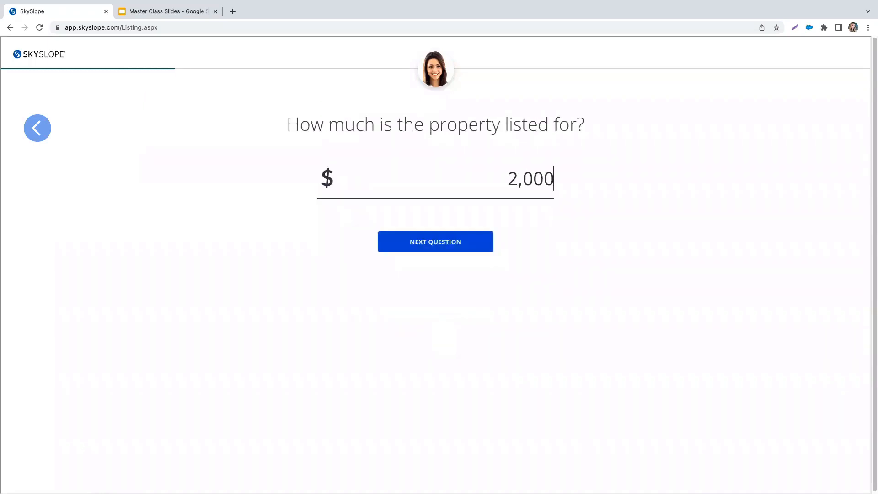
{"action": "type", "text": "000"}
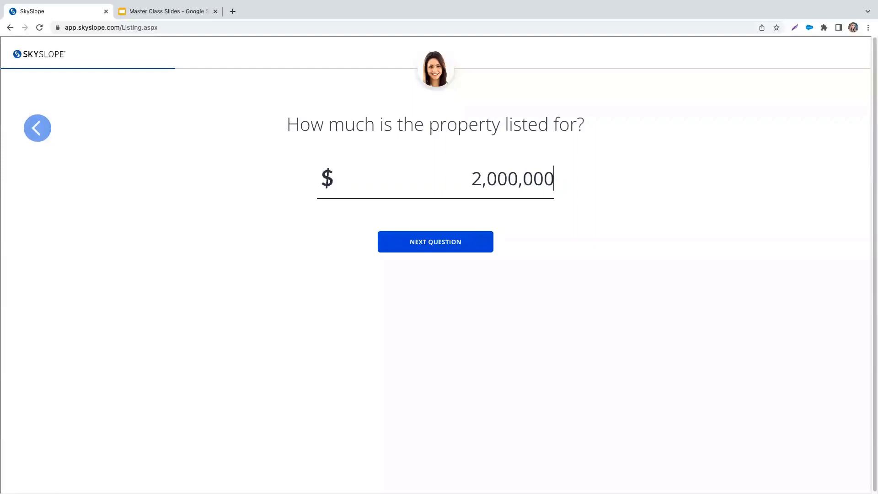
{"action": "left_click", "coordinate": [435, 242]}
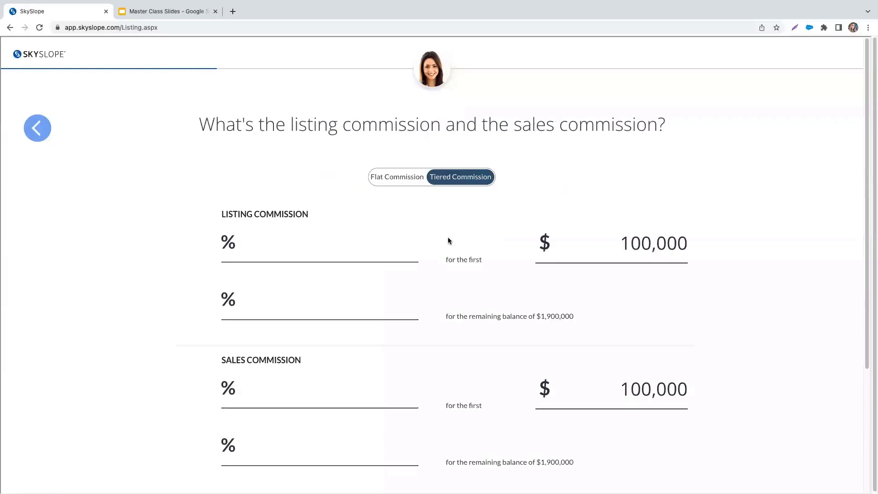
Step: Set flat listing and sales commissions, both as 2.5 percent
{"action": "left_click", "coordinate": [397, 176]}
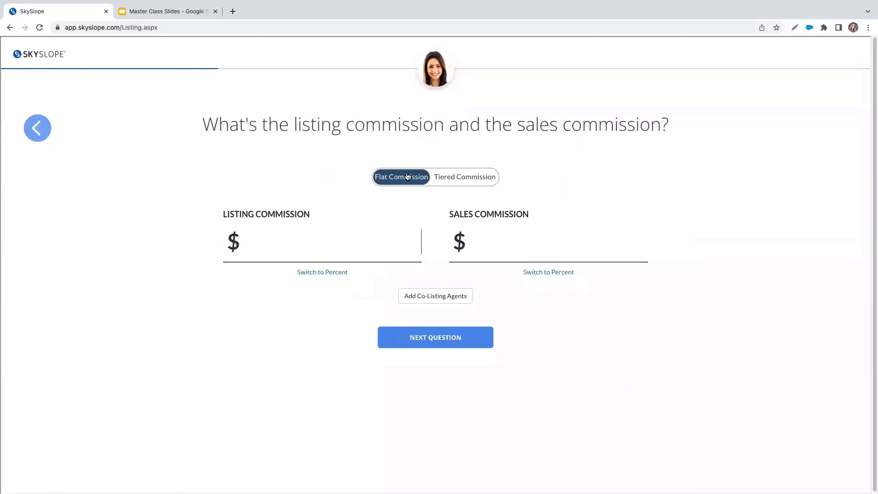
{"action": "left_click", "coordinate": [322, 272]}
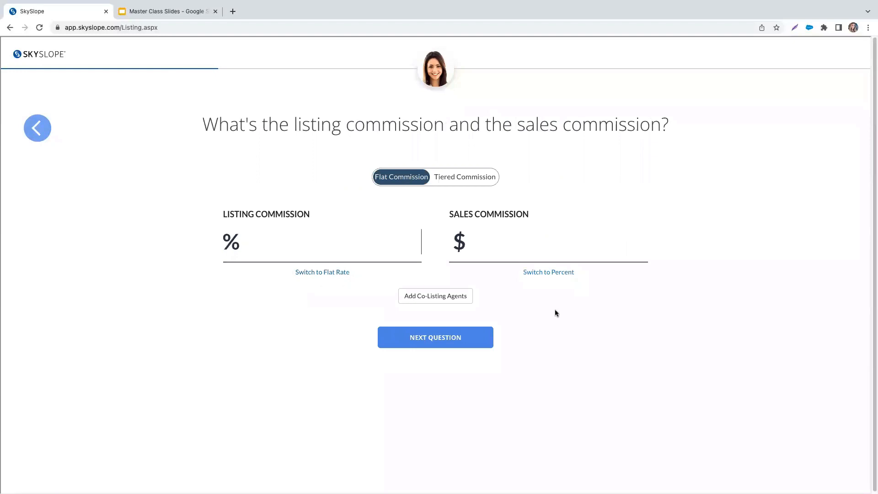
{"action": "left_click", "coordinate": [548, 271]}
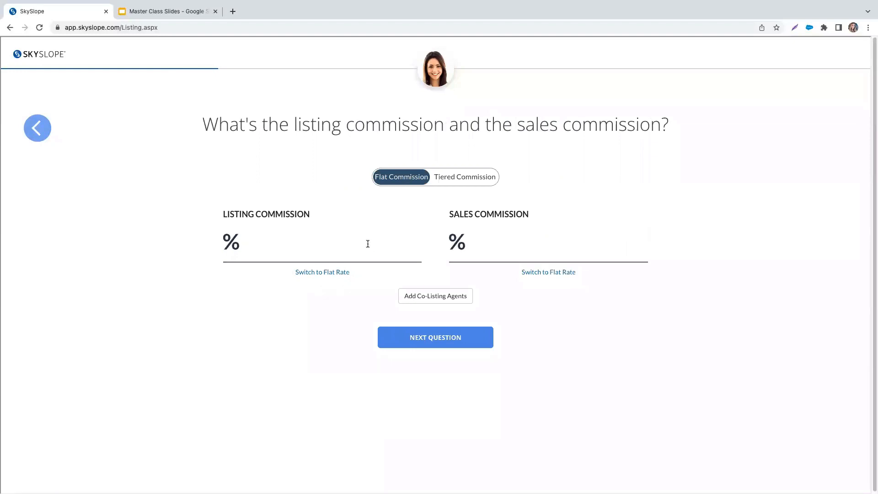
{"action": "type", "text": "2.50"}
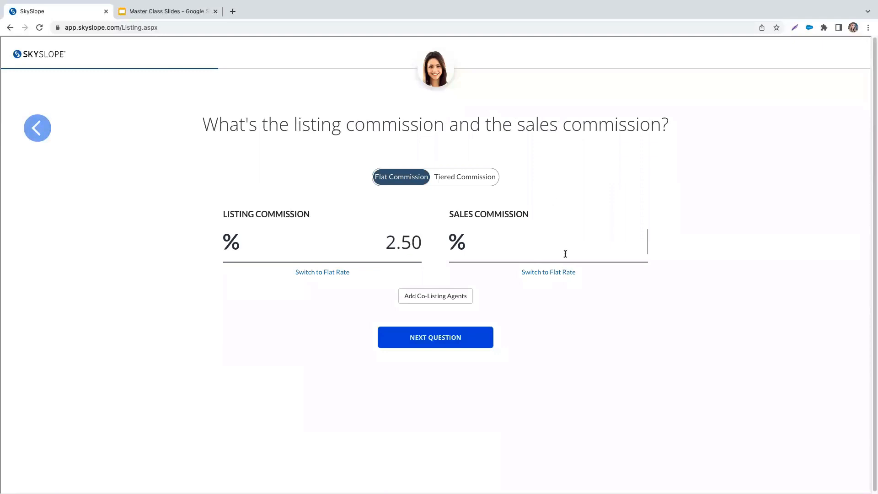
{"action": "type", "text": "2.5"}
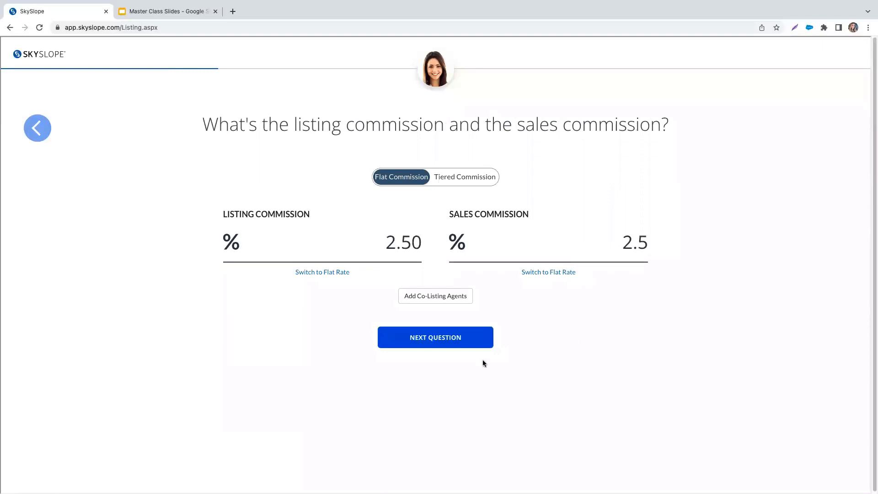
{"action": "left_click", "coordinate": [435, 337]}
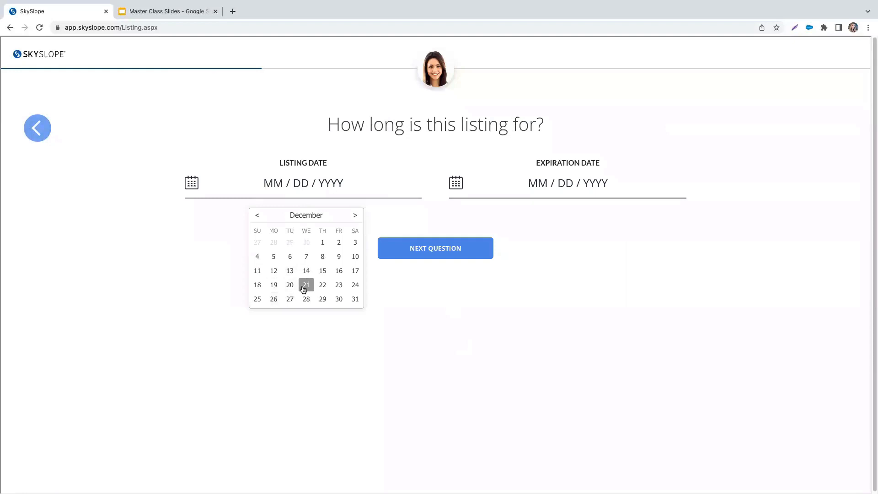
{"action": "left_click", "coordinate": [305, 284]}
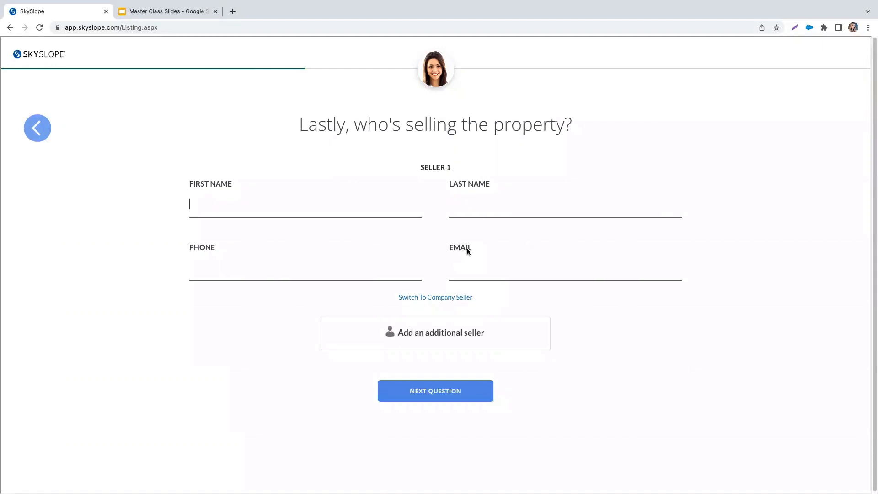
{"action": "type", "text": "Michael"}
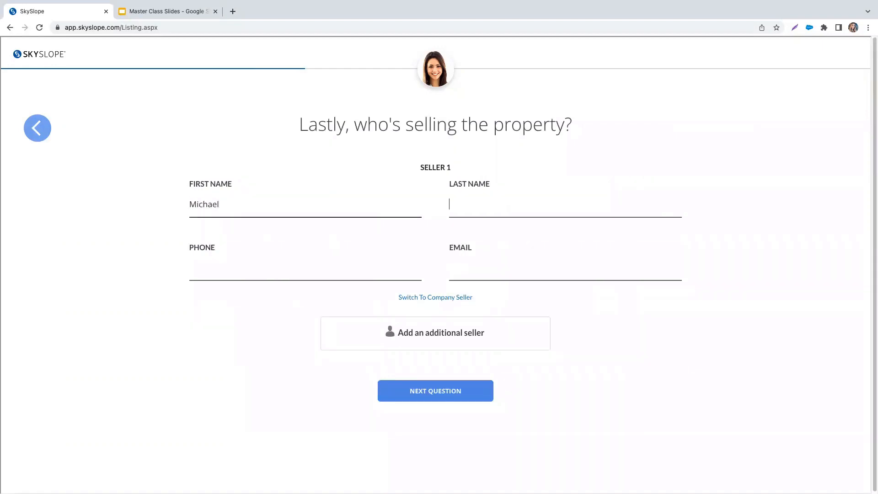
{"action": "type", "text": "Scott"}
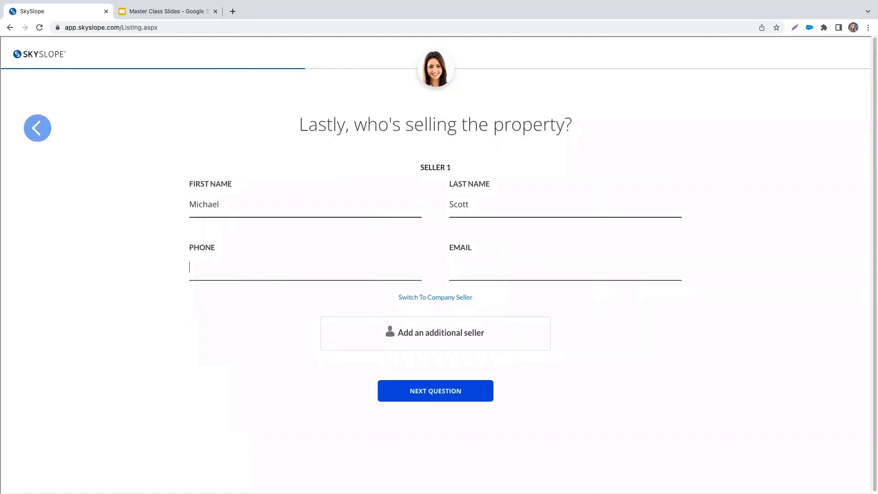
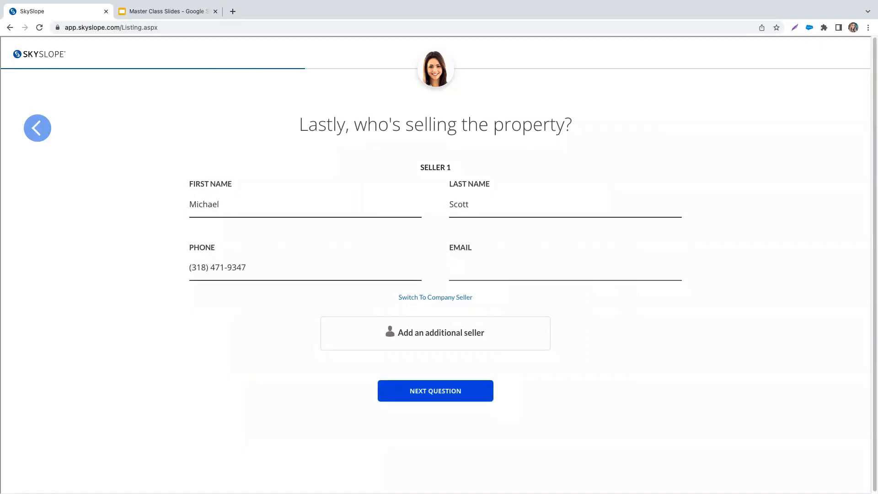
{"action": "type", "text": "m"}
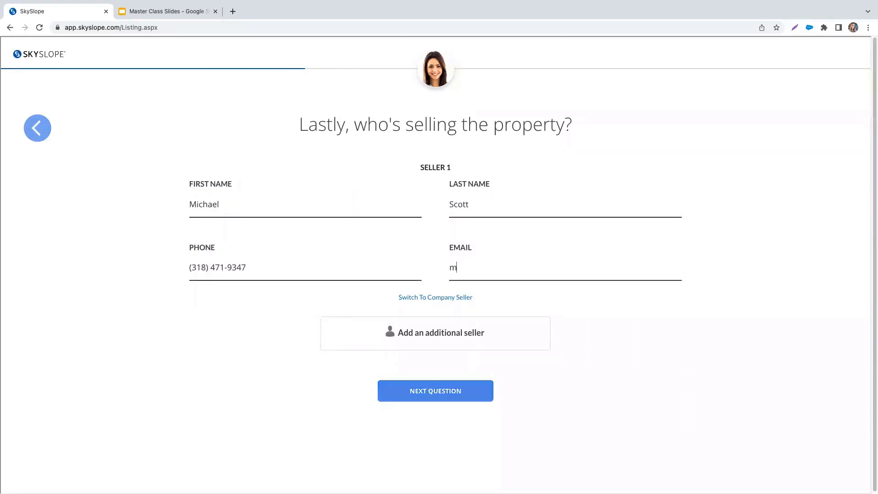
{"action": "type", "text": "ike@demo.com"}
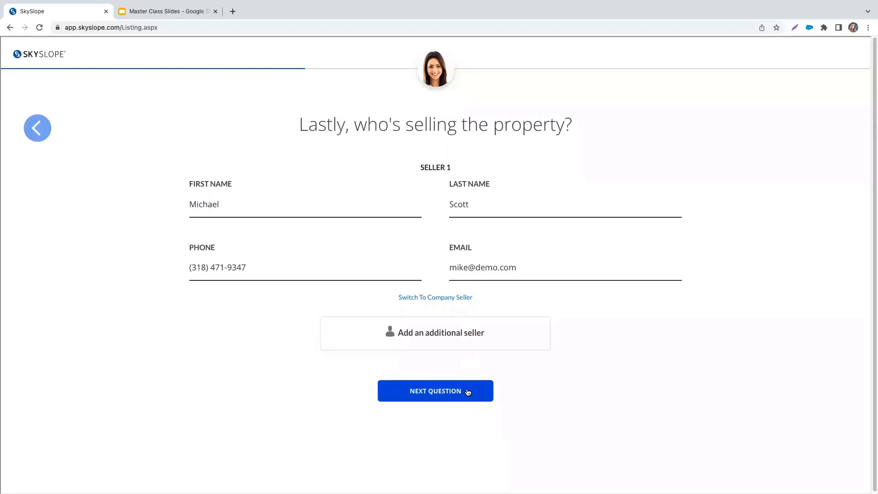
Step: Submit the seller details and browse the seven NHD provider cards with their prices
{"action": "left_click", "coordinate": [435, 391]}
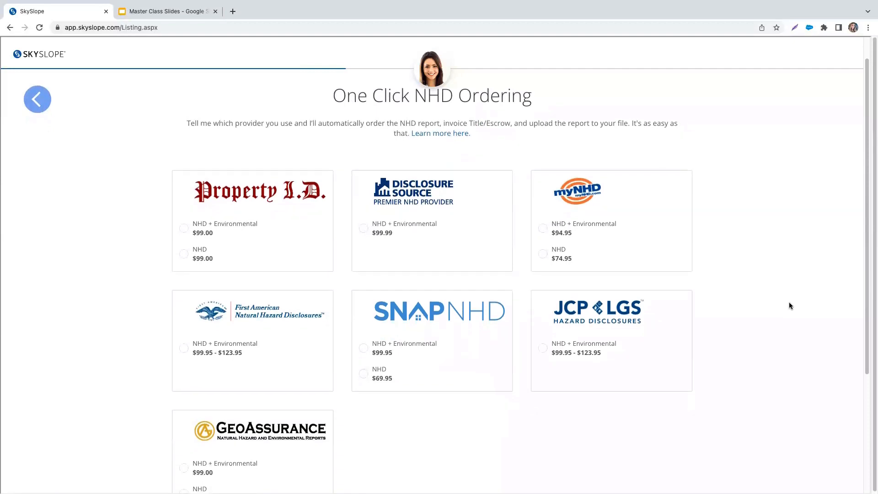
{"action": "scroll", "scroll_direction": "down", "scroll_amount": 3}
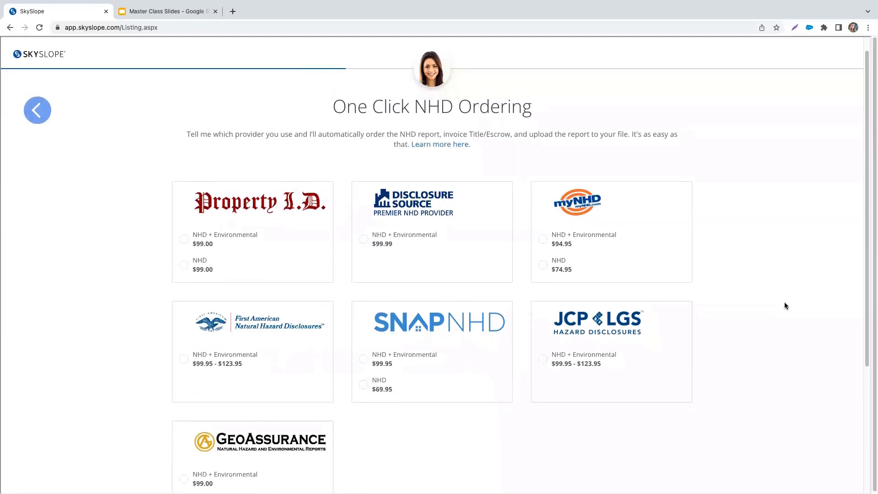
{"action": "scroll", "scroll_direction": "up", "scroll_amount": 3}
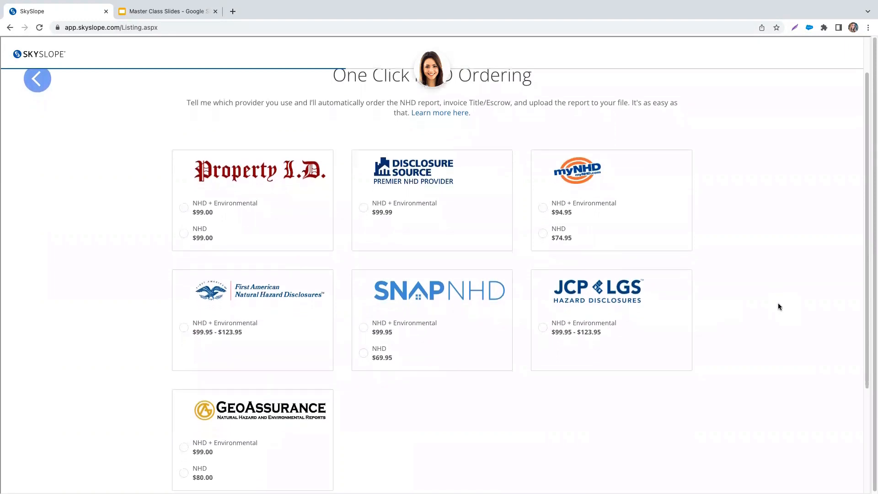
{"action": "scroll", "scroll_direction": "down", "scroll_amount": 3}
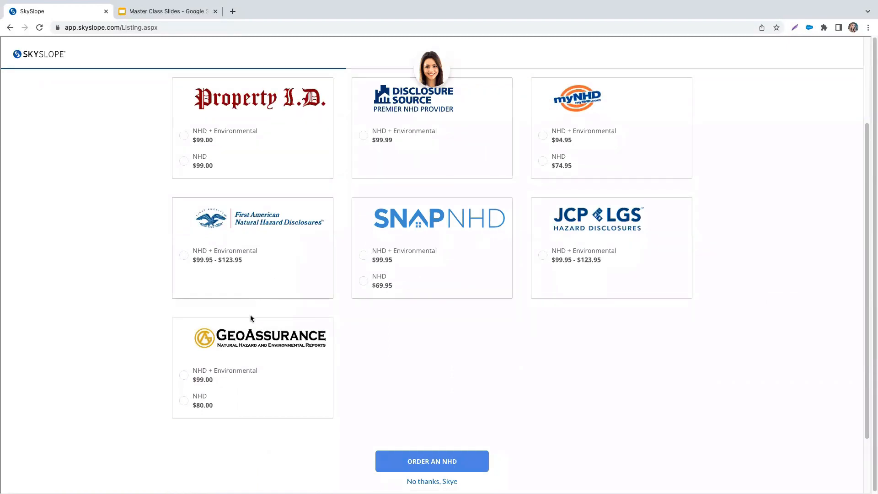
{"action": "mouse_move", "coordinate": [247, 369]}
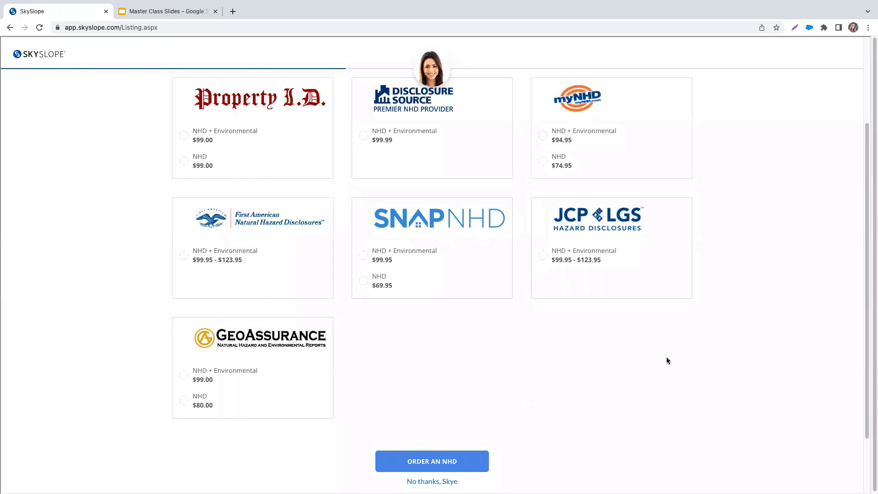
{"action": "mouse_move", "coordinate": [586, 355]}
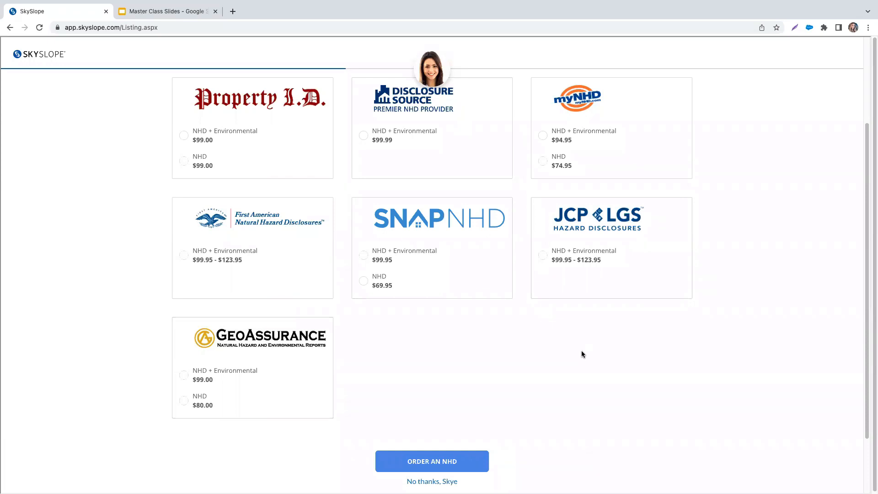
{"action": "mouse_move", "coordinate": [238, 242]}
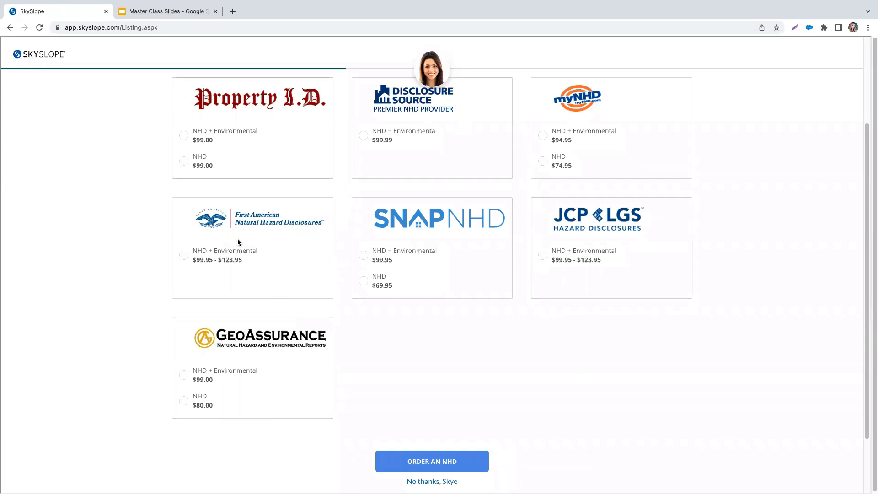
{"action": "mouse_move", "coordinate": [505, 377]}
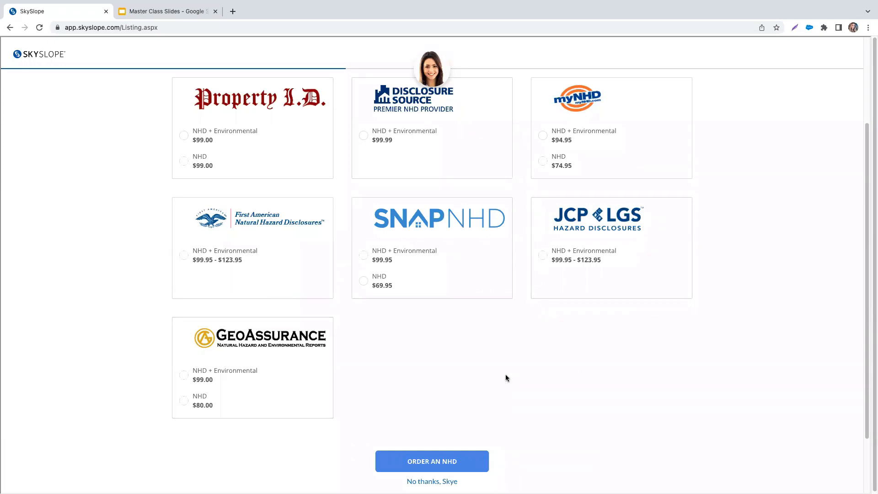
{"action": "scroll", "scroll_direction": "down", "scroll_amount": 3}
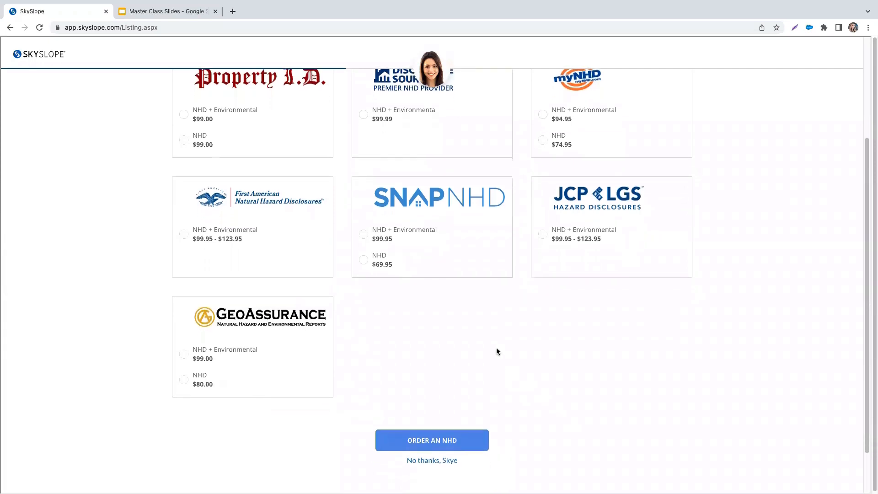
Step: Decline ordering an NHD and view the nearby Chicago Title escrow officers on the pre-open escrow page
{"action": "left_click", "coordinate": [431, 460]}
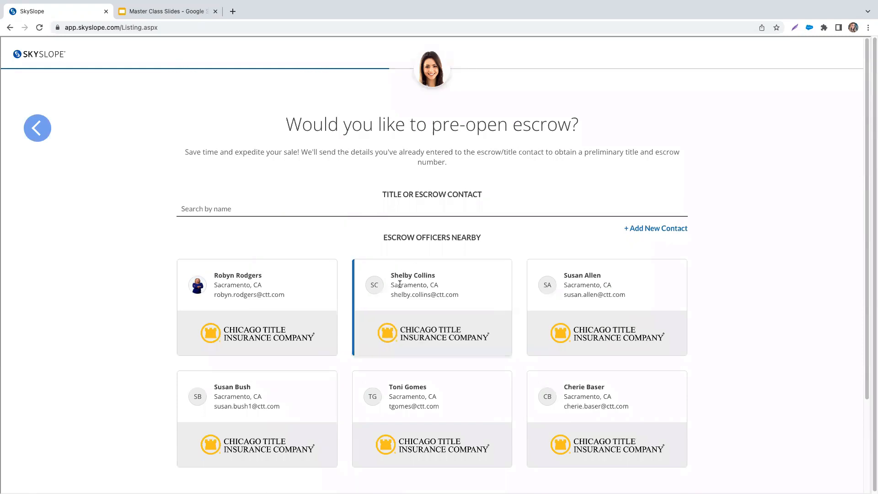
{"action": "scroll", "scroll_direction": "up", "scroll_amount": 3}
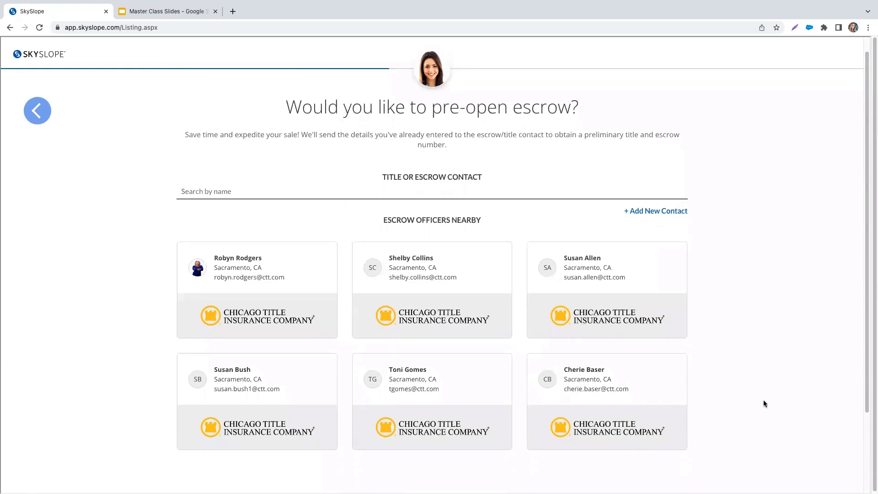
{"action": "scroll", "scroll_direction": "down", "scroll_amount": 3}
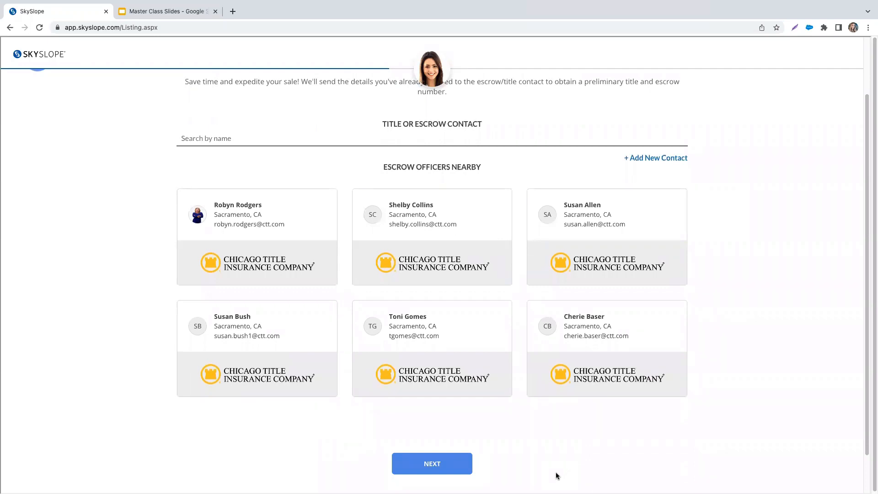
{"action": "scroll", "scroll_direction": "up", "scroll_amount": 3}
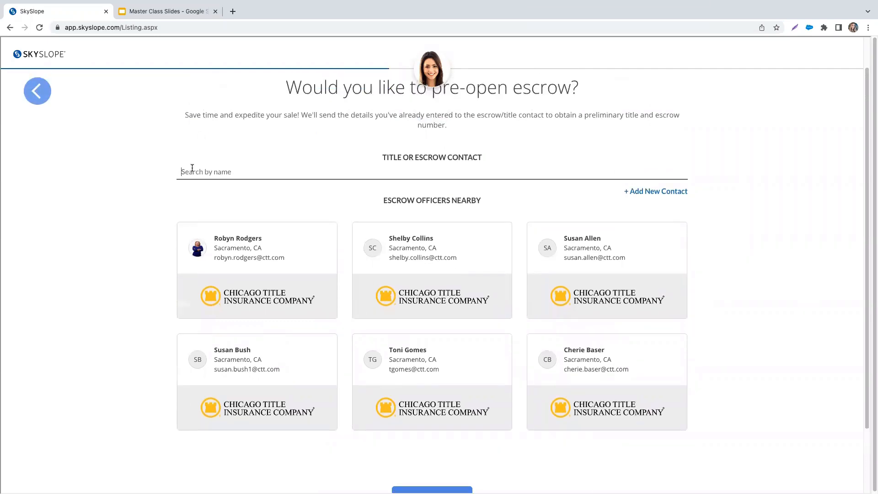
{"action": "type", "text": "sait"}
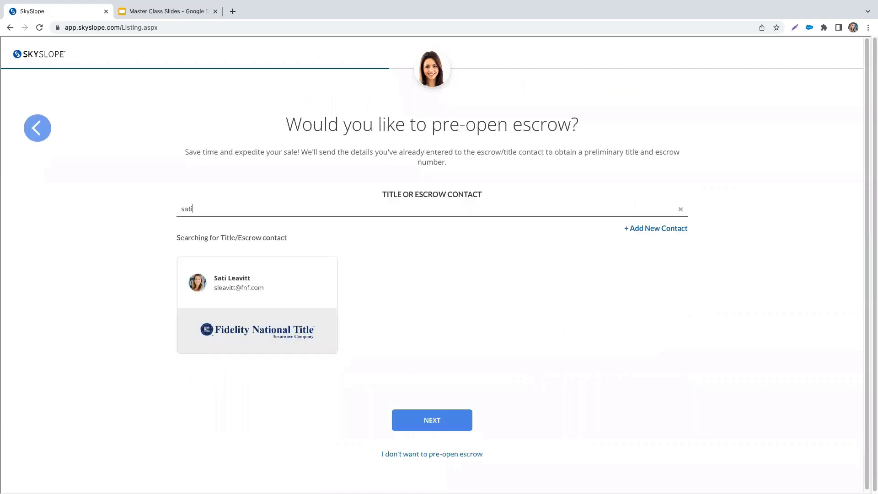
{"action": "mouse_move", "coordinate": [276, 309]}
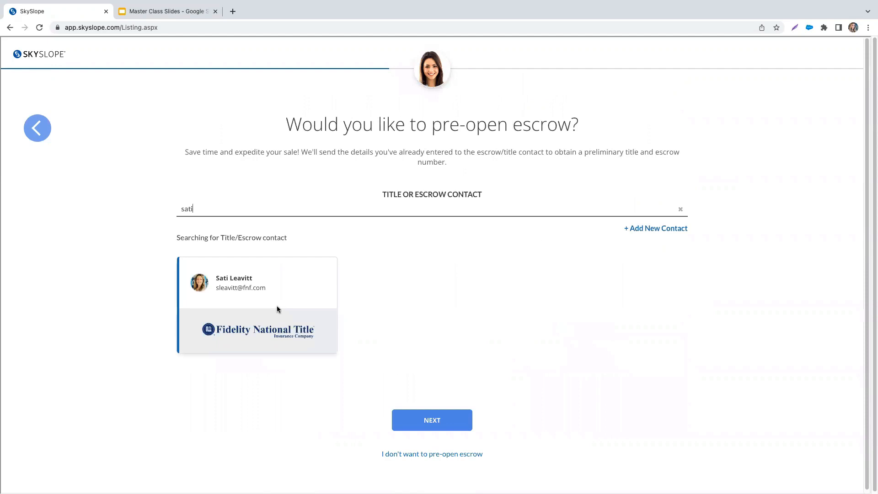
{"action": "left_click", "coordinate": [257, 283]}
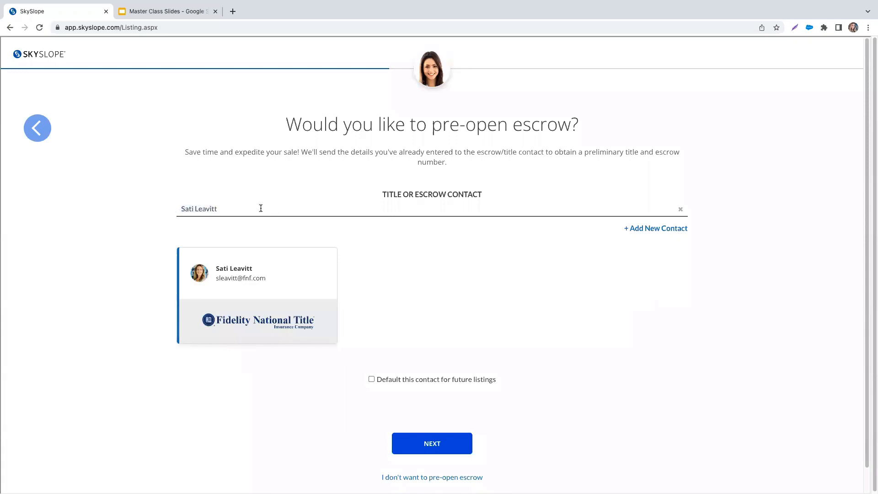
{"action": "mouse_move", "coordinate": [654, 228]}
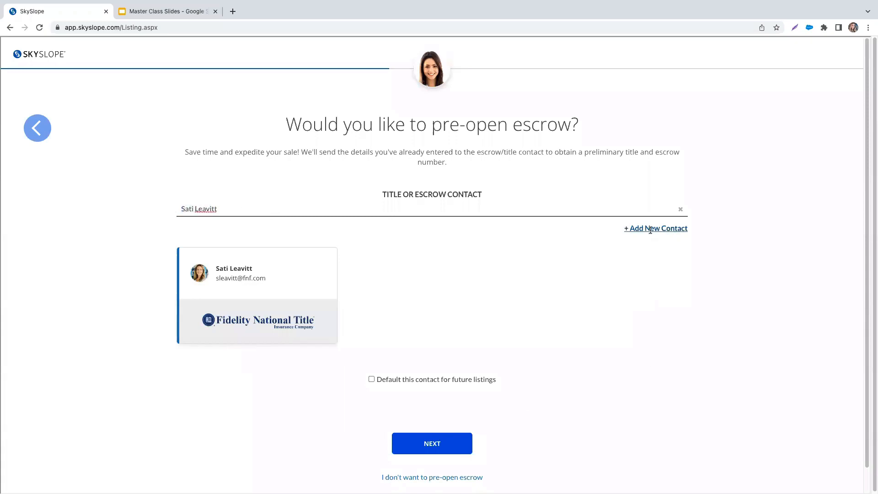
{"action": "left_click", "coordinate": [654, 228]}
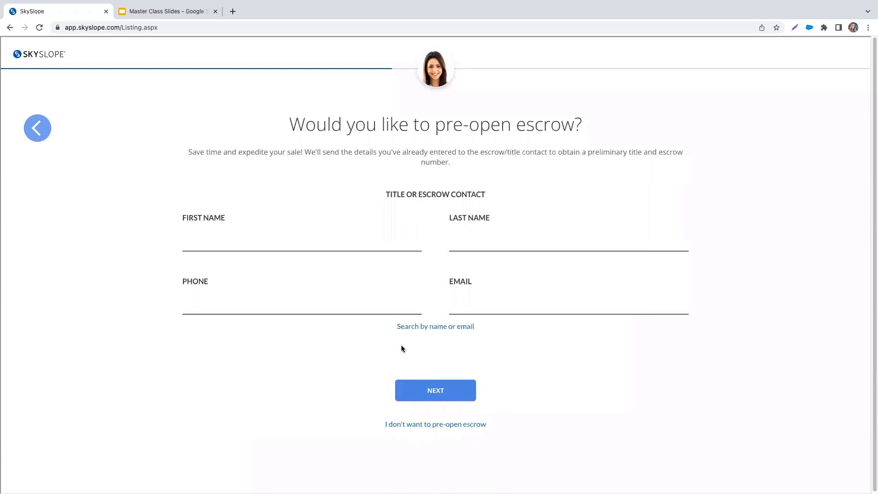
{"action": "mouse_move", "coordinate": [417, 359]}
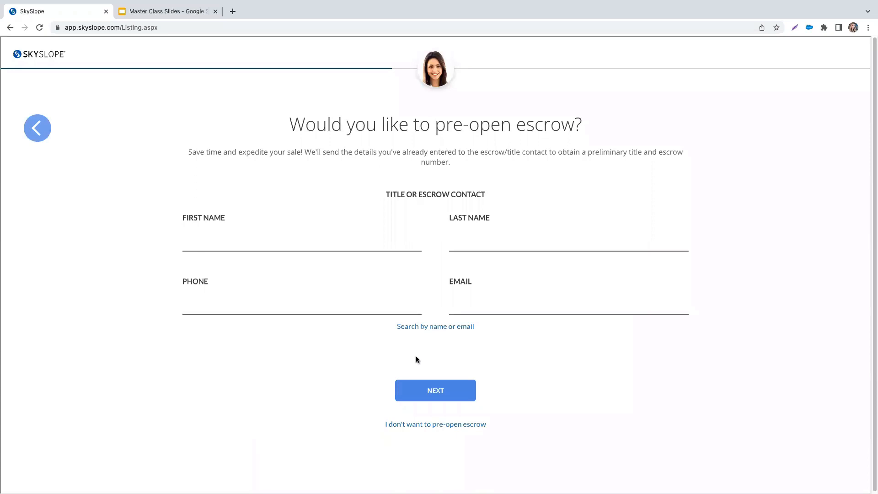
{"action": "mouse_move", "coordinate": [37, 127]}
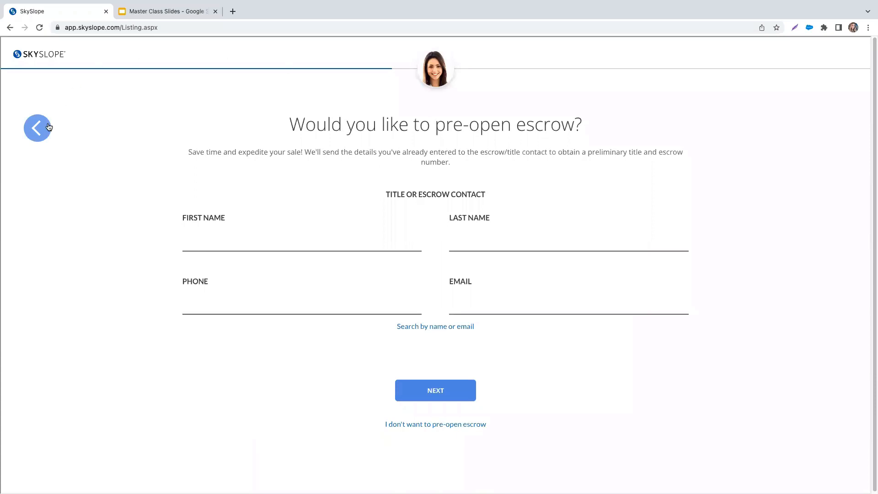
{"action": "left_click", "coordinate": [435, 325]}
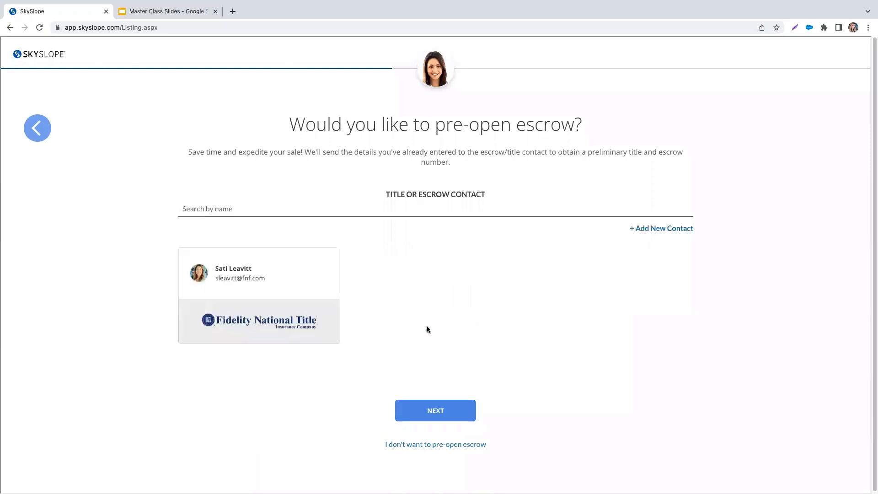
{"action": "left_click", "coordinate": [258, 272]}
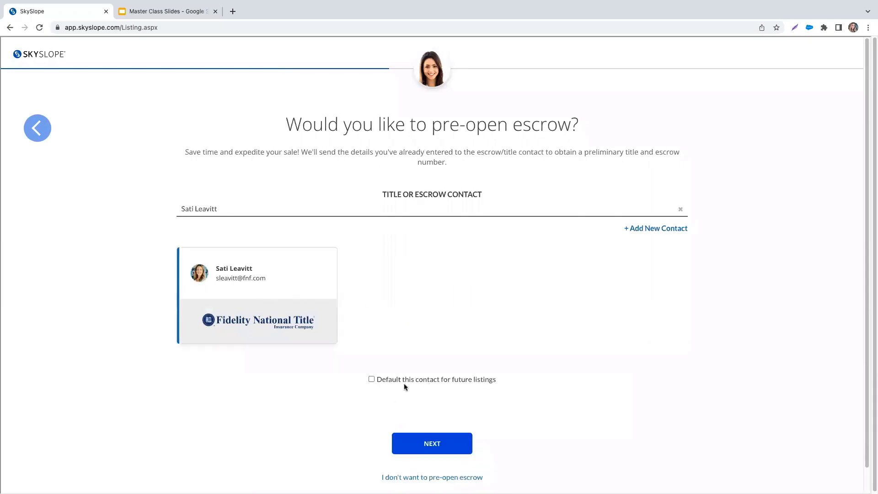
{"action": "mouse_move", "coordinate": [460, 379]}
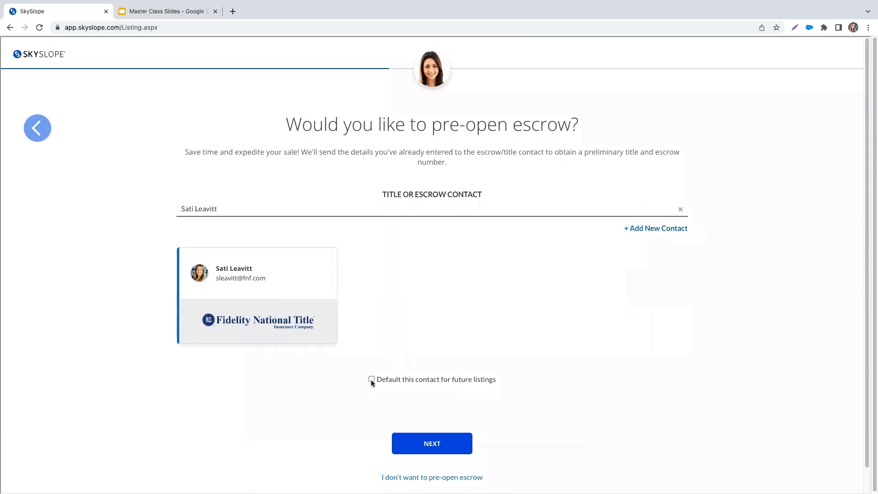
{"action": "left_click", "coordinate": [371, 378]}
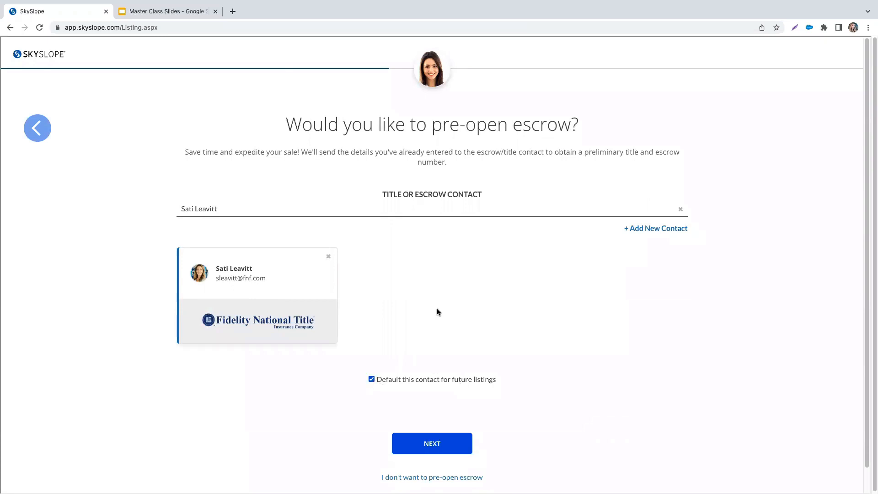
{"action": "mouse_move", "coordinate": [286, 305]}
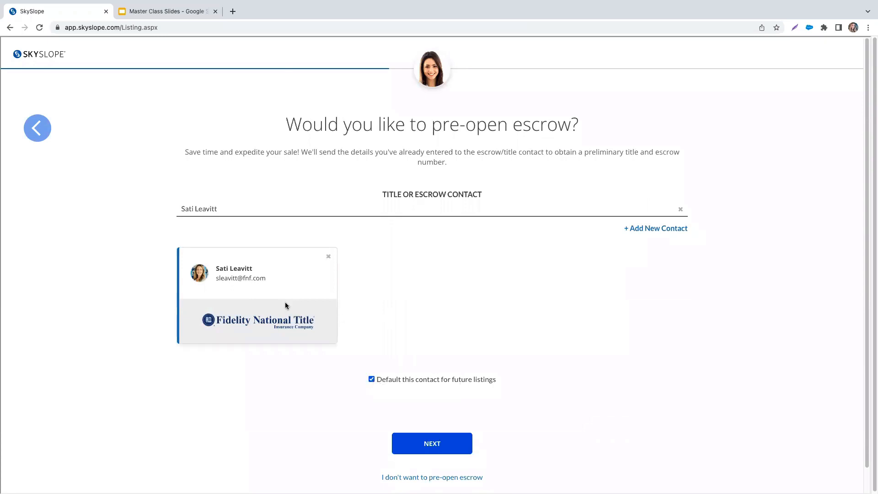
{"action": "left_click", "coordinate": [431, 443]}
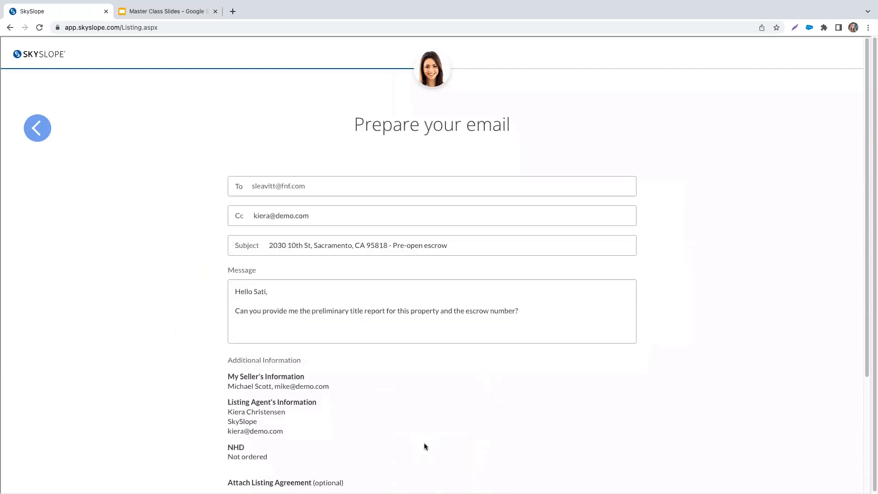
{"action": "scroll", "scroll_direction": "down", "scroll_amount": 3}
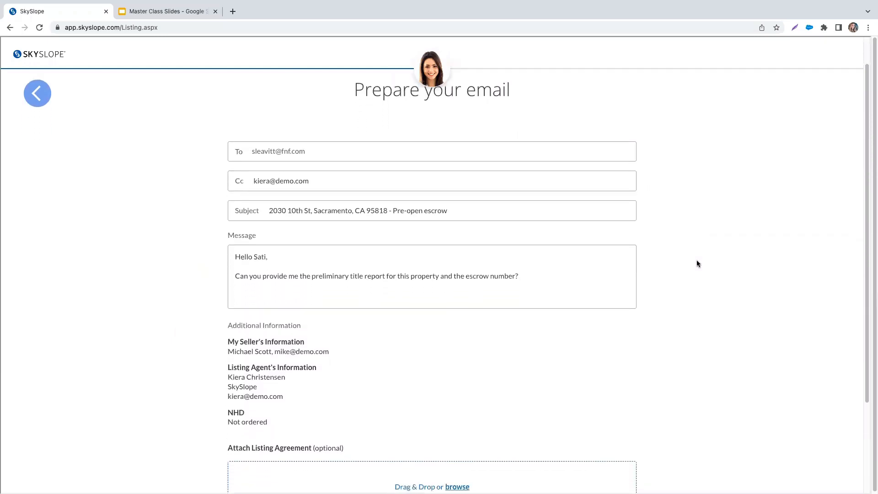
{"action": "scroll", "scroll_direction": "up", "scroll_amount": 3}
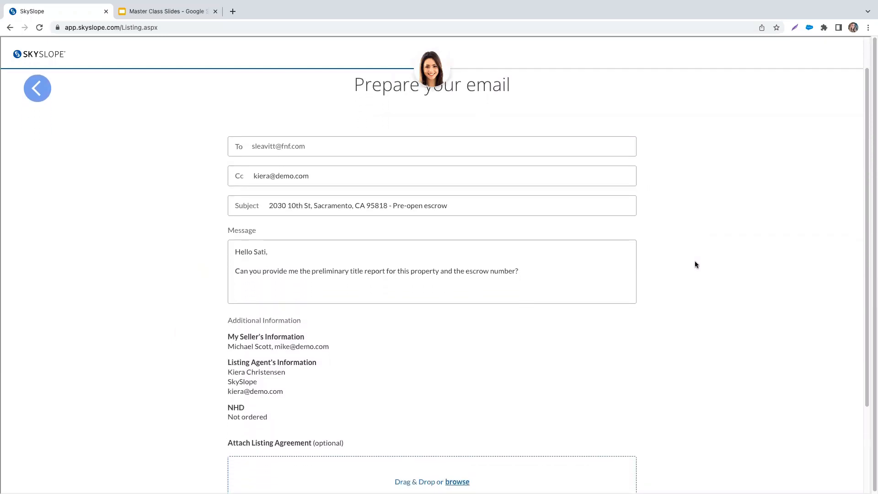
{"action": "scroll", "scroll_direction": "down", "scroll_amount": 3}
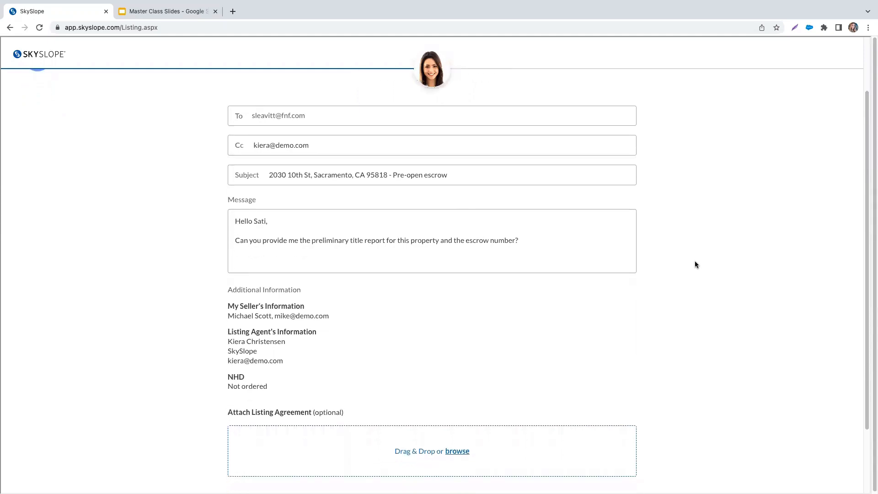
{"action": "scroll", "scroll_direction": "down", "scroll_amount": 3}
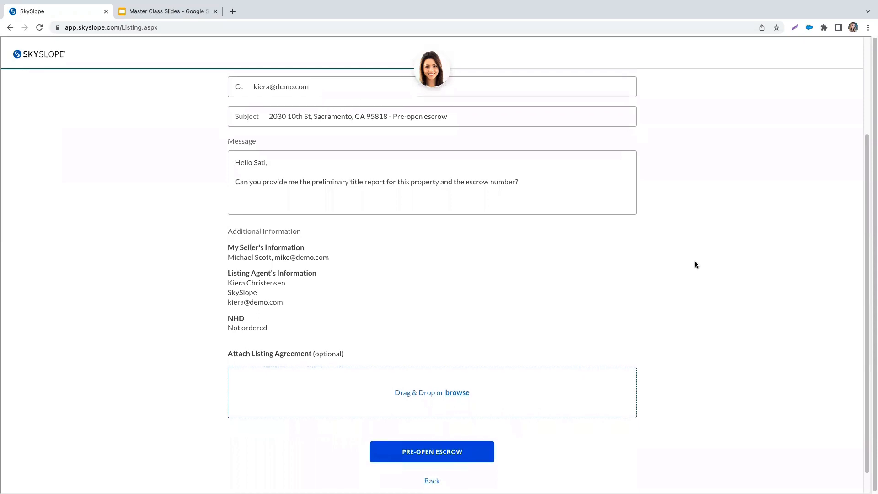
{"action": "mouse_move", "coordinate": [267, 329]}
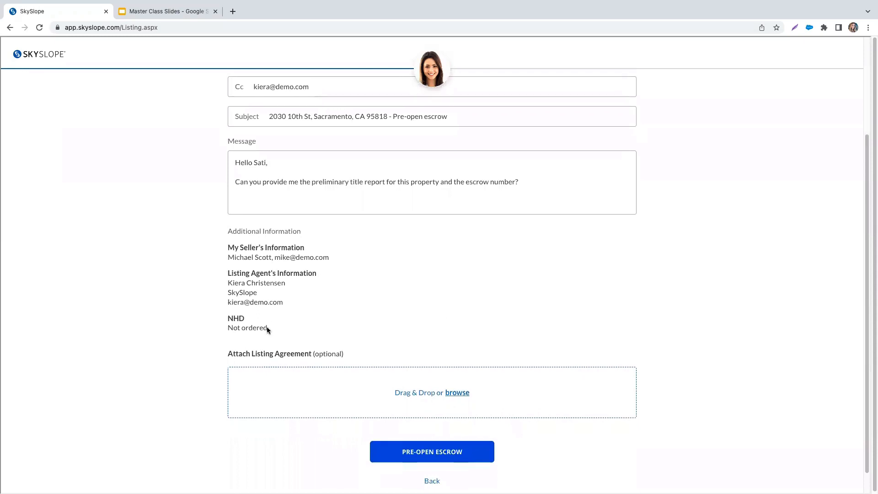
{"action": "mouse_move", "coordinate": [402, 384]}
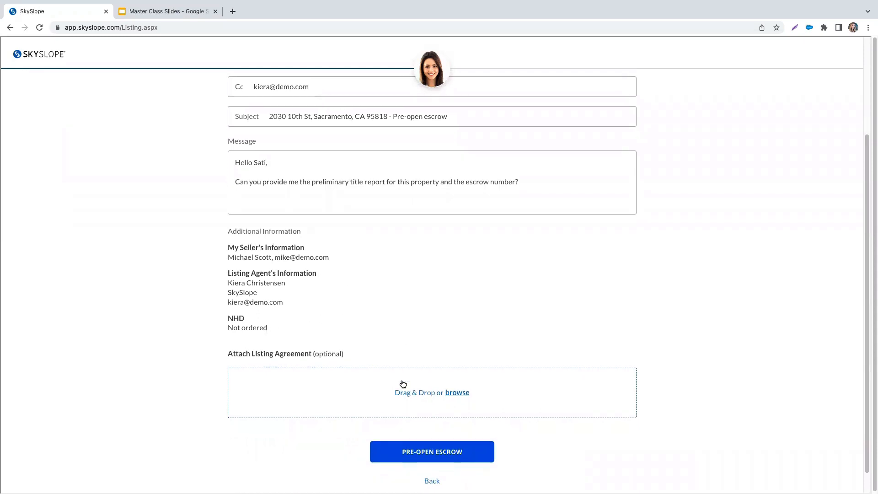
{"action": "mouse_move", "coordinate": [365, 413]}
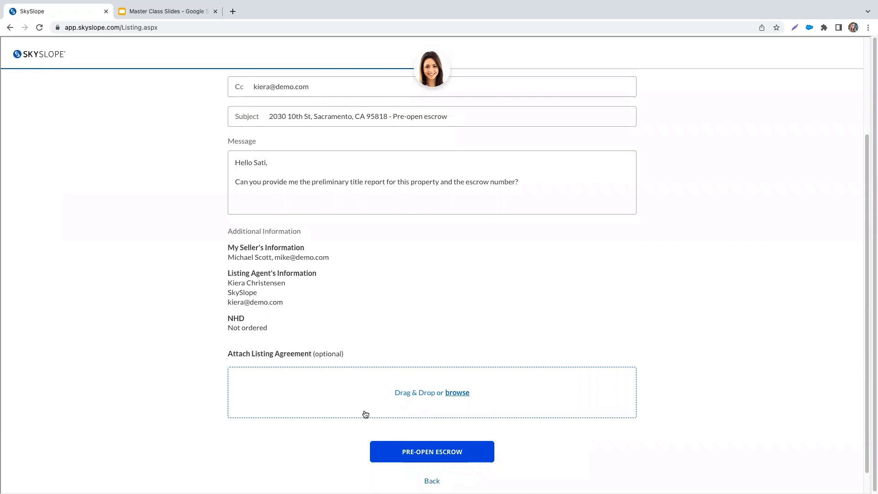
{"action": "mouse_move", "coordinate": [503, 325]}
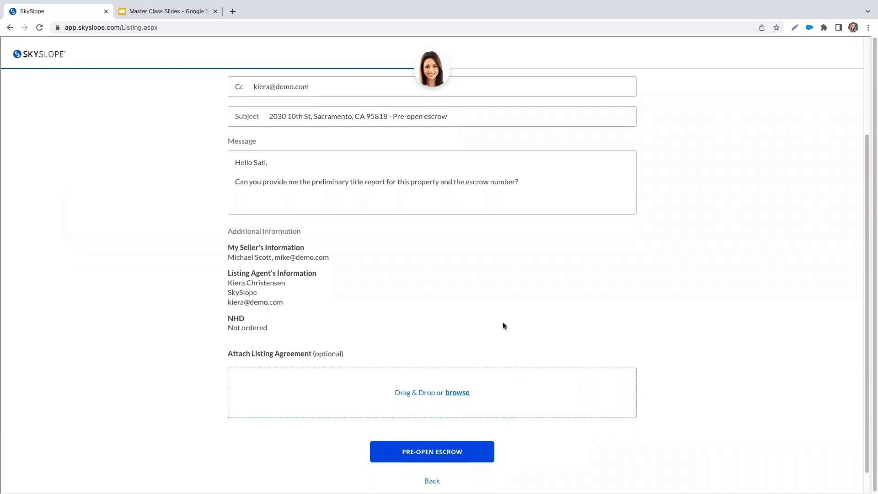
{"action": "scroll", "scroll_direction": "up", "scroll_amount": 3}
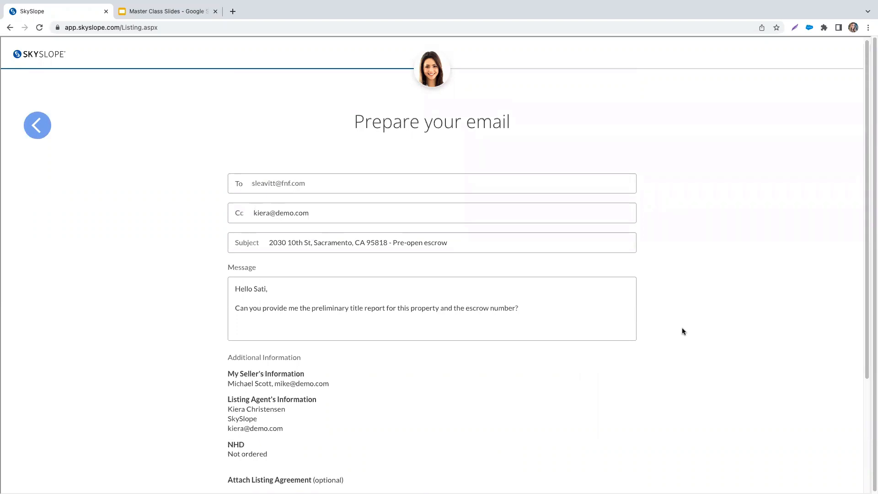
{"action": "scroll", "scroll_direction": "down", "scroll_amount": 3}
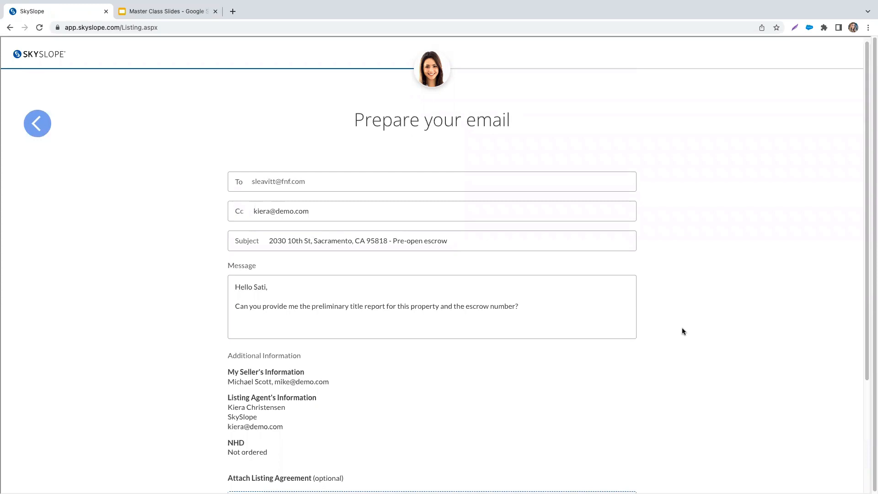
{"action": "scroll", "scroll_direction": "down", "scroll_amount": 3}
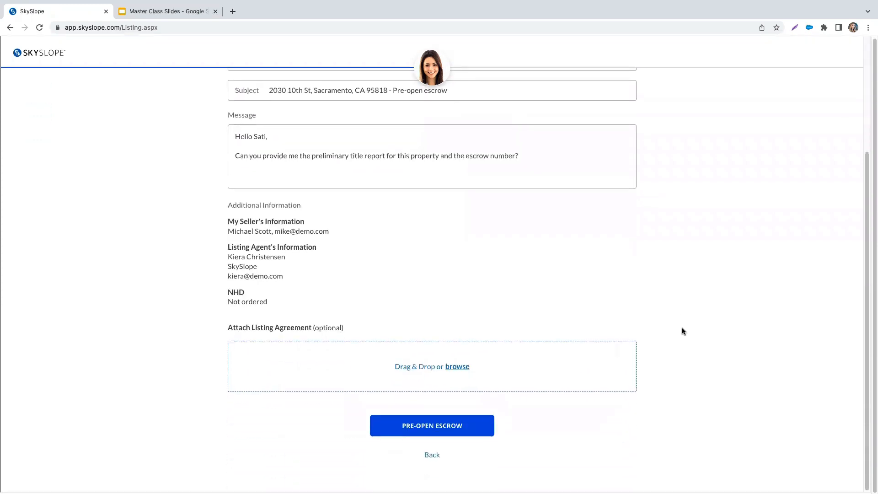
{"action": "mouse_move", "coordinate": [454, 432]}
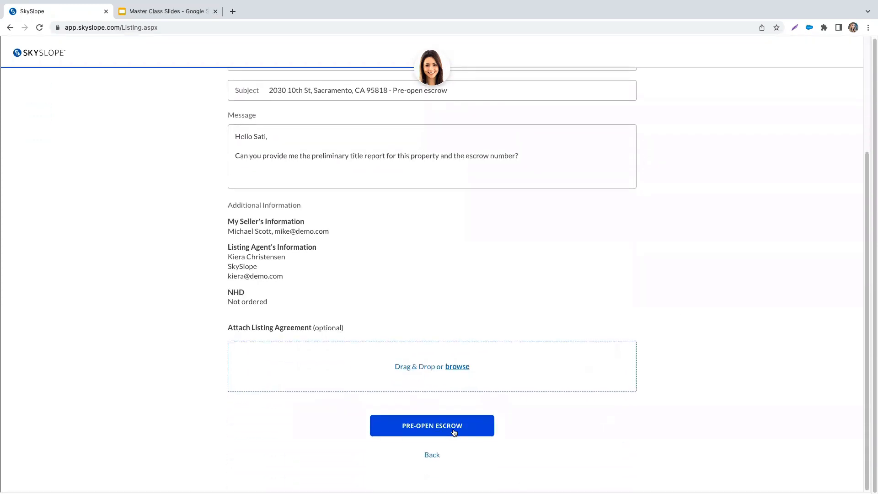
{"action": "left_click", "coordinate": [431, 425]}
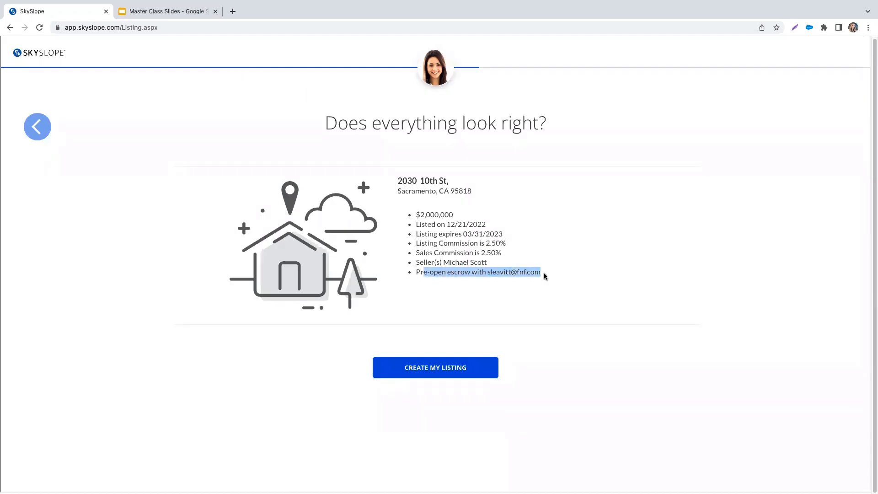
{"action": "mouse_move", "coordinate": [425, 376]}
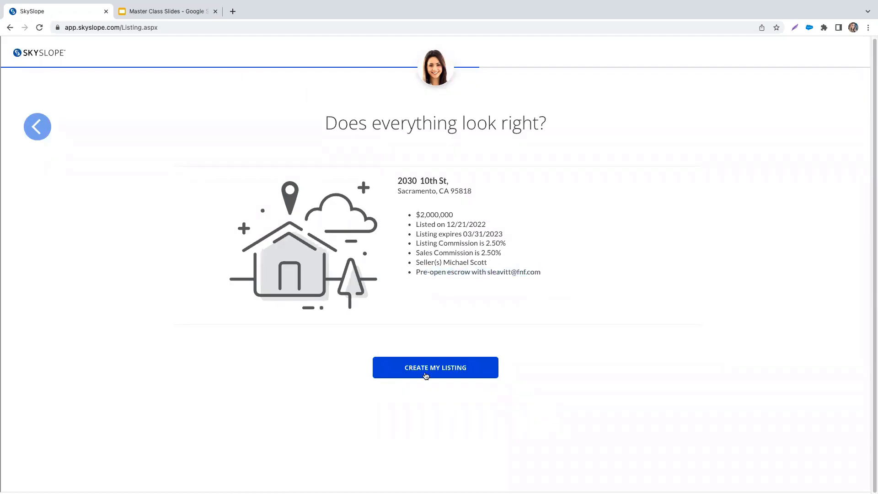
{"action": "left_click", "coordinate": [435, 368]}
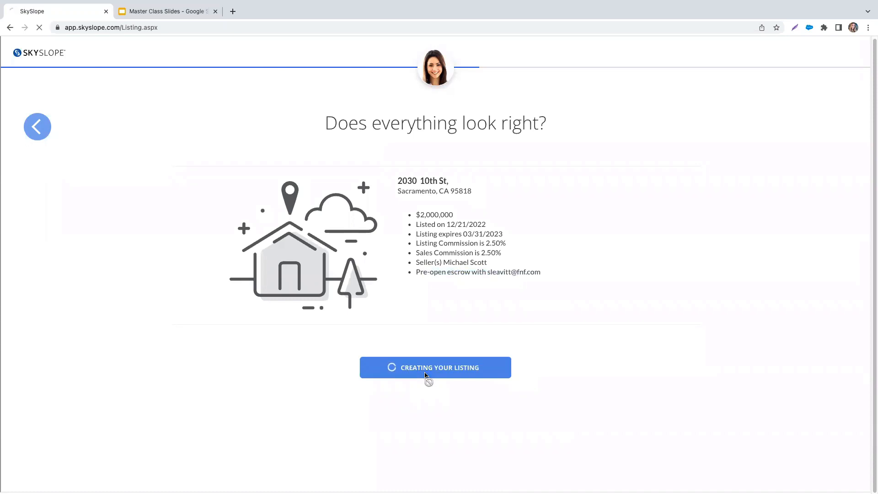
{"action": "left_click", "coordinate": [435, 368]}
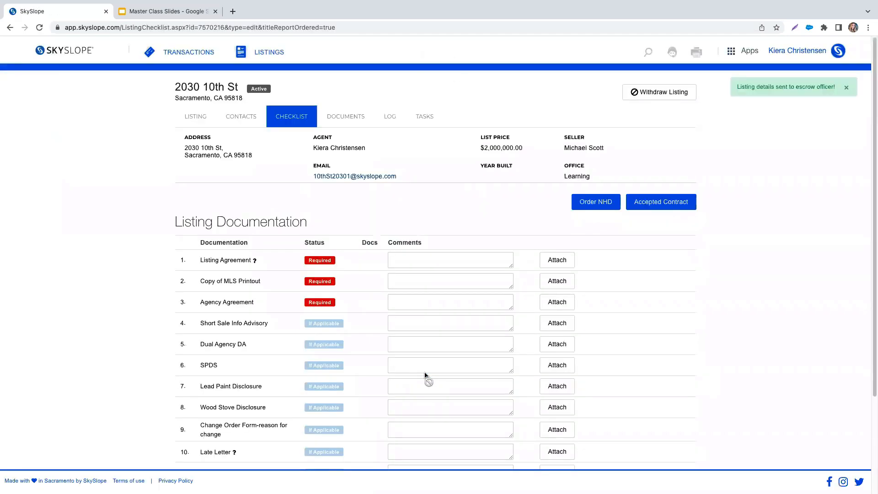
{"action": "mouse_move", "coordinate": [749, 95]}
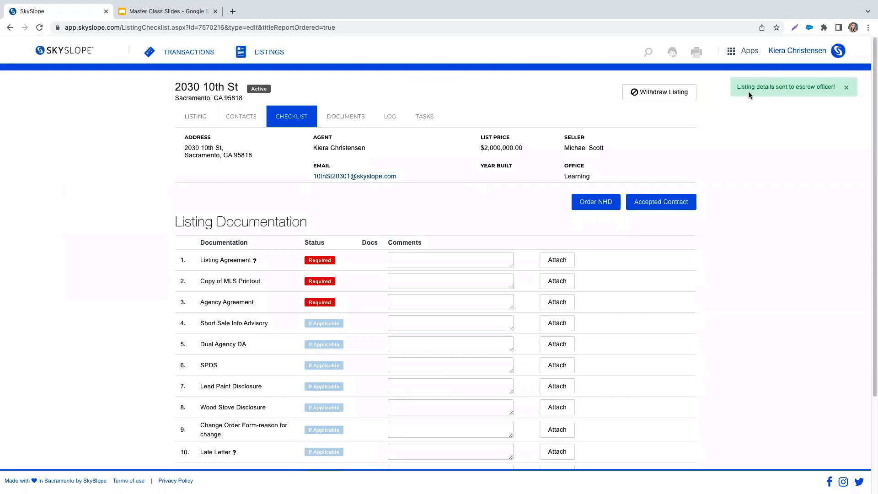
{"action": "mouse_move", "coordinate": [767, 95]}
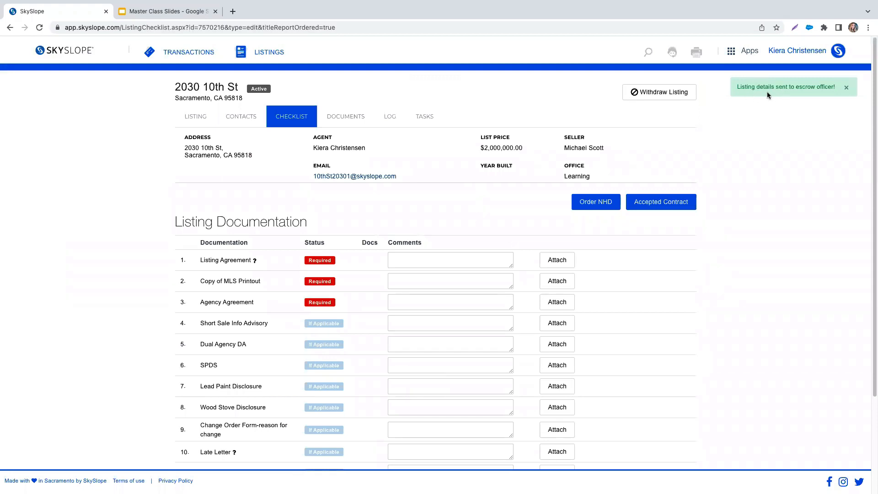
{"action": "left_click", "coordinate": [389, 116]}
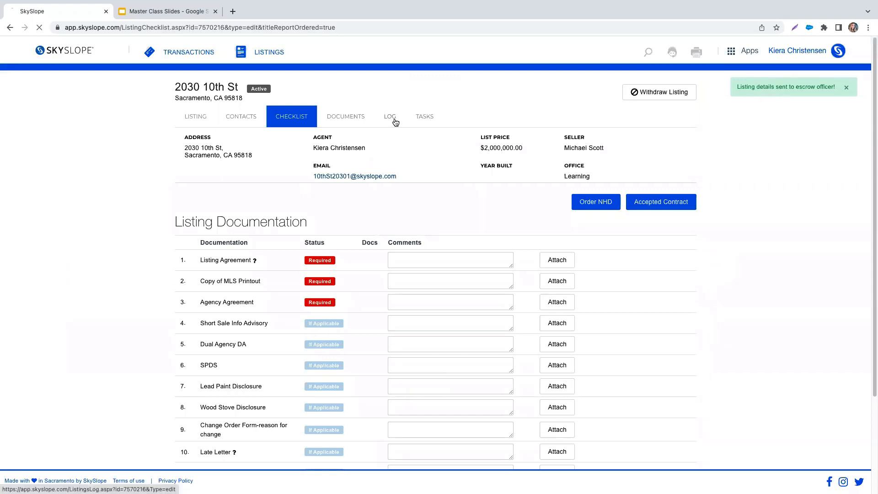
Step: Review the LOG entries for escrow, contacts and listing created, then glance at the Apps menu
{"action": "left_click", "coordinate": [390, 116]}
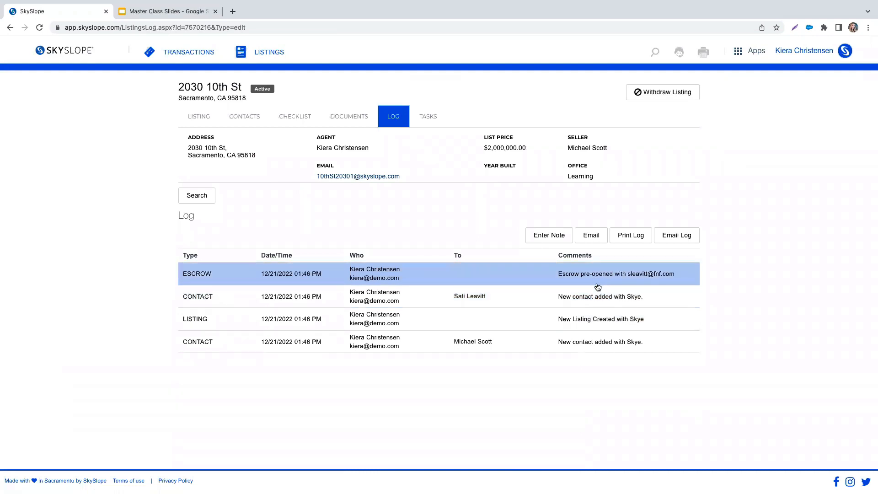
{"action": "left_click", "coordinate": [374, 295]}
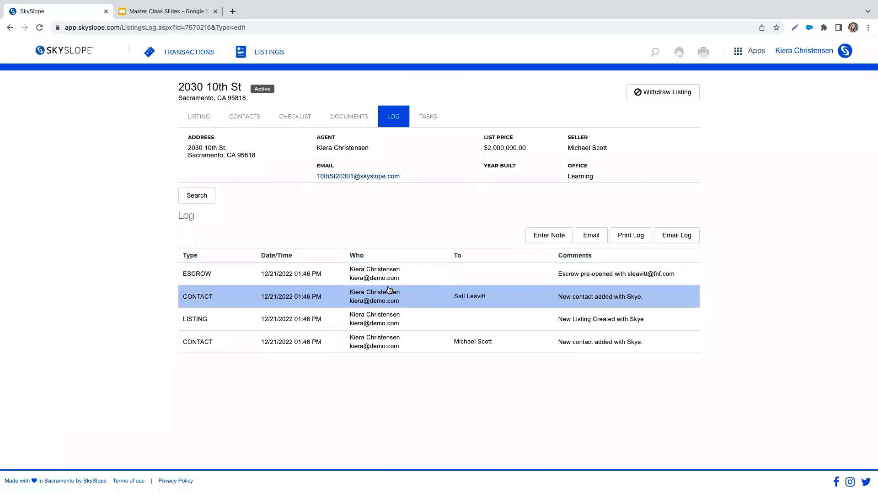
{"action": "mouse_move", "coordinate": [415, 220]}
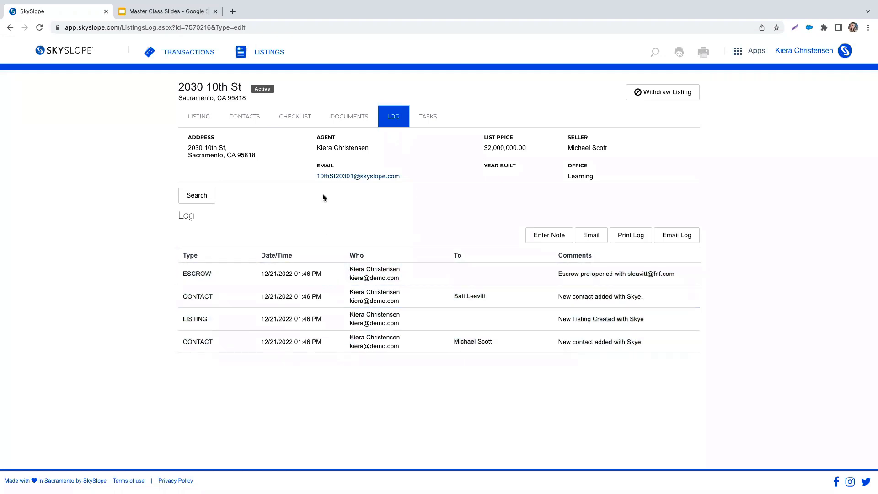
{"action": "mouse_move", "coordinate": [319, 194]}
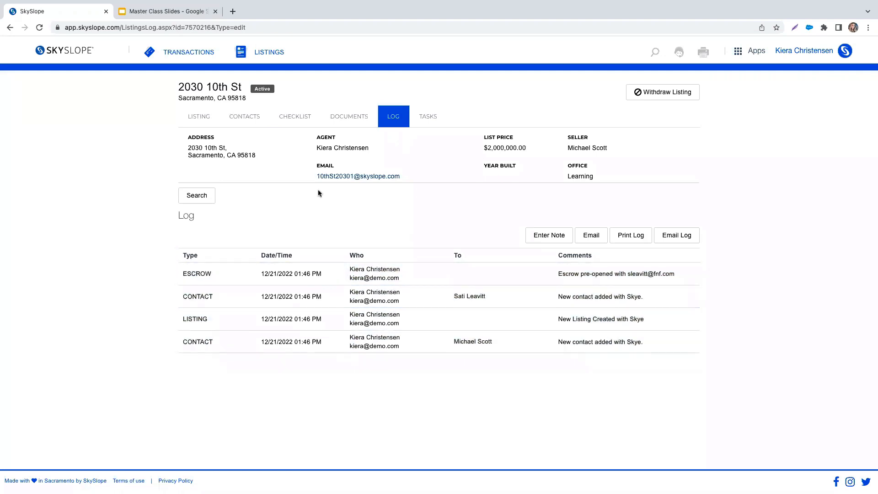
{"action": "mouse_move", "coordinate": [2, 191]}
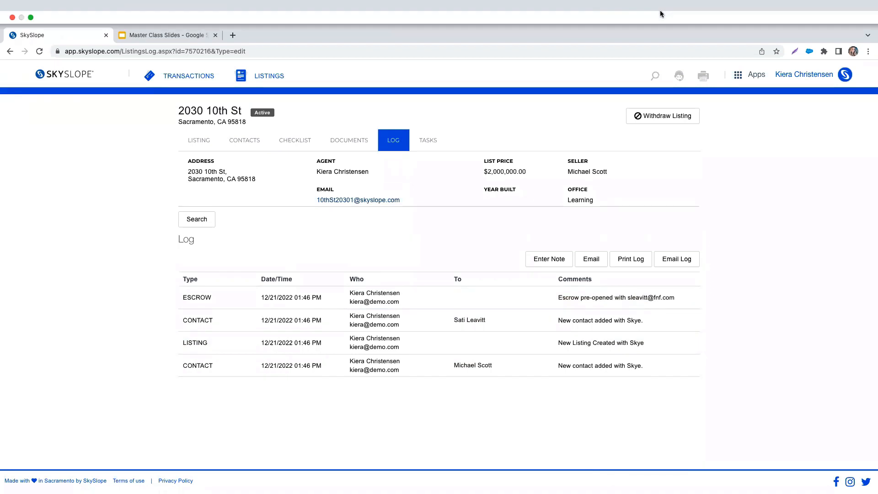
{"action": "mouse_move", "coordinate": [683, 47]}
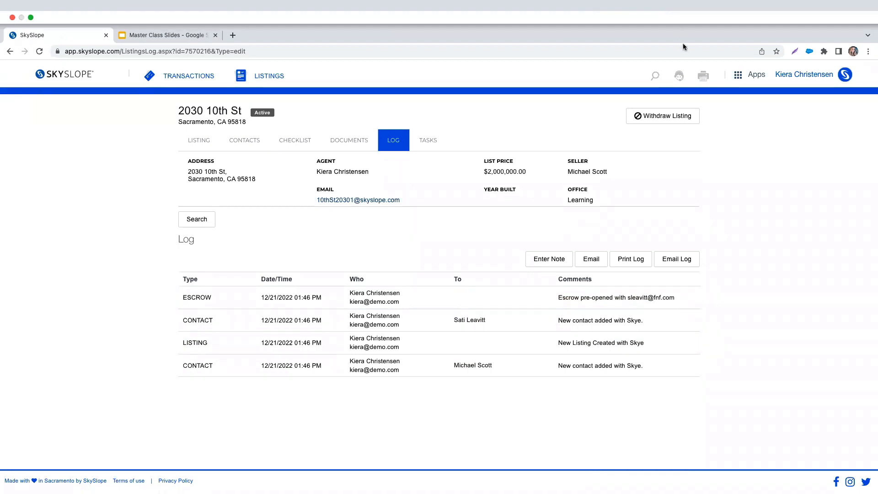
{"action": "left_click", "coordinate": [756, 76]}
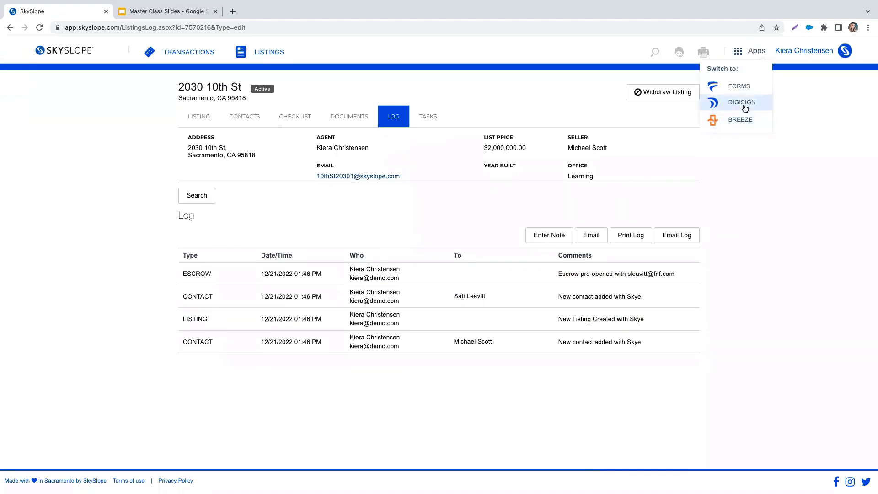
{"action": "mouse_move", "coordinate": [741, 102]}
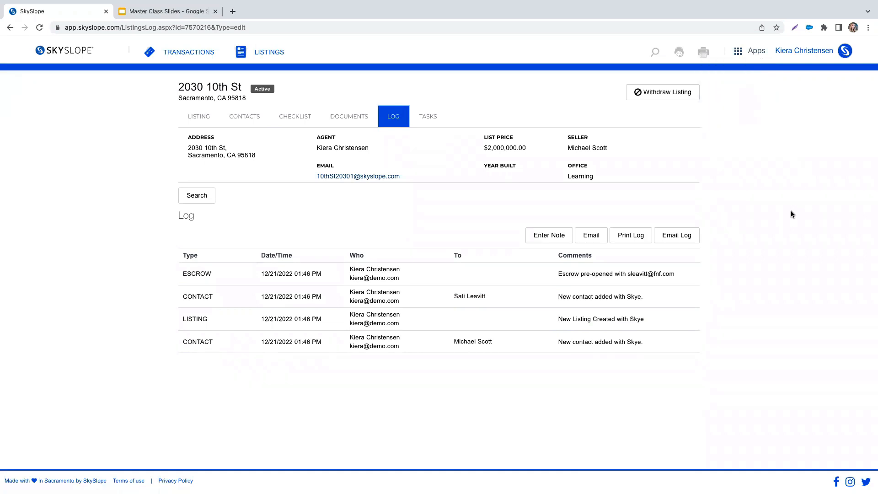
{"action": "mouse_move", "coordinate": [308, 116]}
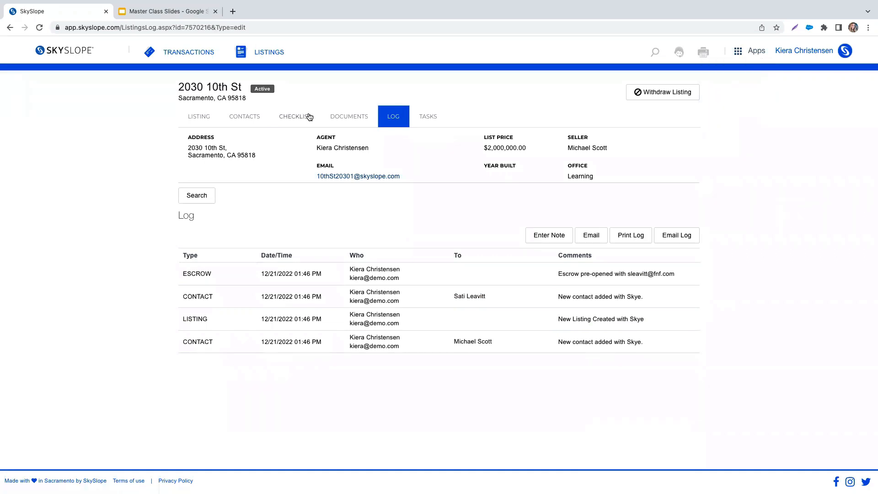
Step: Return to the CHECKLIST view showing the Listing Documentation items
{"action": "left_click", "coordinate": [291, 116]}
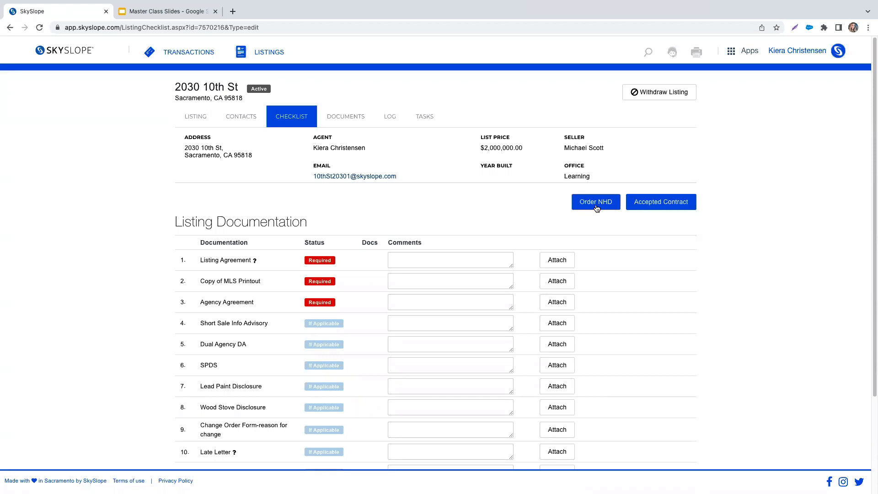
{"action": "mouse_move", "coordinate": [484, 224]}
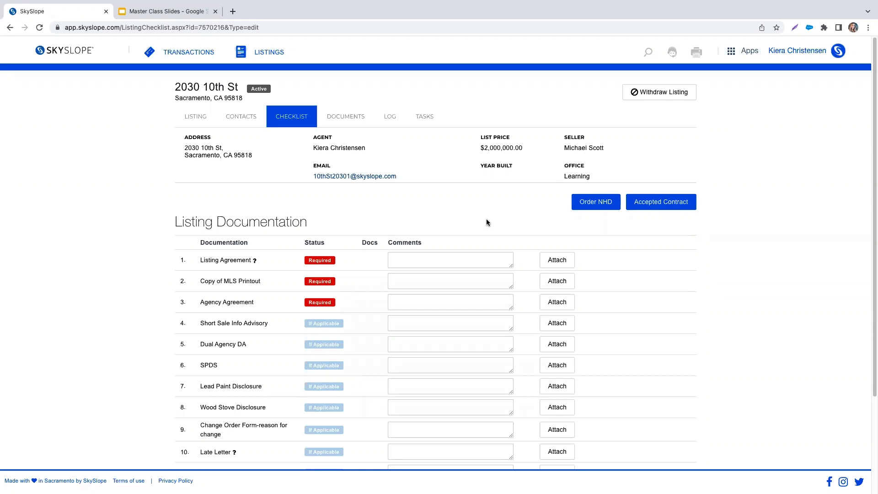
{"action": "mouse_move", "coordinate": [665, 12]}
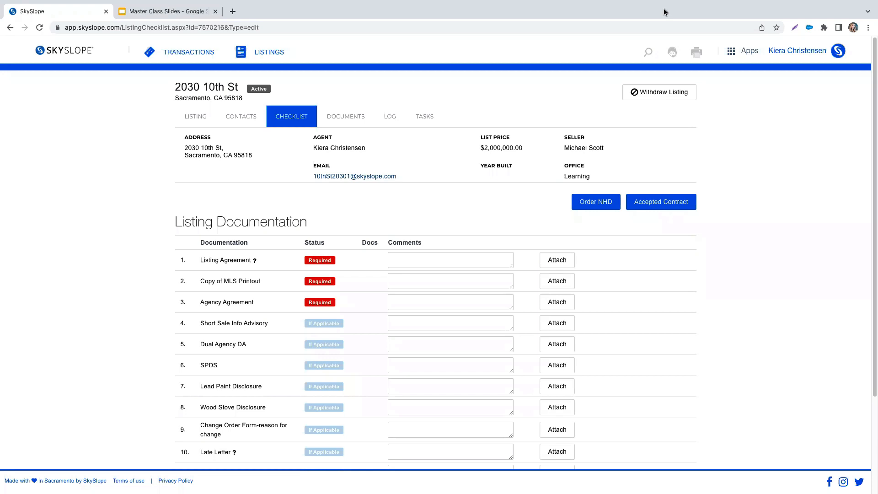
{"action": "mouse_move", "coordinate": [657, 17]}
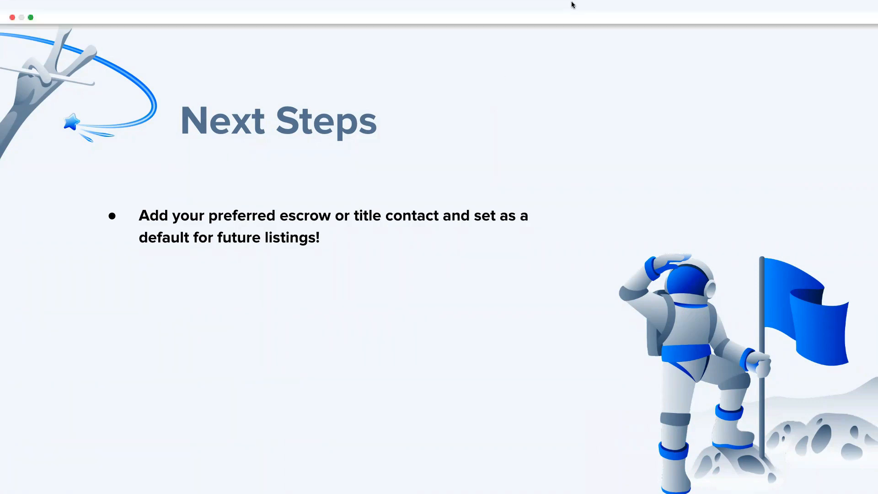
{"action": "mouse_move", "coordinate": [598, 9]}
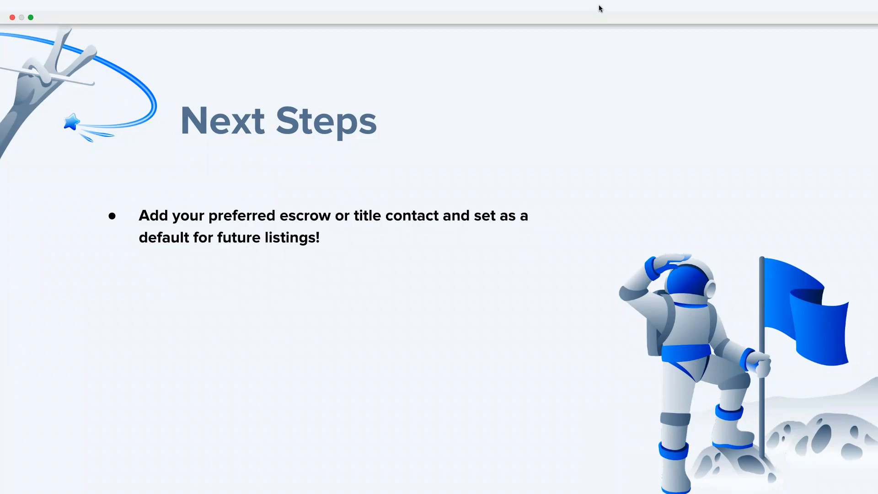
{"action": "mouse_move", "coordinate": [541, 14]}
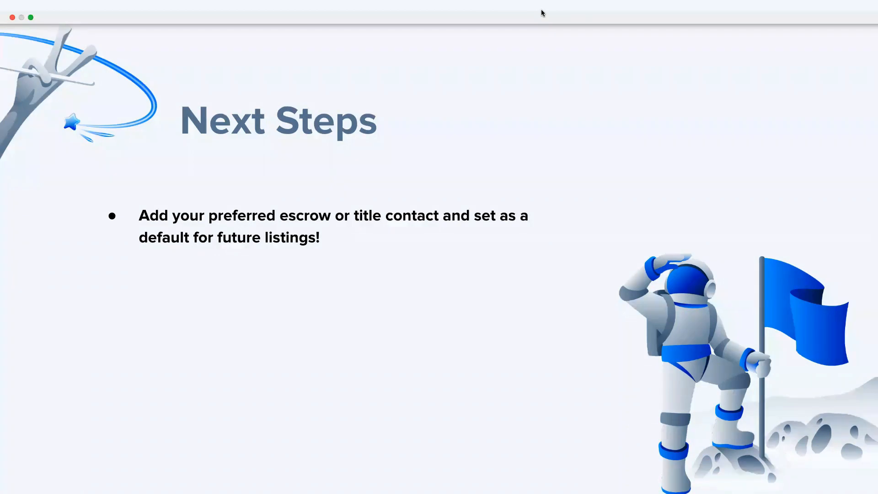
{"action": "mouse_move", "coordinate": [553, 19]}
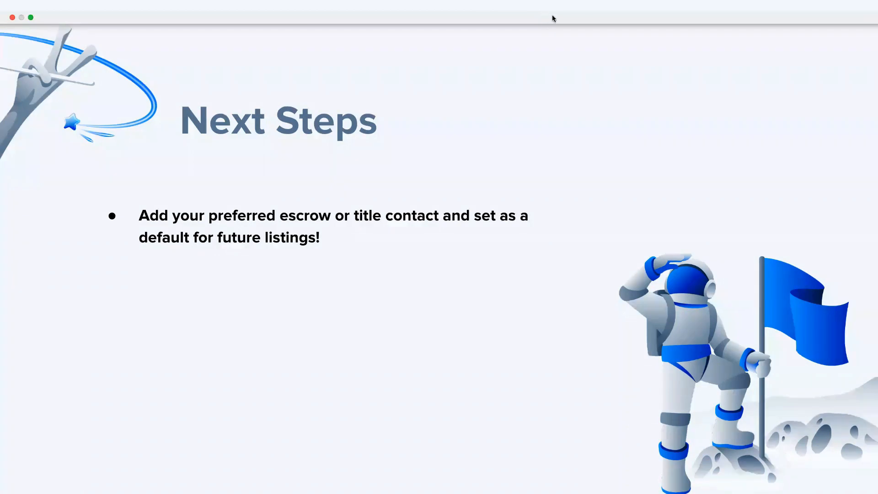
{"action": "mouse_move", "coordinate": [476, 6]}
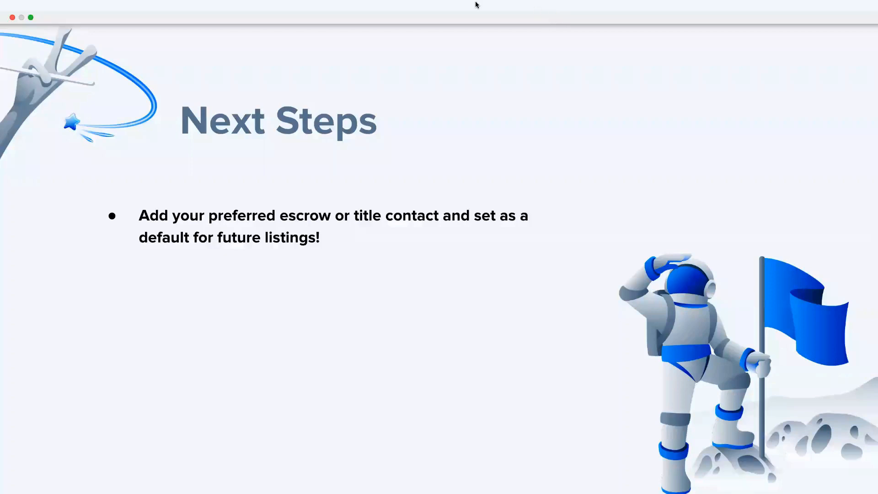